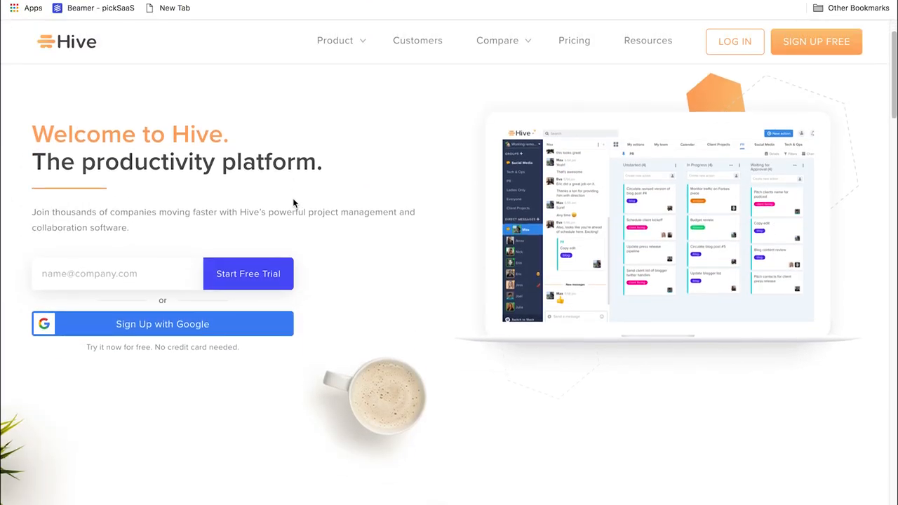
Step: Scroll through the Hive homepage, then down the Product page to the Plan and Execute sections
scroll("down", 3)
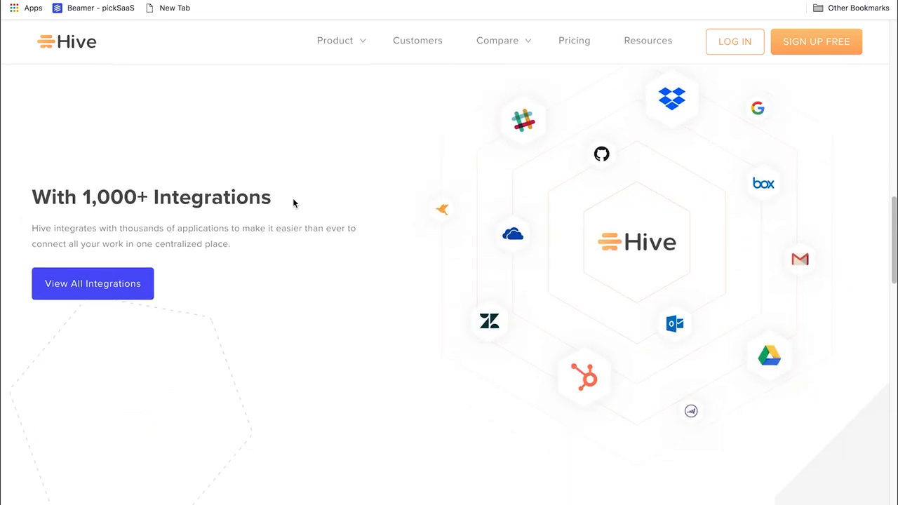
scroll("down", 3)
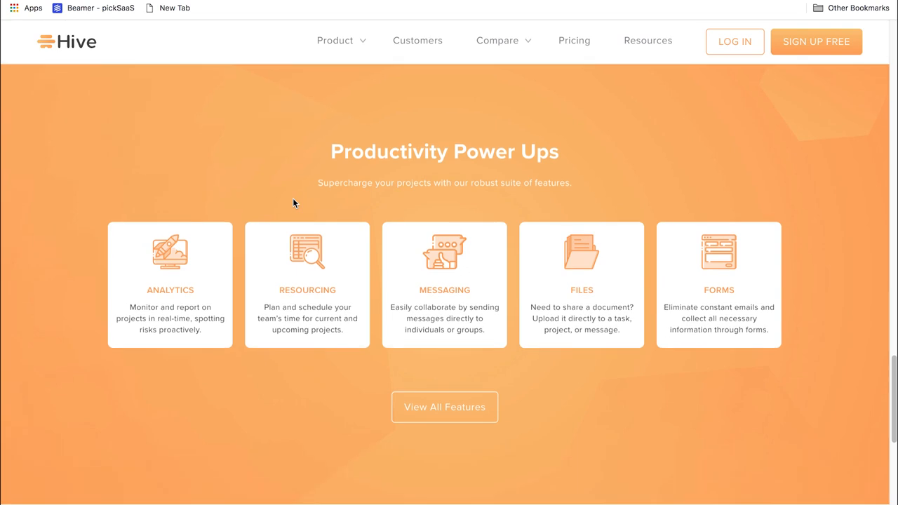
scroll("down", 3)
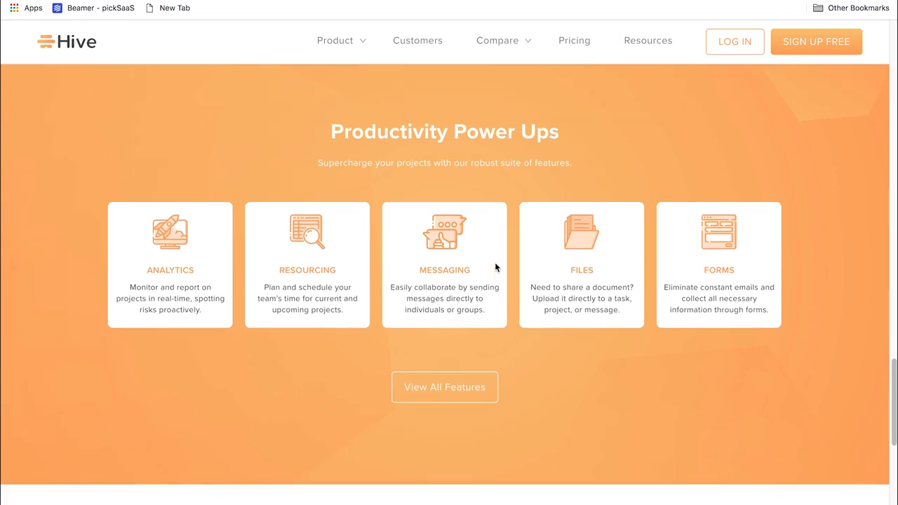
scroll("down", 3)
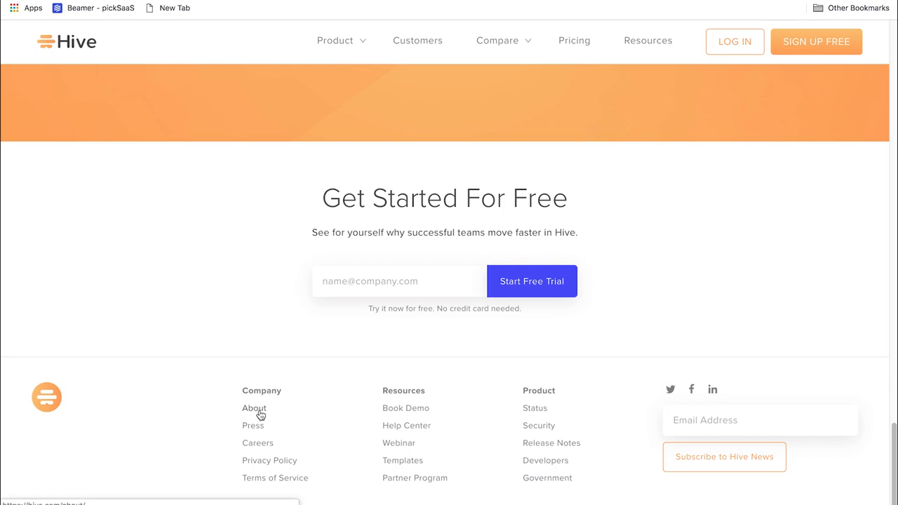
scroll("up", 3)
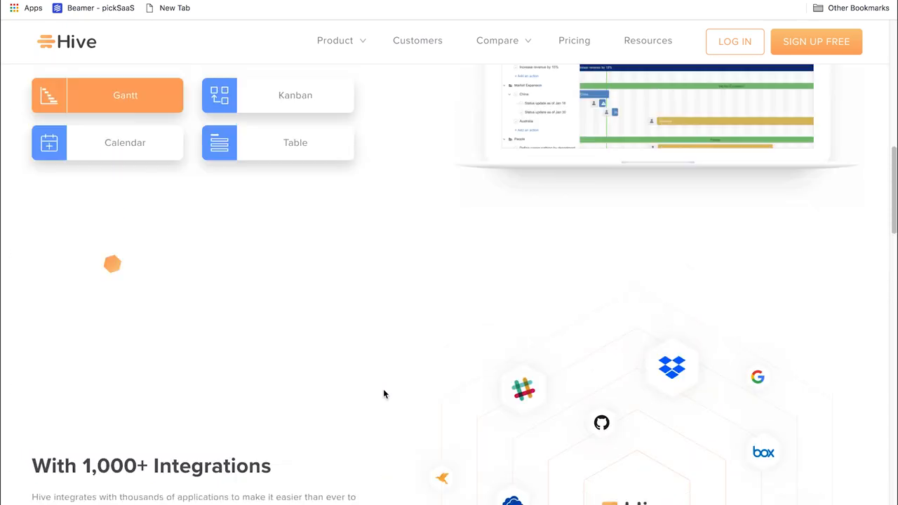
scroll("up", 3)
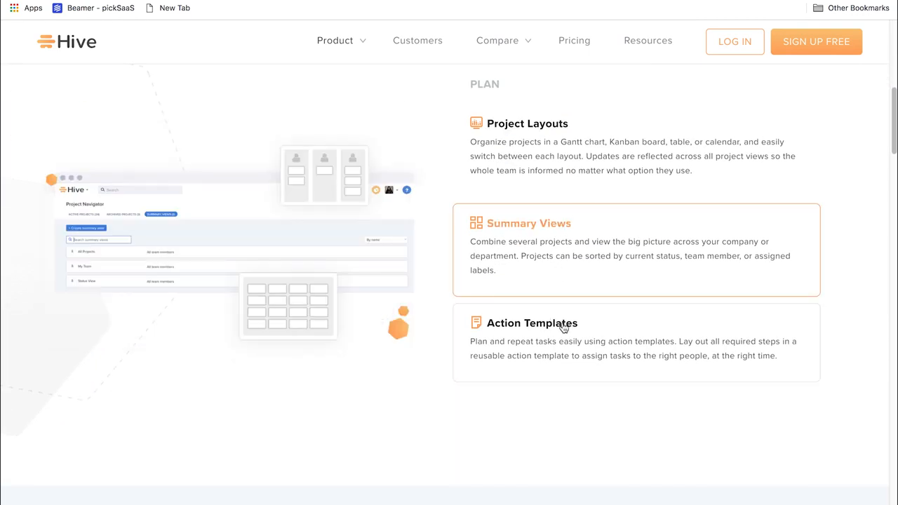
scroll("down", 3)
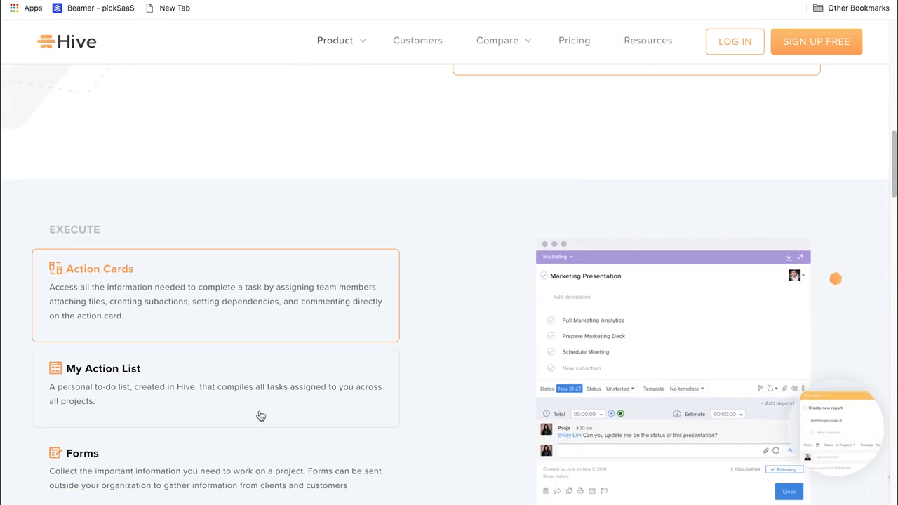
scroll("down", 3)
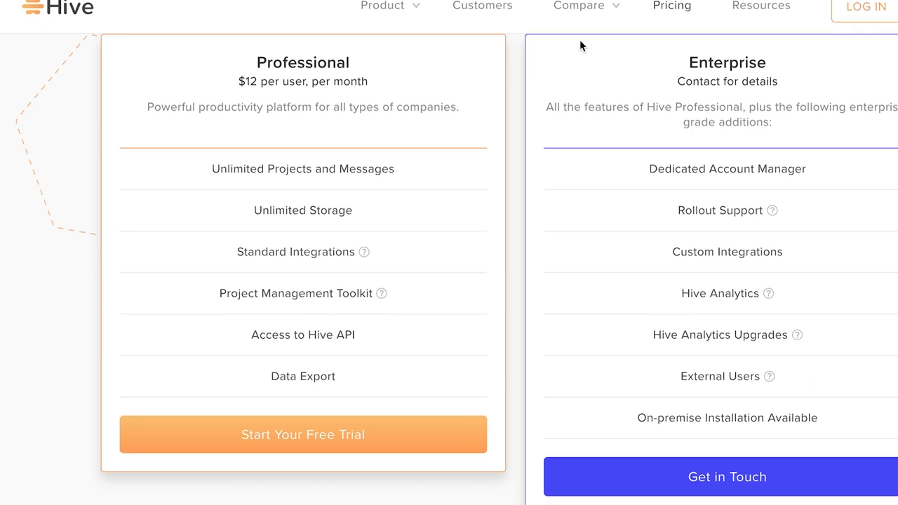
Step: Scroll the pricing page so the Enterprise plan's feature list sits fully in view
scroll("down", 3)
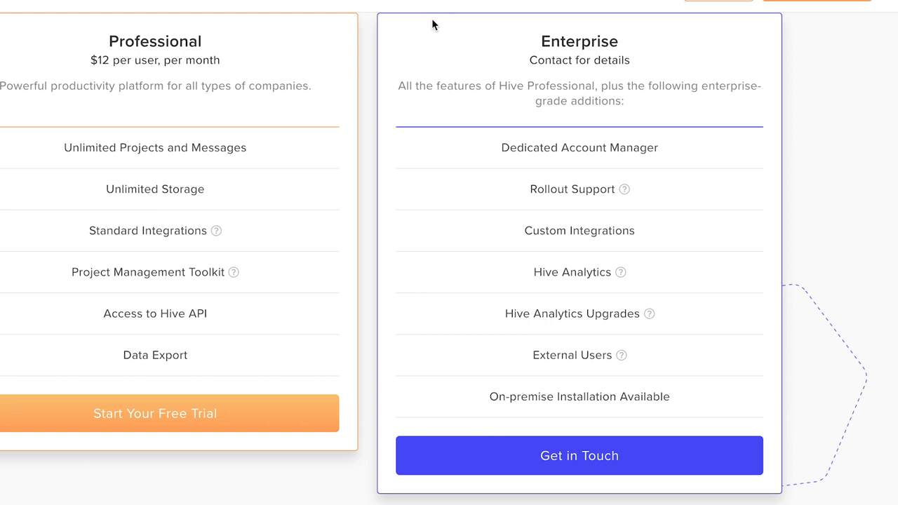
mouse_move(408, 30)
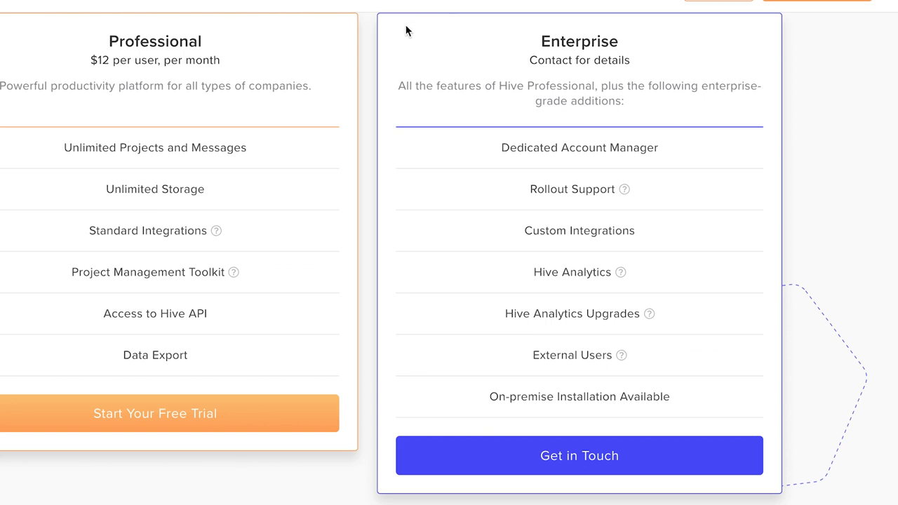
mouse_move(377, 45)
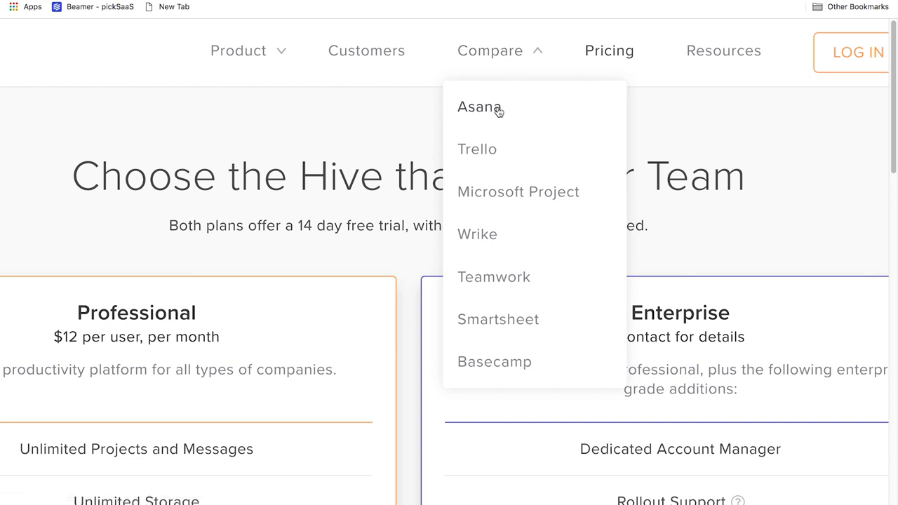
mouse_move(518, 191)
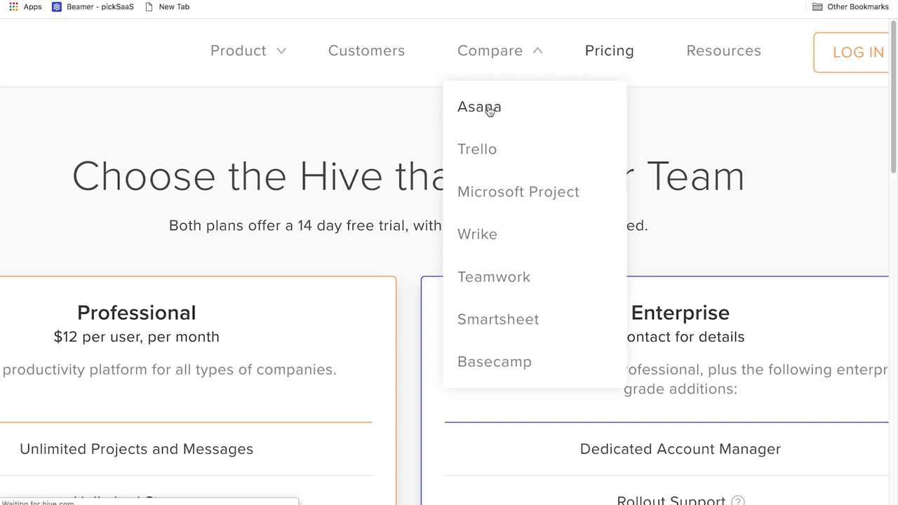
Step: Choose Asana from the Compare menu and scroll to the Hive-versus-Asana feature table
left_click(480, 107)
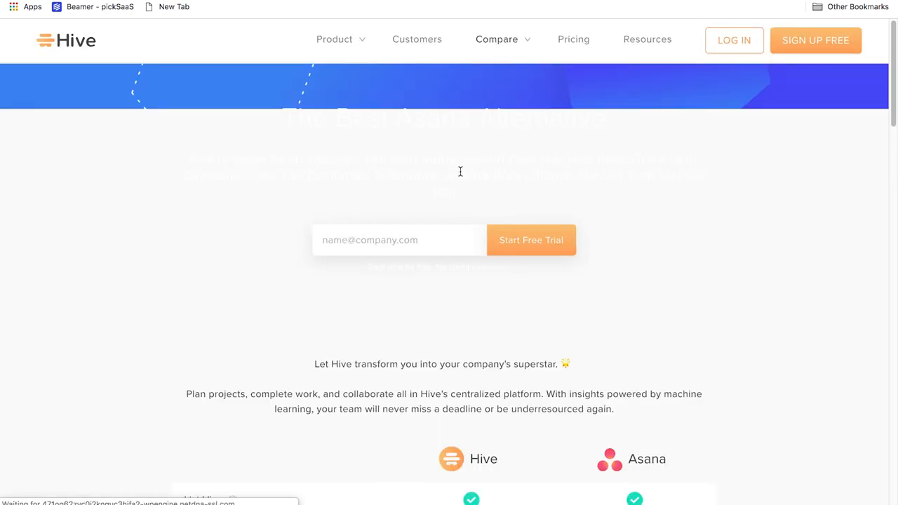
scroll("down", 3)
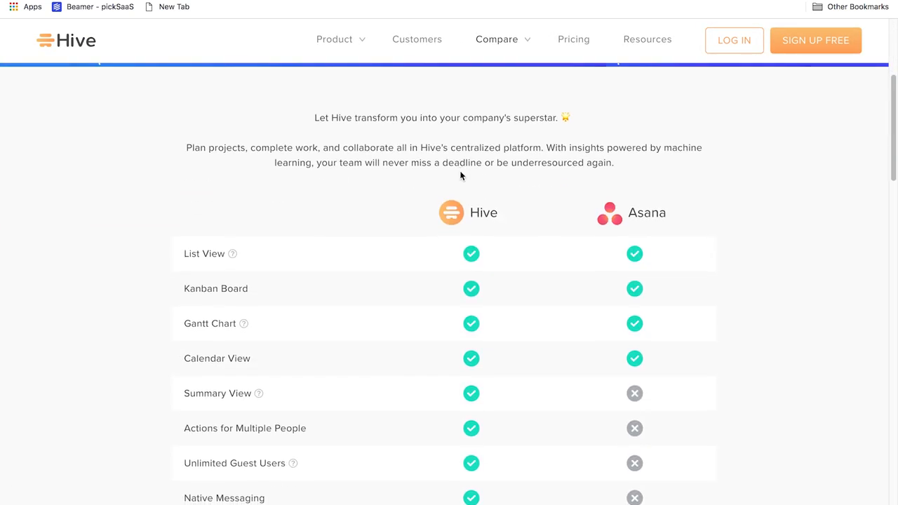
scroll("down", 3)
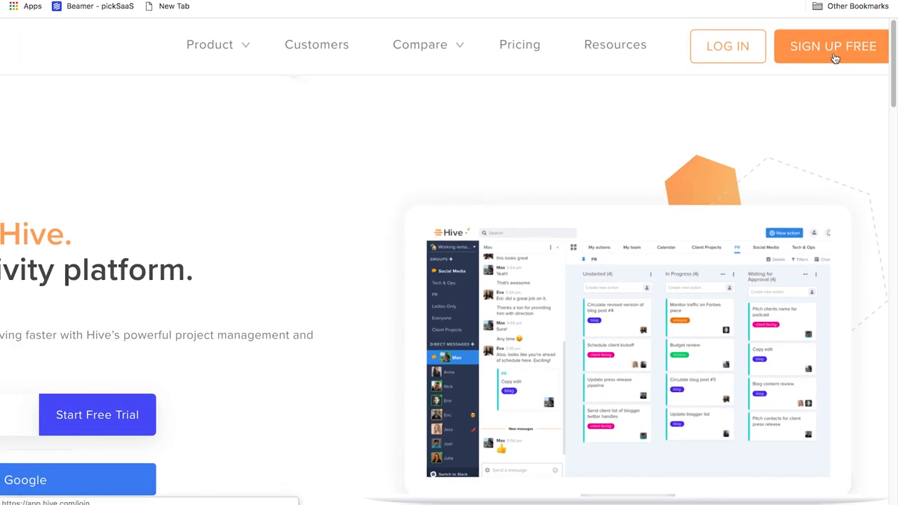
Step: Start a free sign-up with first name Matt and last name Pliszka and submit the profile
left_click(832, 46)
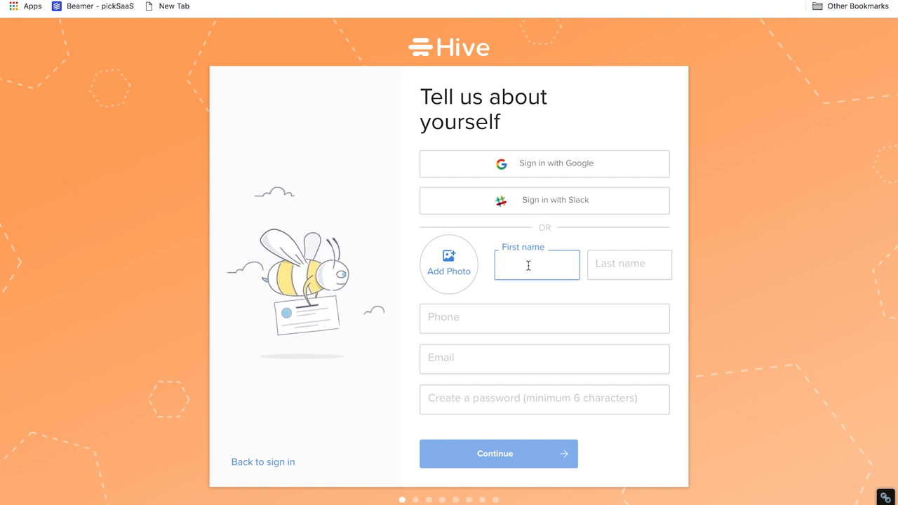
type("Matt")
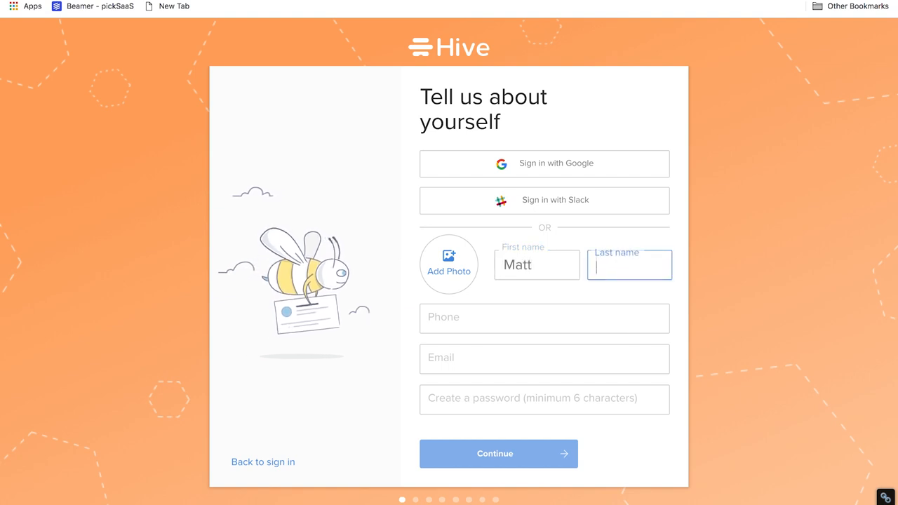
type("Pliszka")
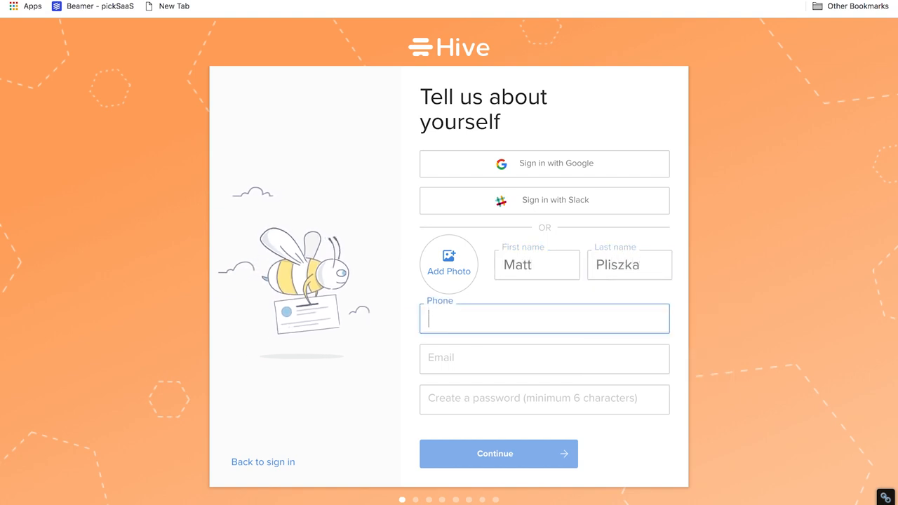
left_click(499, 453)
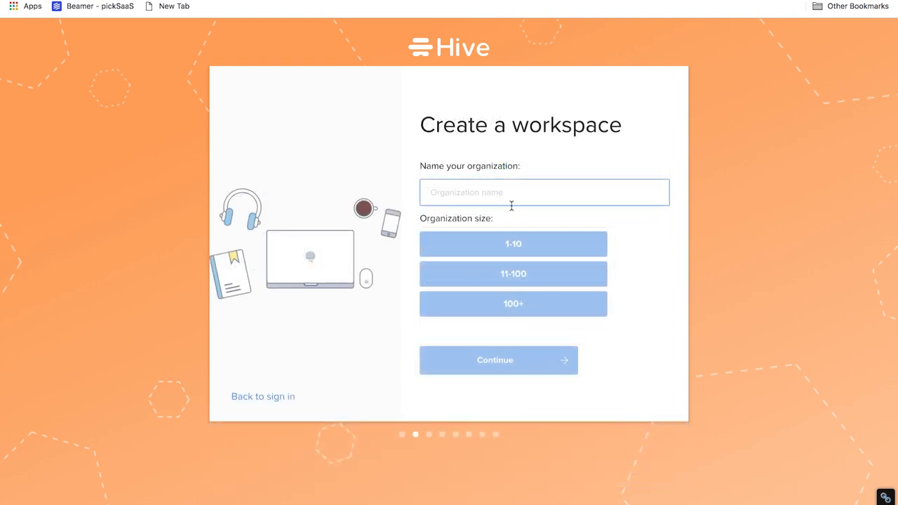
Step: Name the organization pickSaaS, set its size to 1-10 and confirm the workspace
type("pickSaa")
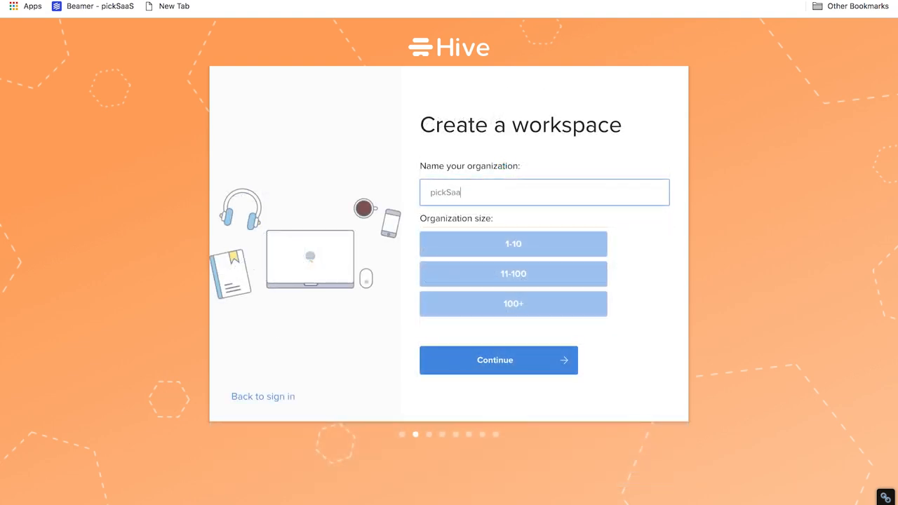
left_click(514, 244)
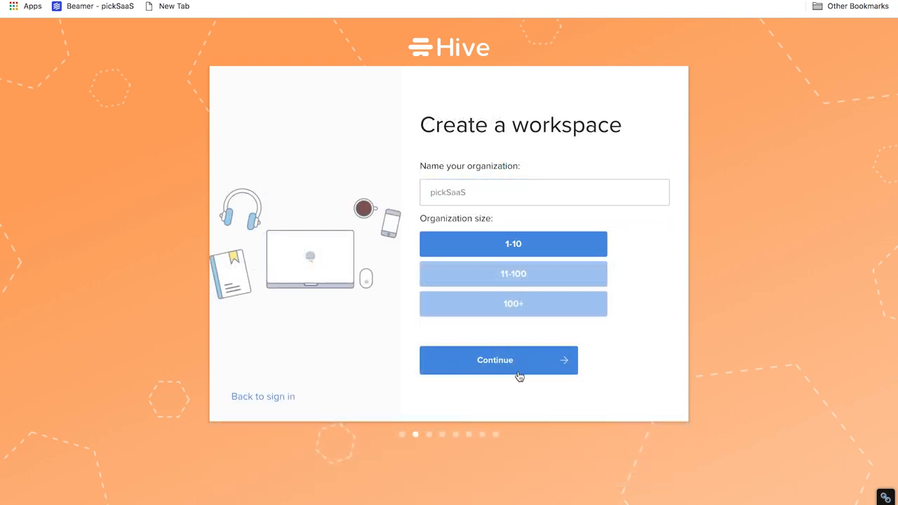
left_click(498, 359)
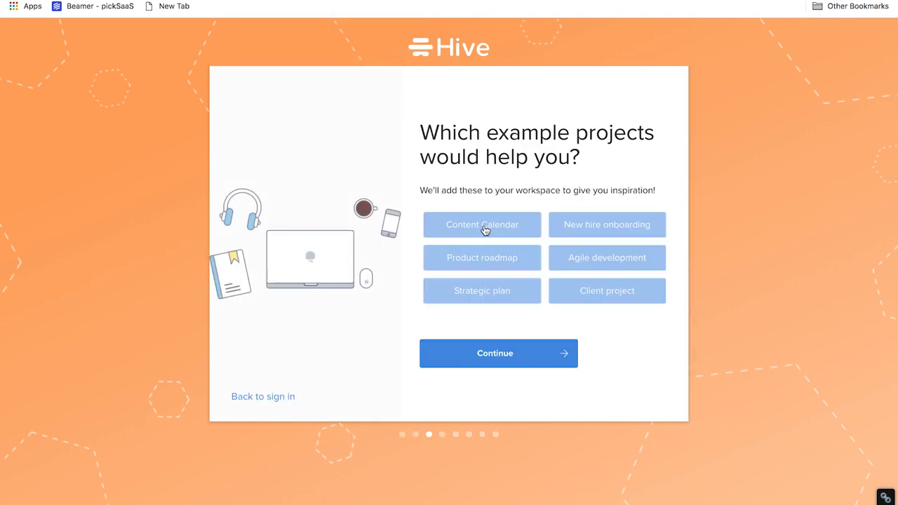
mouse_move(606, 230)
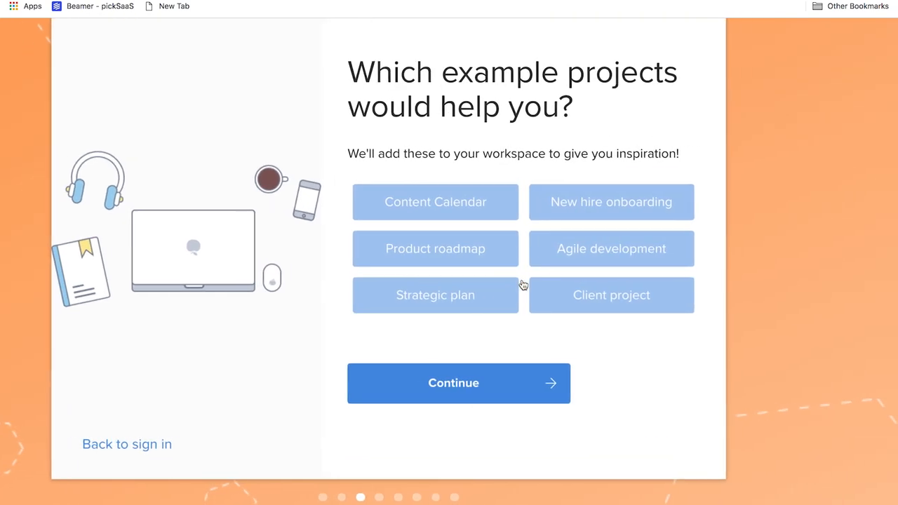
Step: Add the Strategic plan example project and choose Hive's own messaging for the team
left_click(435, 295)
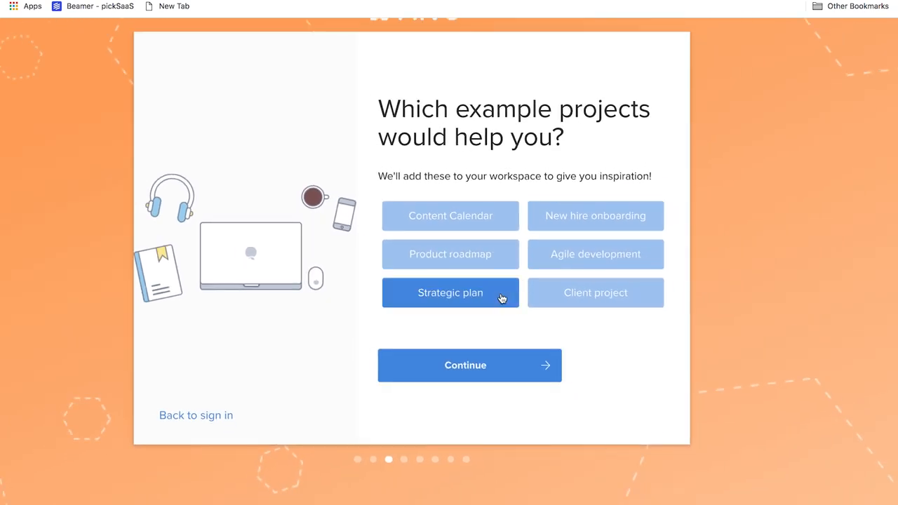
left_click(469, 365)
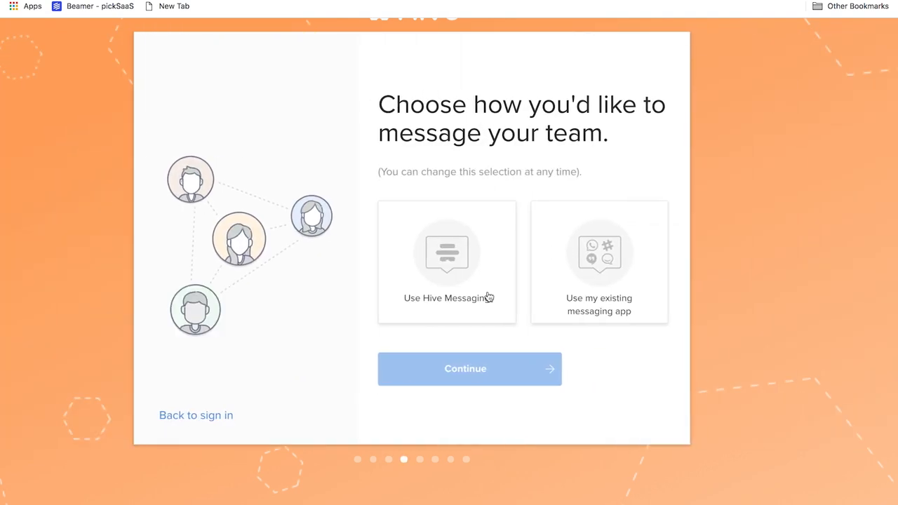
left_click(446, 262)
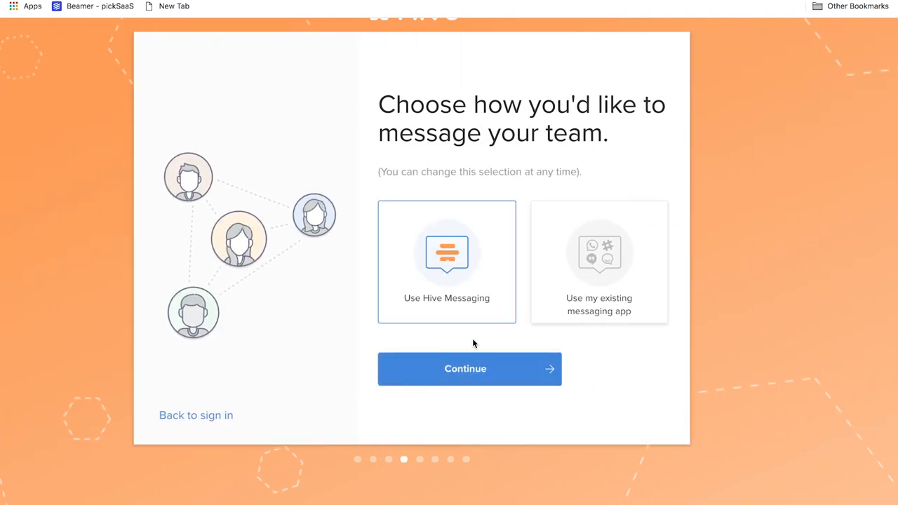
mouse_move(571, 292)
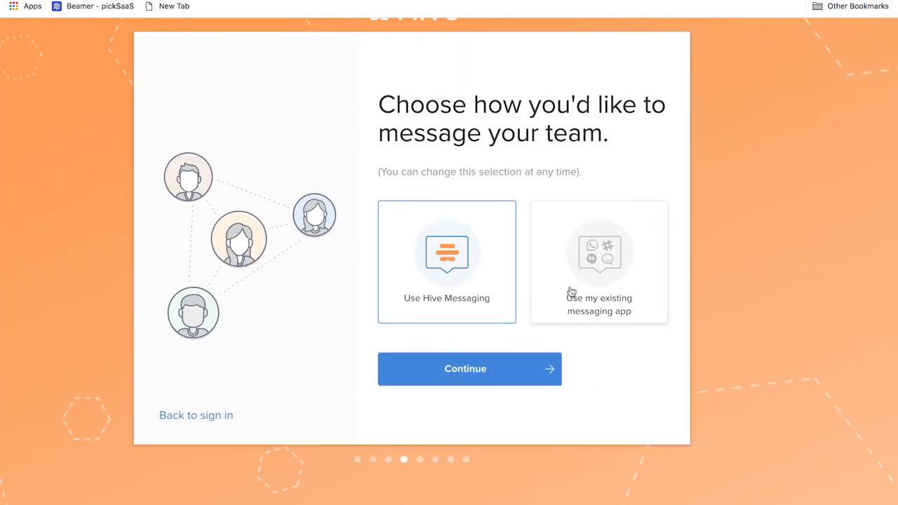
Step: Name the first project pickSaaS and confirm three starter actions including 'Prepare blog review'
left_click(469, 368)
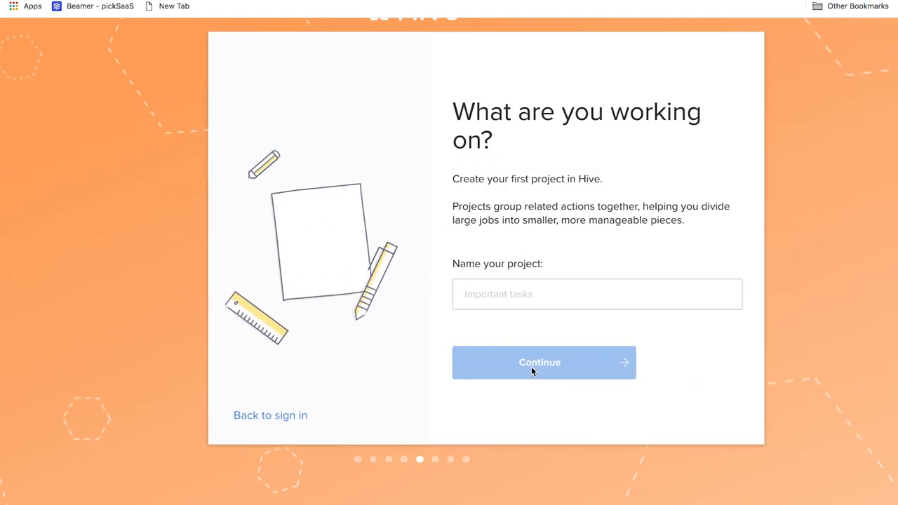
type("p")
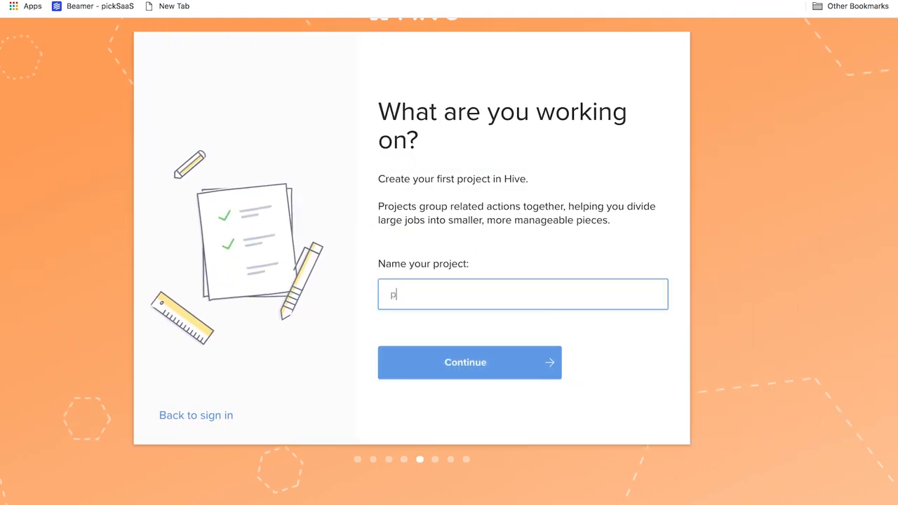
left_click(469, 362)
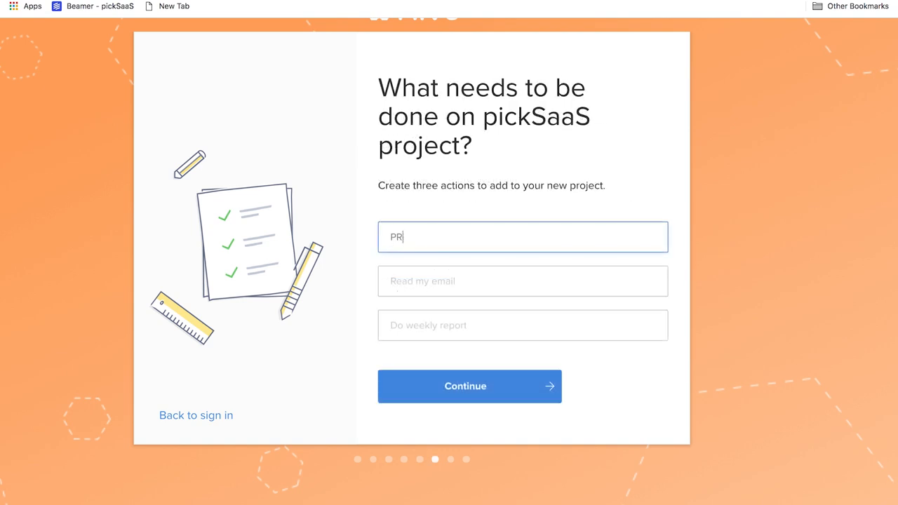
type("Prepare blog review")
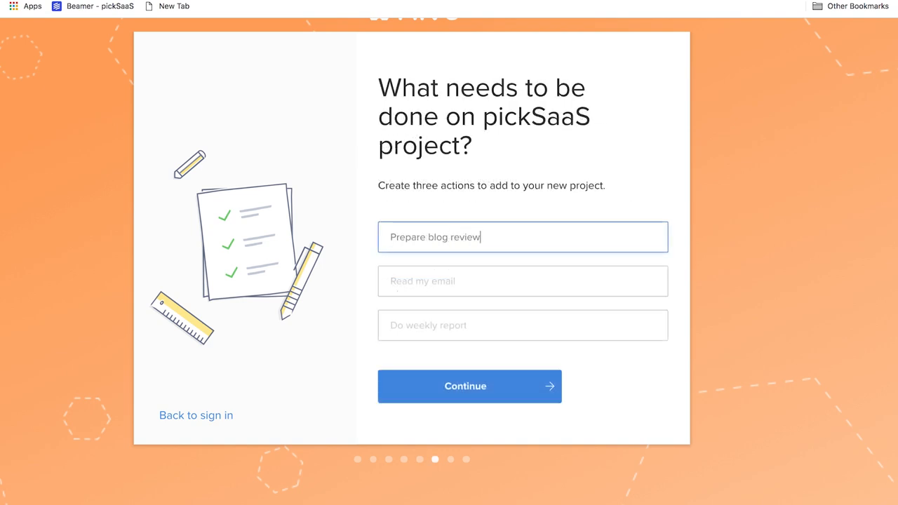
left_click(469, 386)
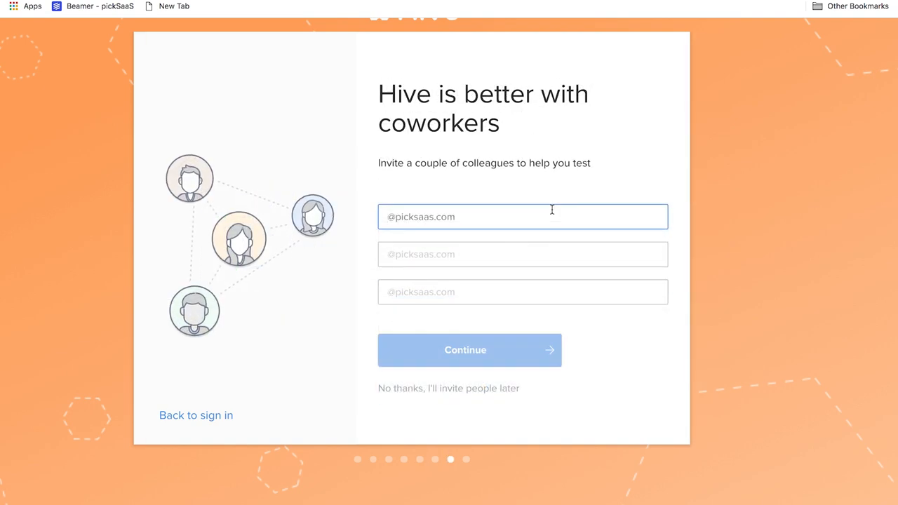
Step: Skip coworker invites and file storage, then bring up the Hive mastery checklist at 9%
left_click(469, 351)
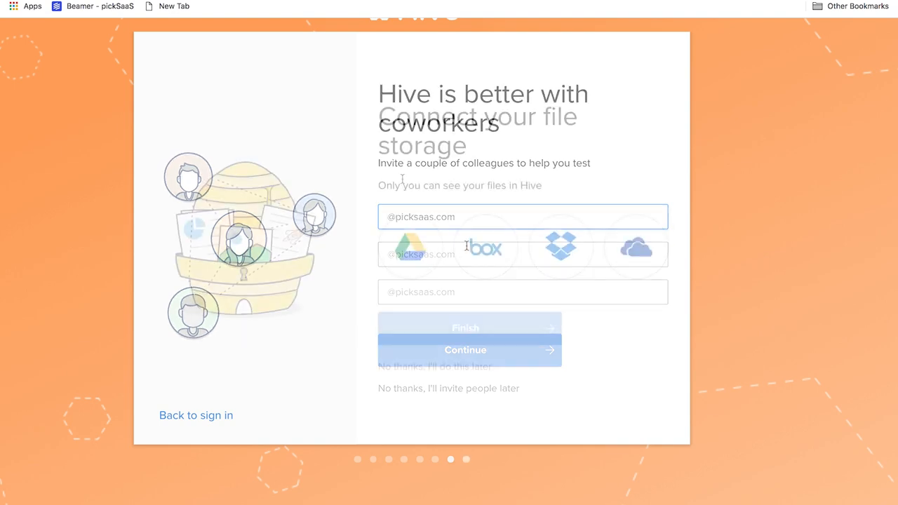
left_click(466, 350)
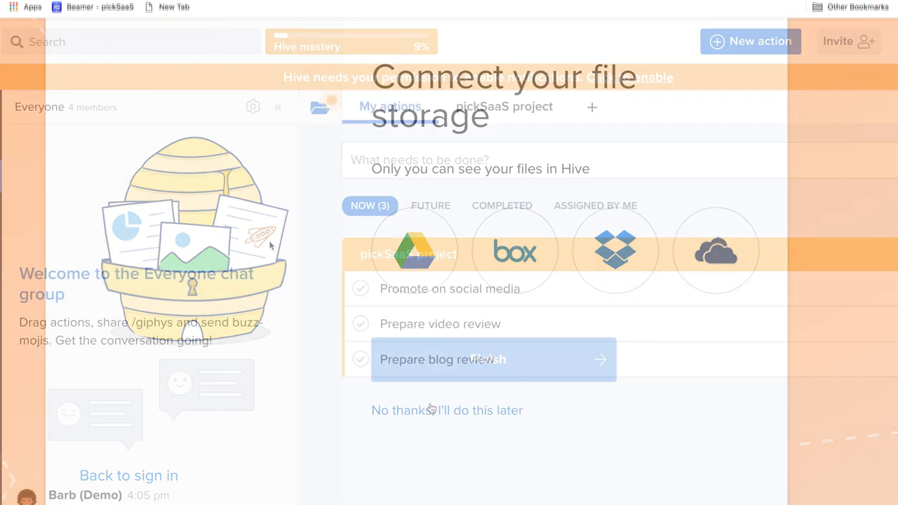
left_click(351, 46)
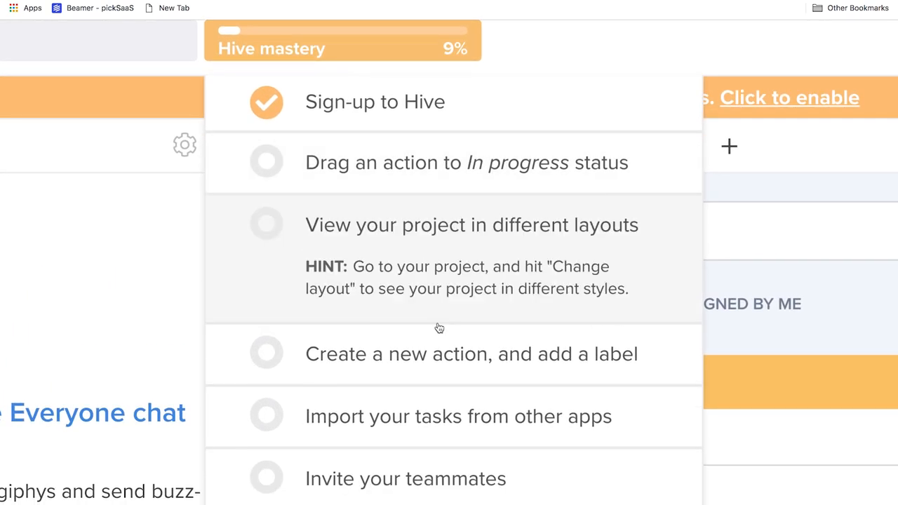
Step: Read through the mastery checklist hints and switch to the pickSaaS project board
scroll("down", 3)
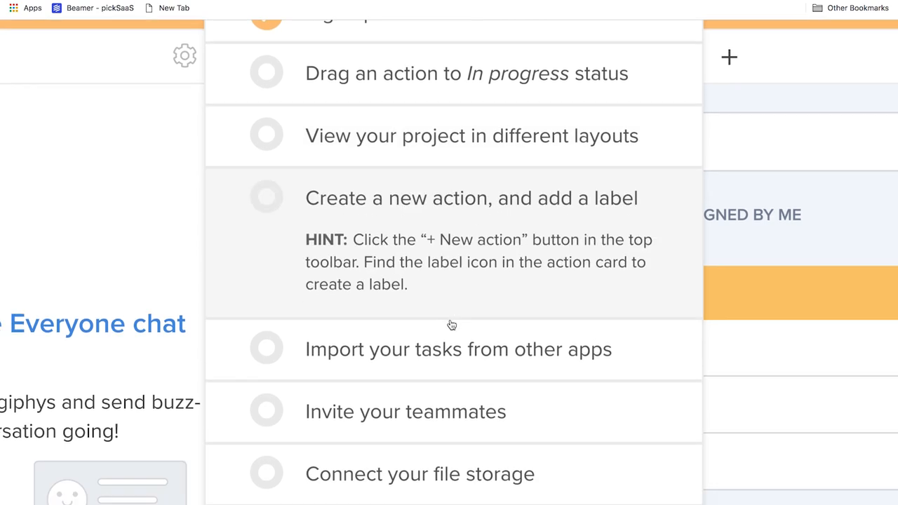
scroll("down", 3)
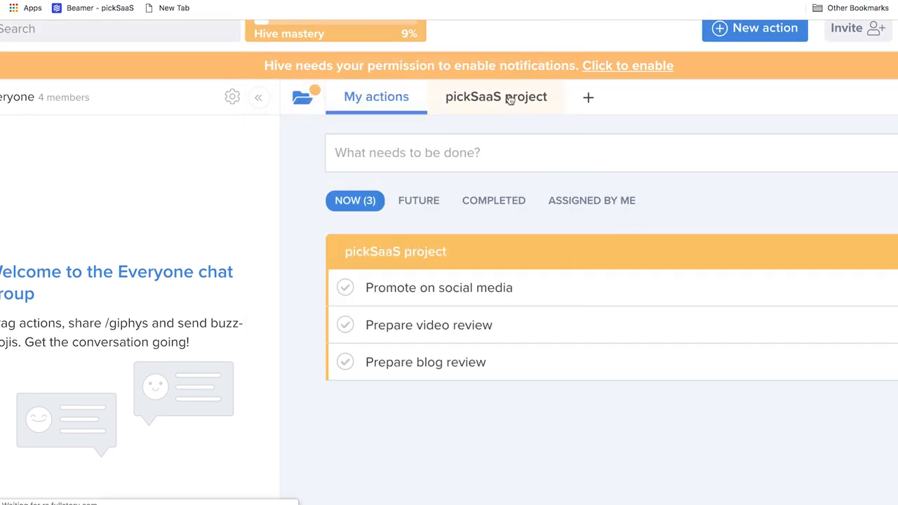
left_click(496, 97)
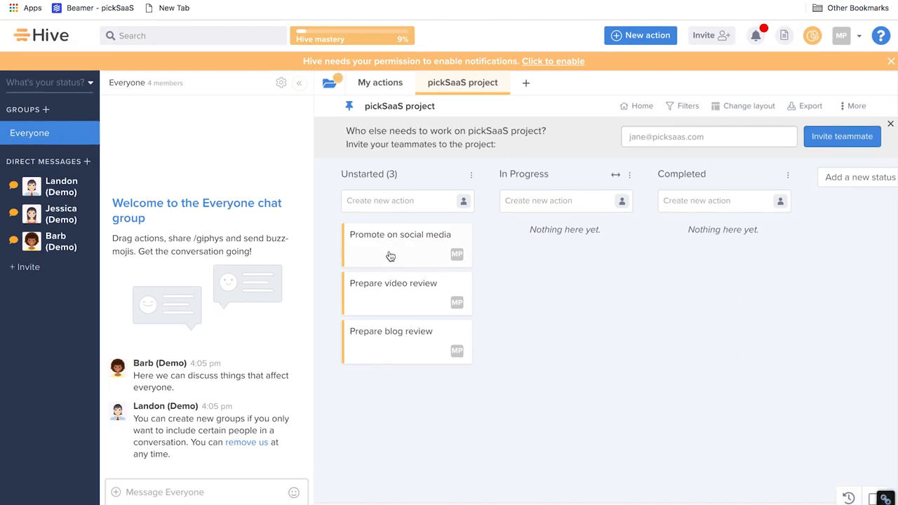
Step: Drag Promote on social media to In Progress, message Landon (Demo) 'Hi there', and return to My actions
left_click_drag(400, 244, 558, 244)
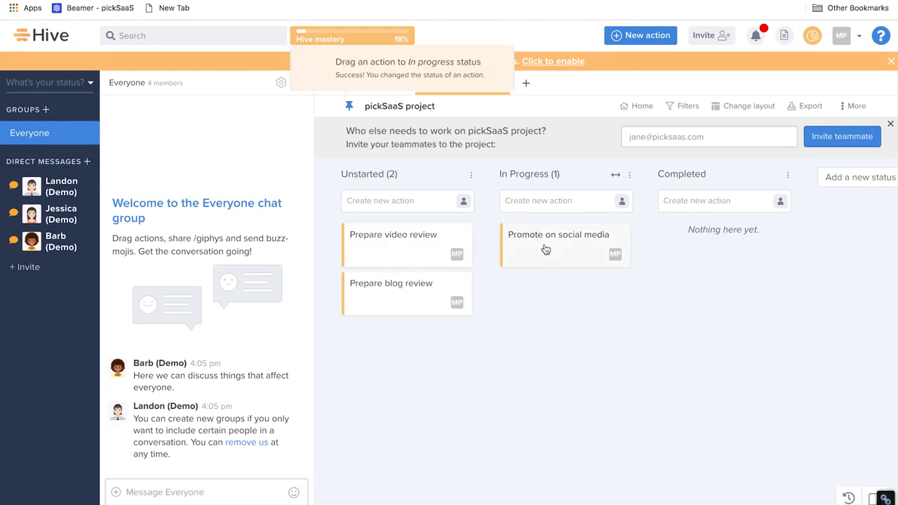
left_click(353, 39)
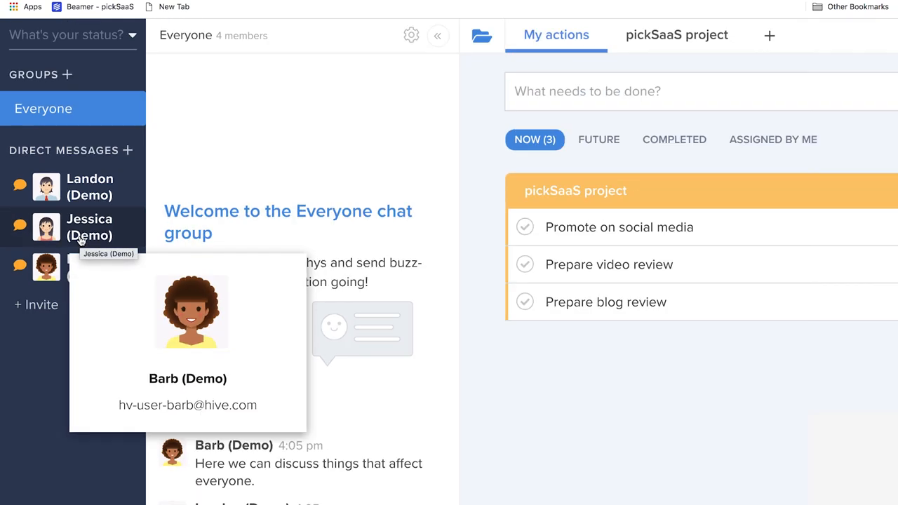
left_click(90, 186)
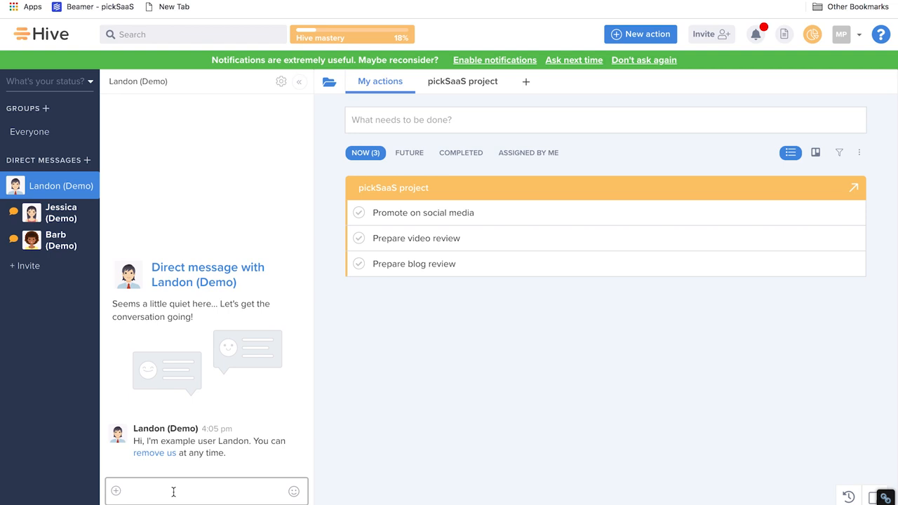
type("Hi the")
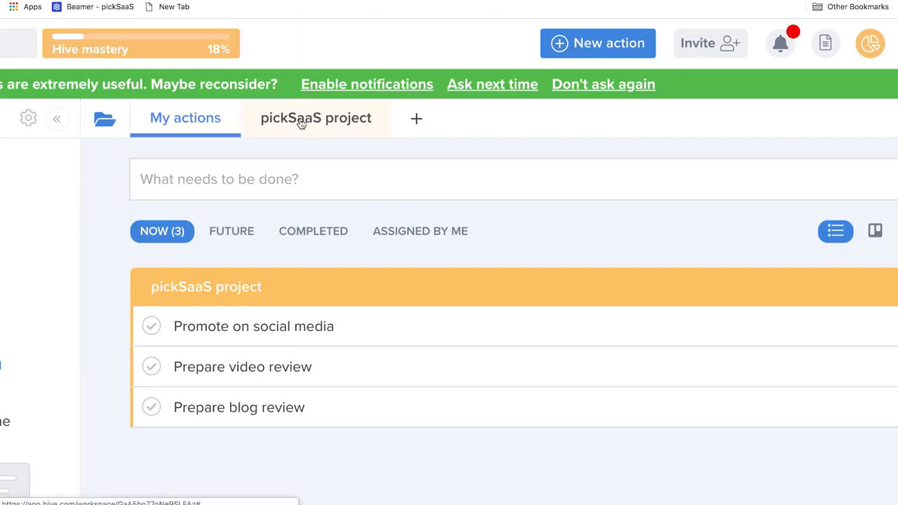
left_click(314, 118)
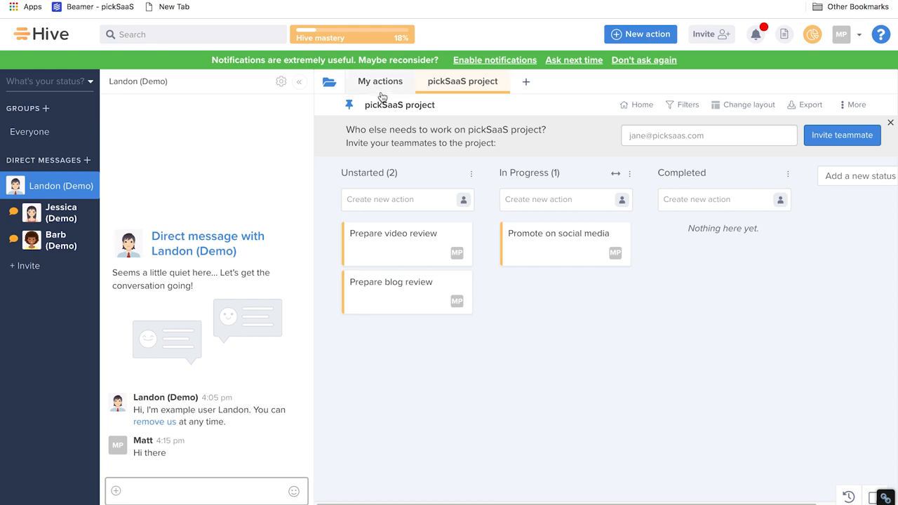
left_click(379, 81)
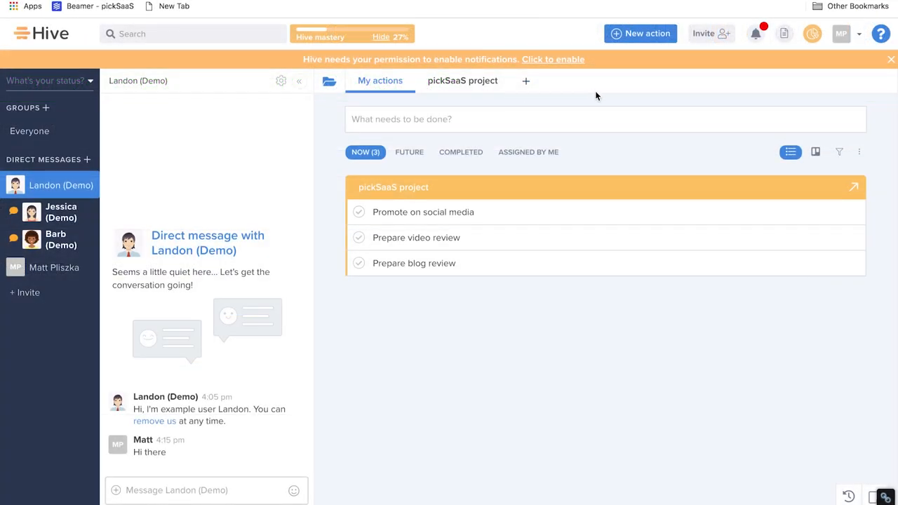
Step: Show completed actions and set your status to Out sick
left_click(460, 152)
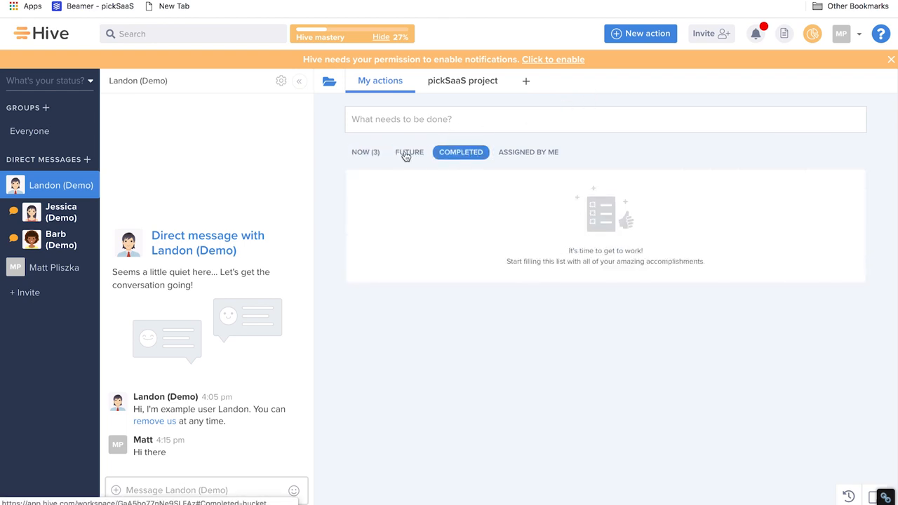
left_click(45, 80)
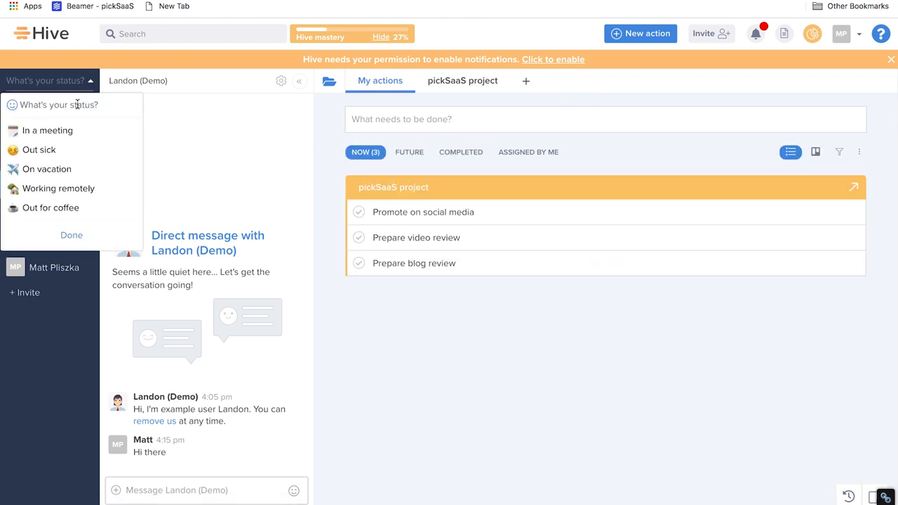
left_click(47, 129)
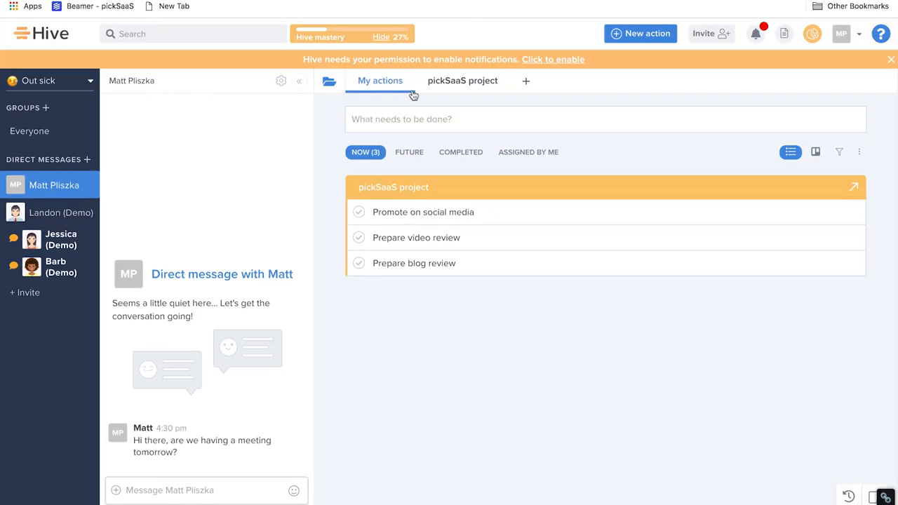
Step: Open your own direct-message thread and briefly view the Promote on social media details
left_click(528, 152)
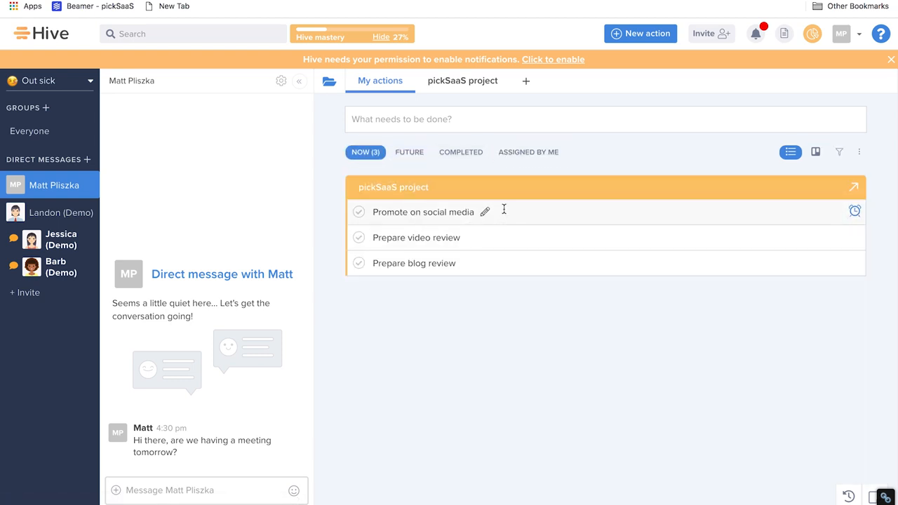
left_click(424, 211)
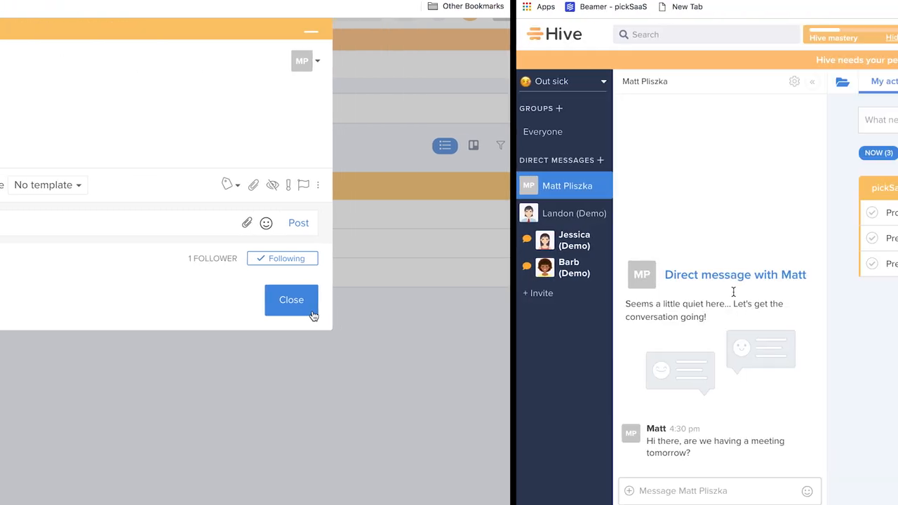
left_click(292, 301)
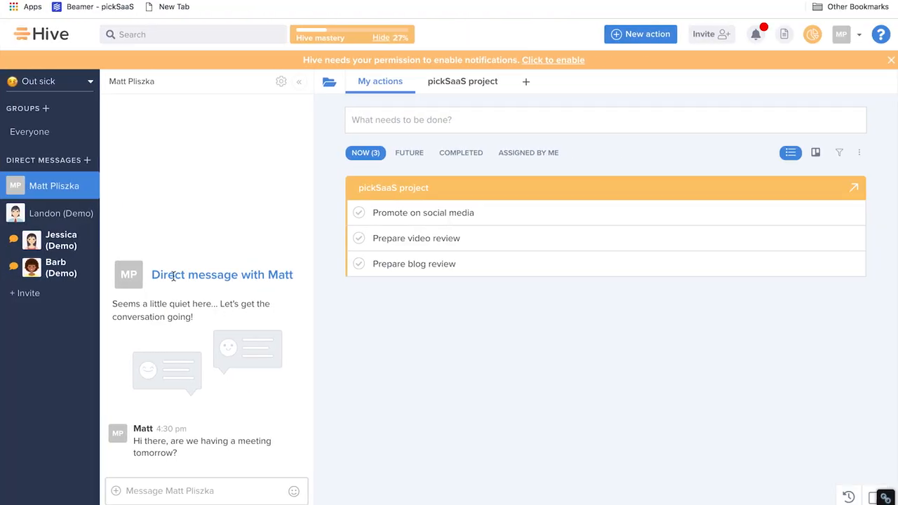
mouse_move(143, 411)
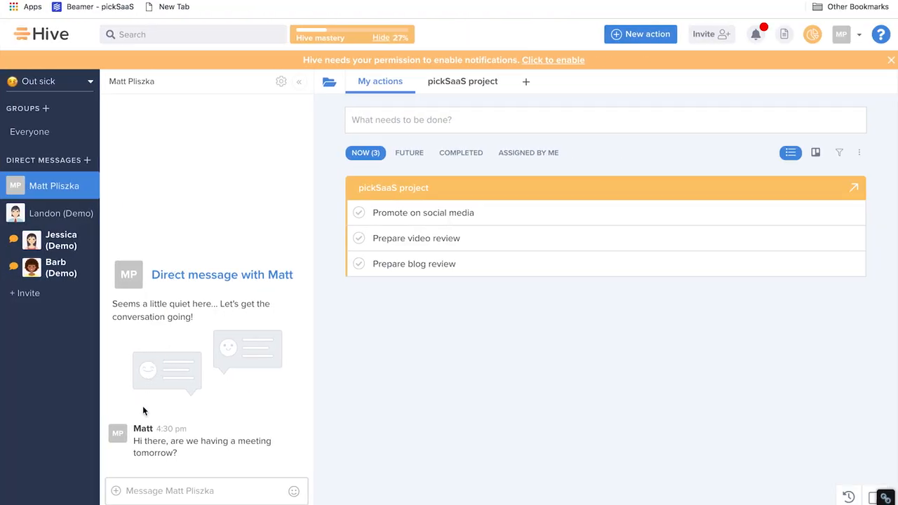
mouse_move(134, 475)
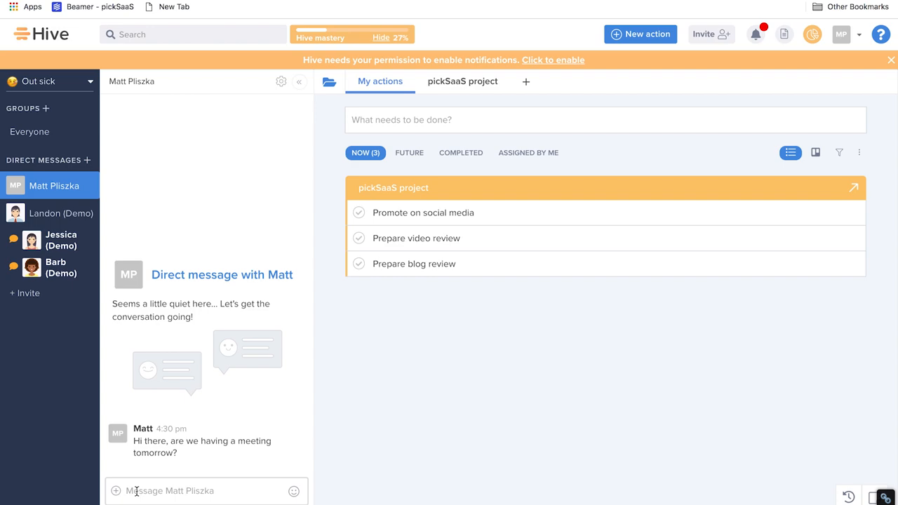
Step: Switch status to Working remotely, send the teammate invitation and open their direct message
left_click(39, 82)
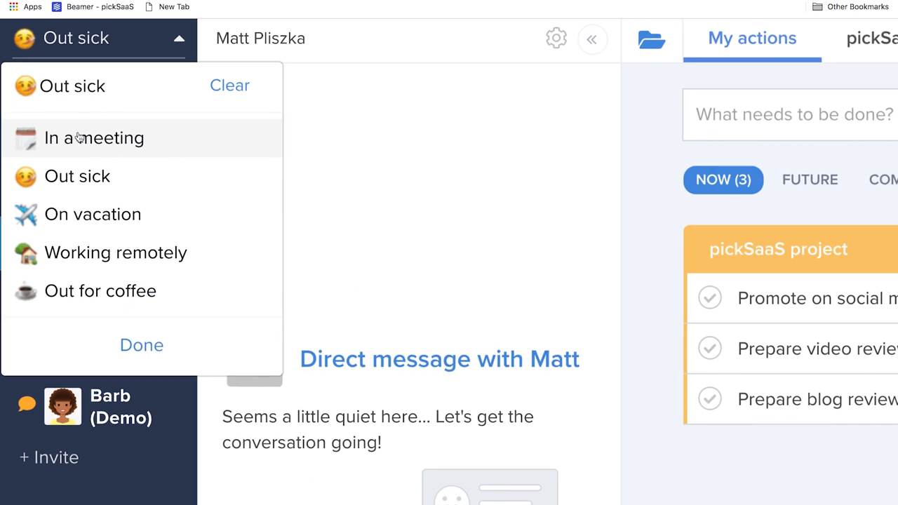
left_click(115, 253)
type("test@picksaas")
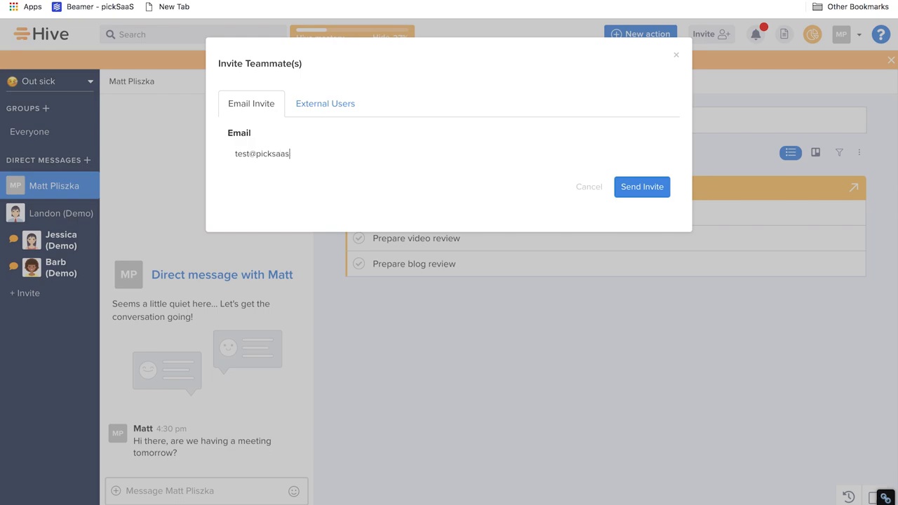
left_click(325, 104)
type("Hi Every")
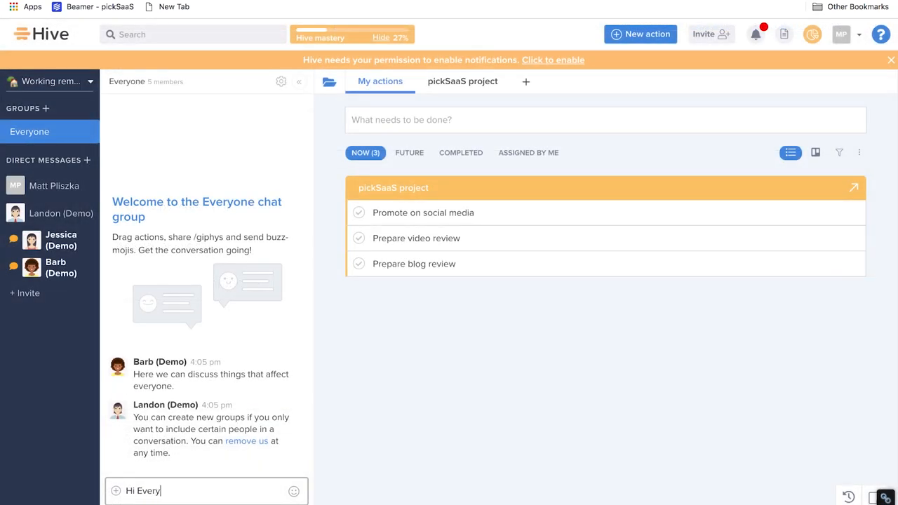
left_click(54, 185)
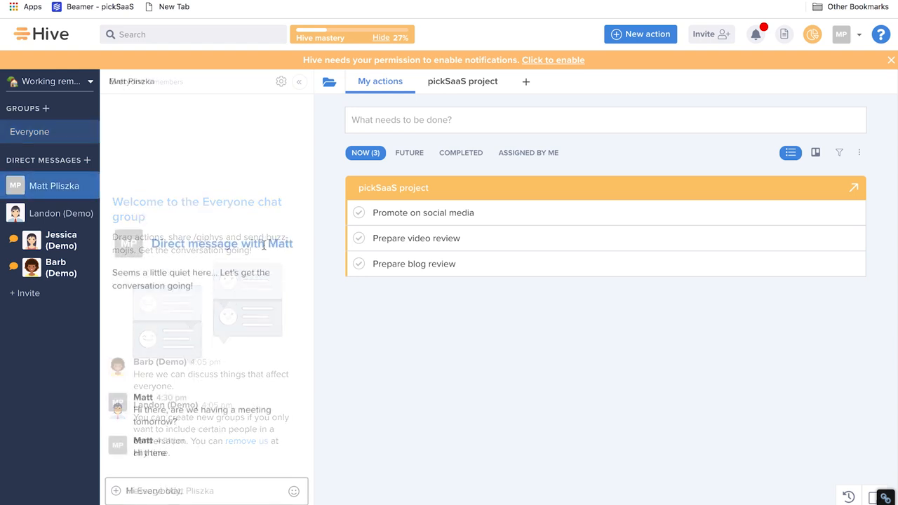
Step: Switch from the DM to the Everyone group chat and type "Hi" there
left_click(54, 185)
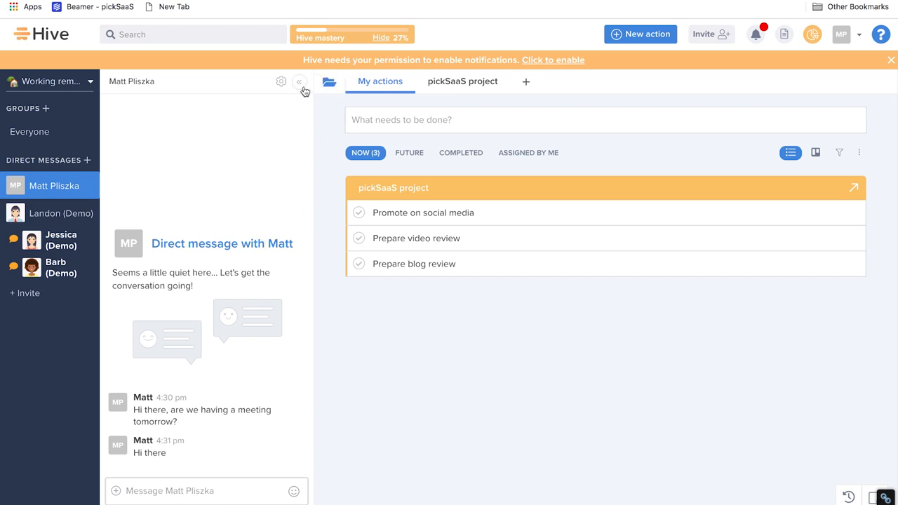
left_click(301, 81)
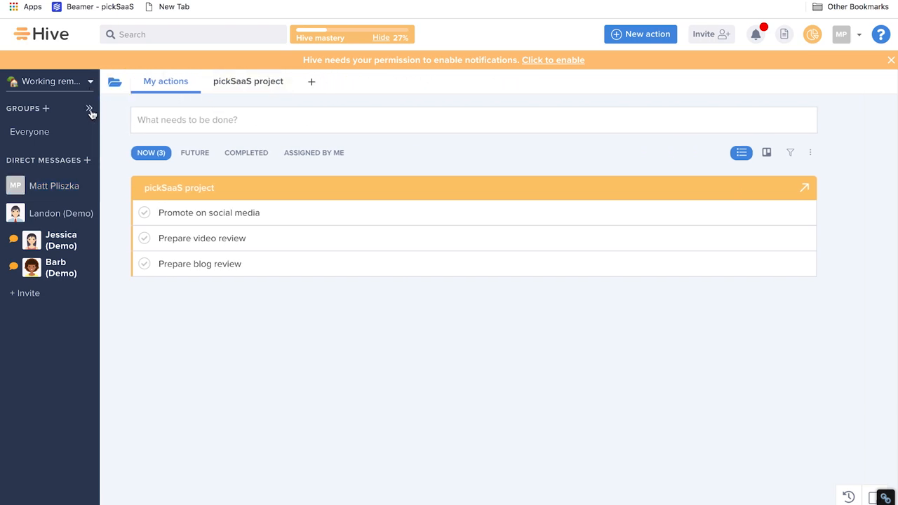
left_click(29, 132)
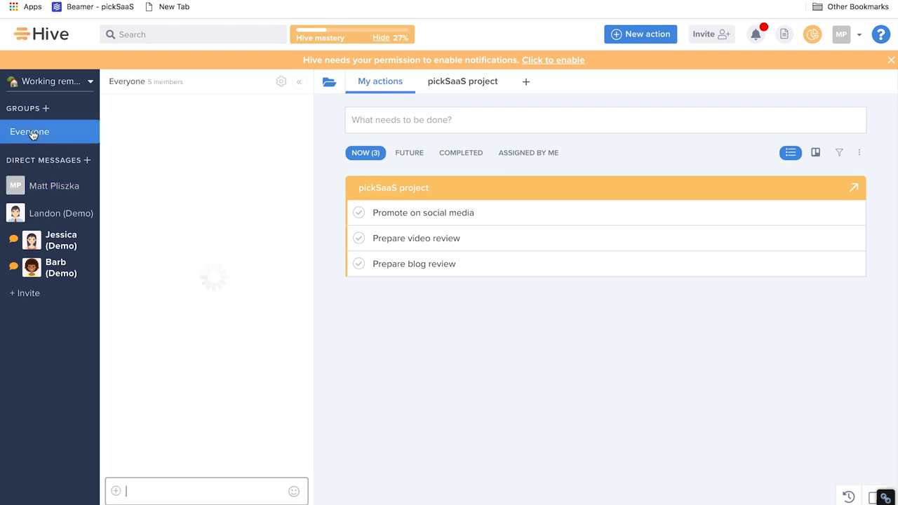
type("Hi")
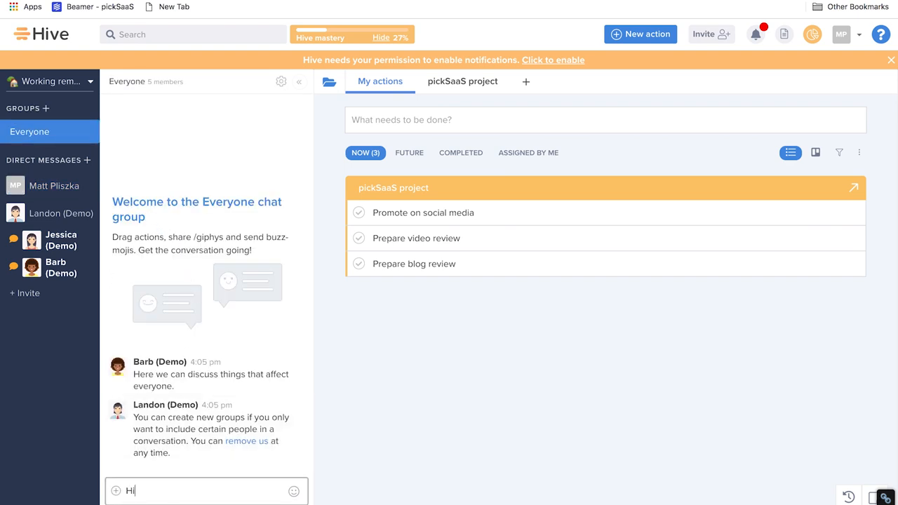
Step: In the DM with Matt browse attachment options and Buzz-moji categories, then return to the Everyone group chat
left_click(53, 186)
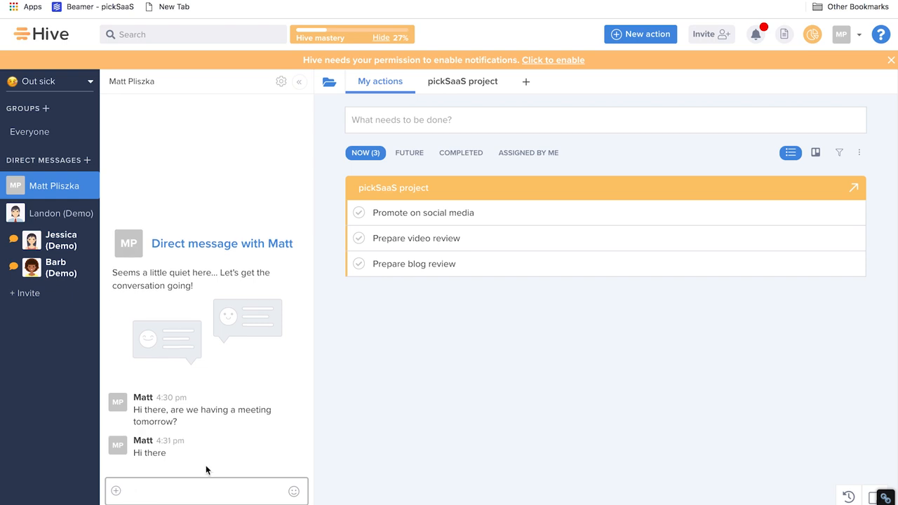
left_click(115, 491)
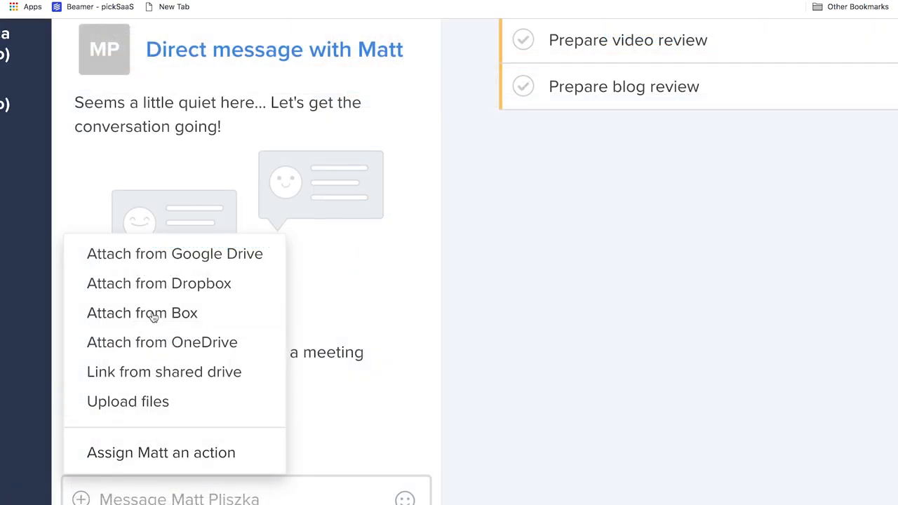
mouse_move(142, 313)
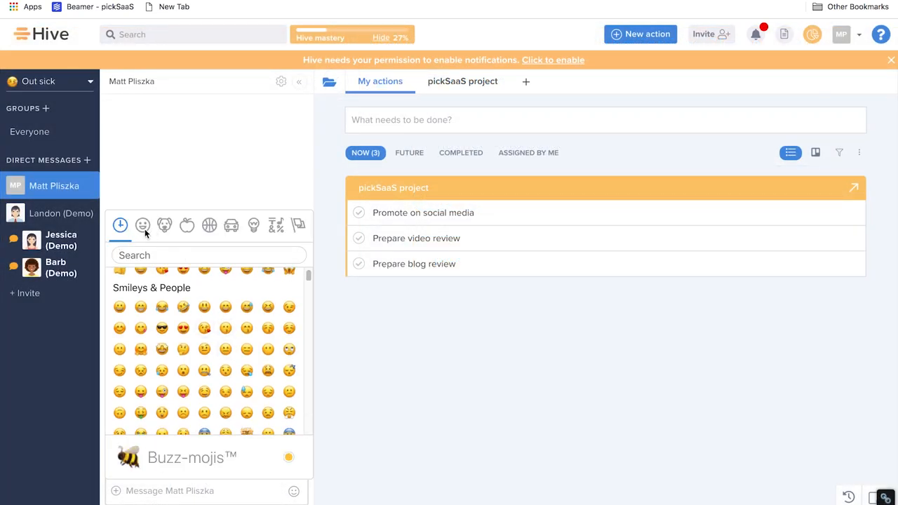
left_click(209, 224)
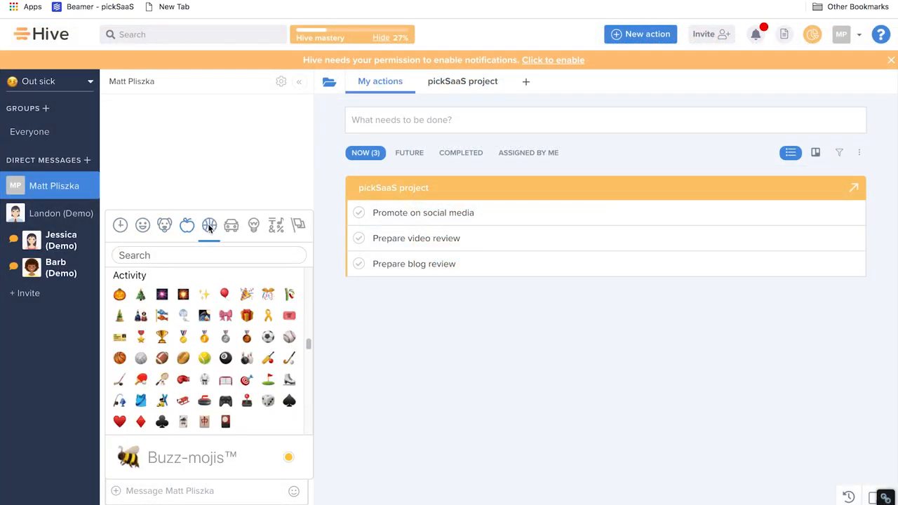
left_click(275, 224)
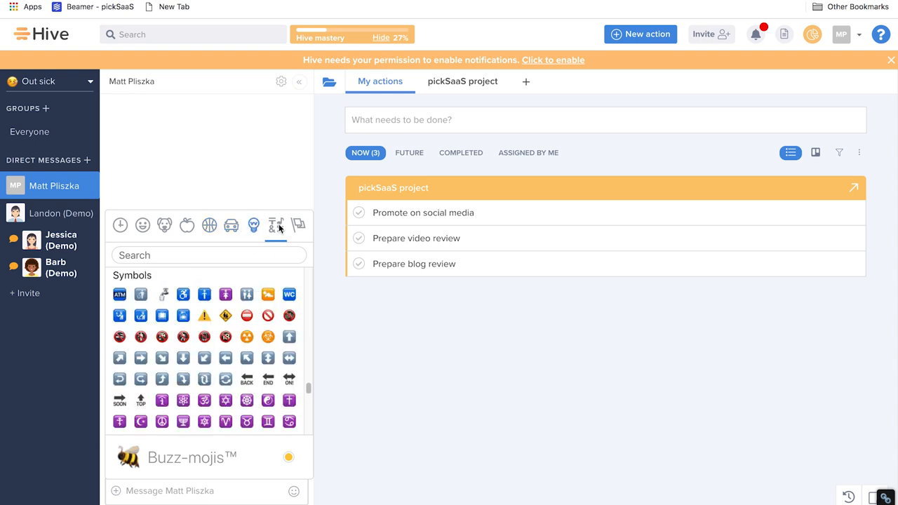
left_click(297, 224)
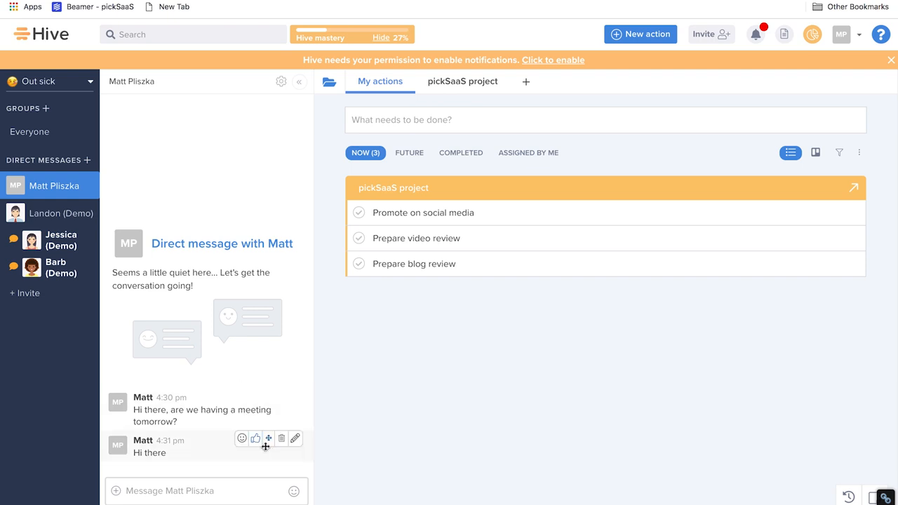
mouse_move(253, 137)
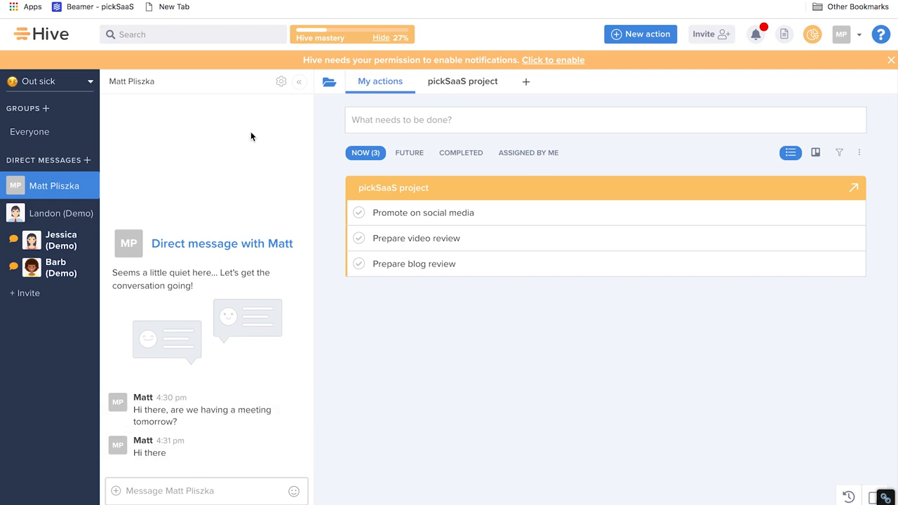
left_click(29, 132)
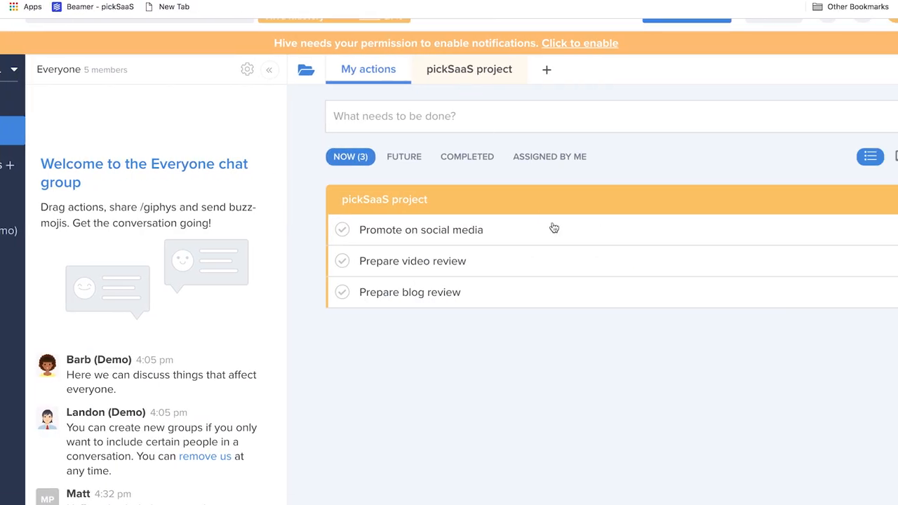
Step: Describe the pickSaaS action Prepare video review as "Set up the video material using Final Cut Pro" and save
left_click(468, 69)
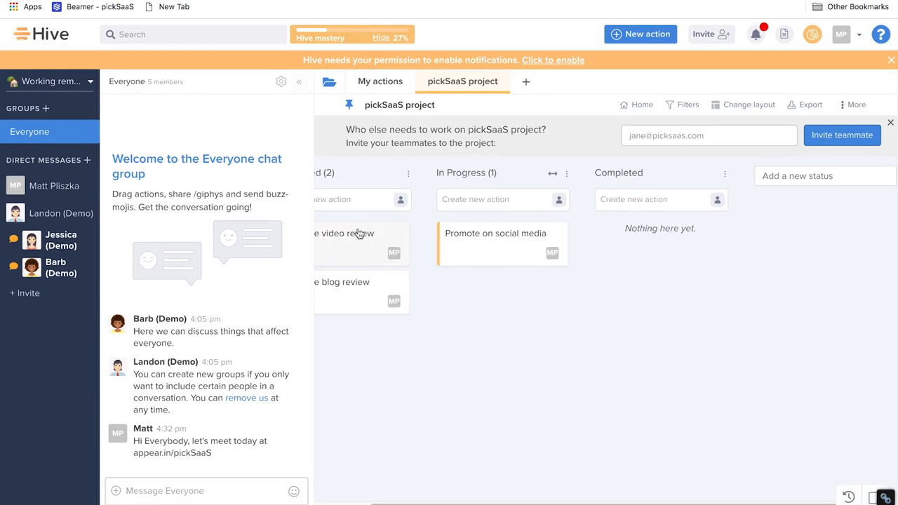
left_click(360, 233)
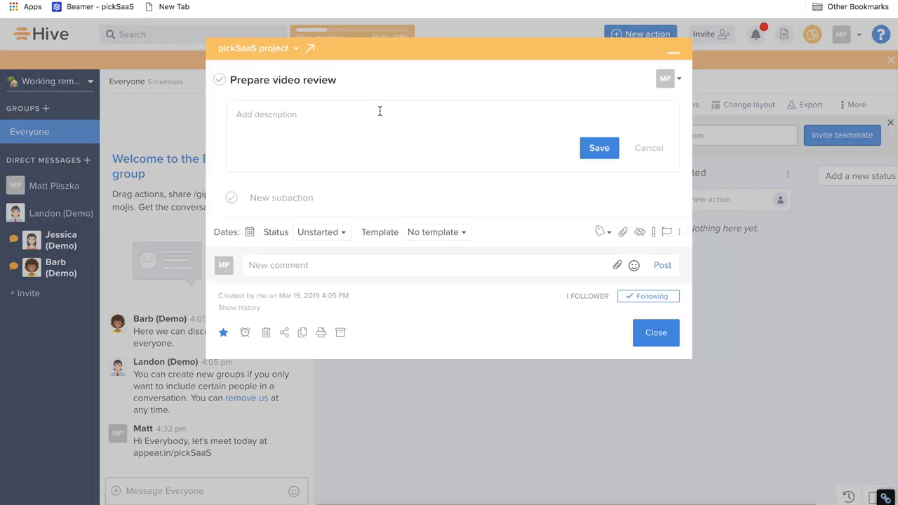
type("Set up the video m")
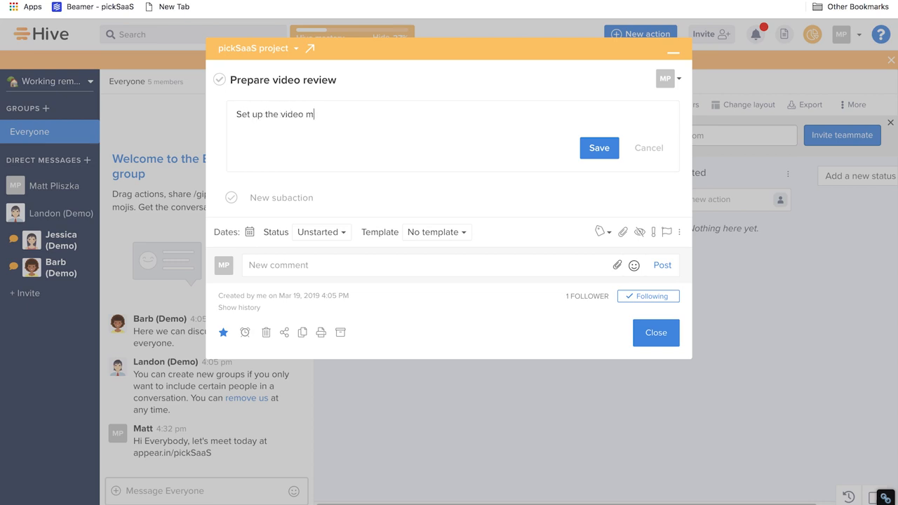
type("aterial")
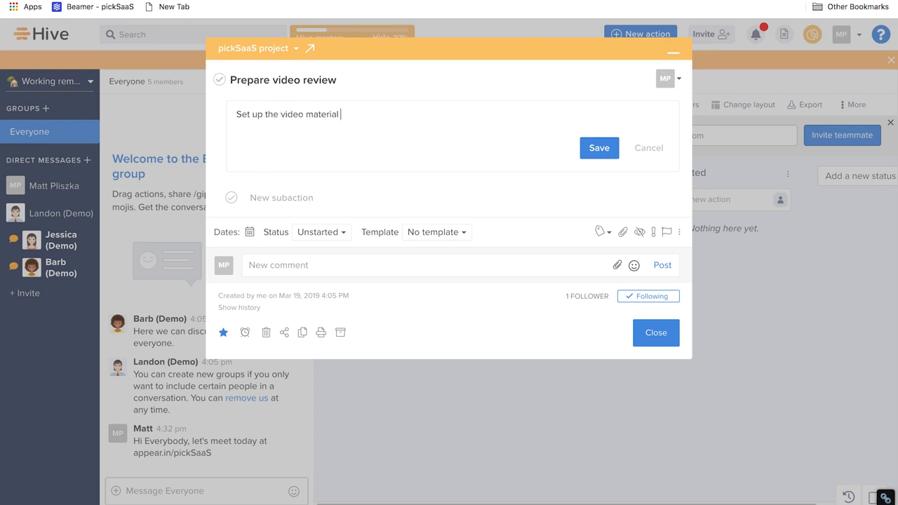
type("using Fln")
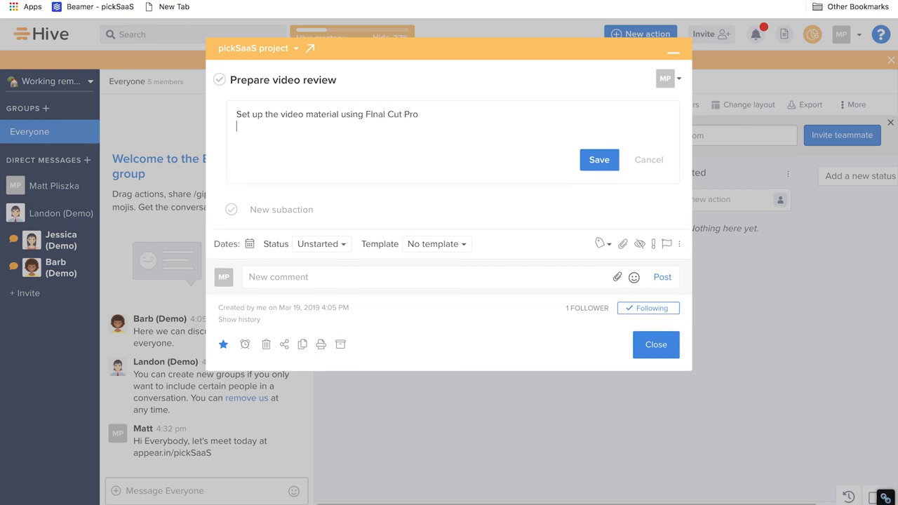
left_click(599, 160)
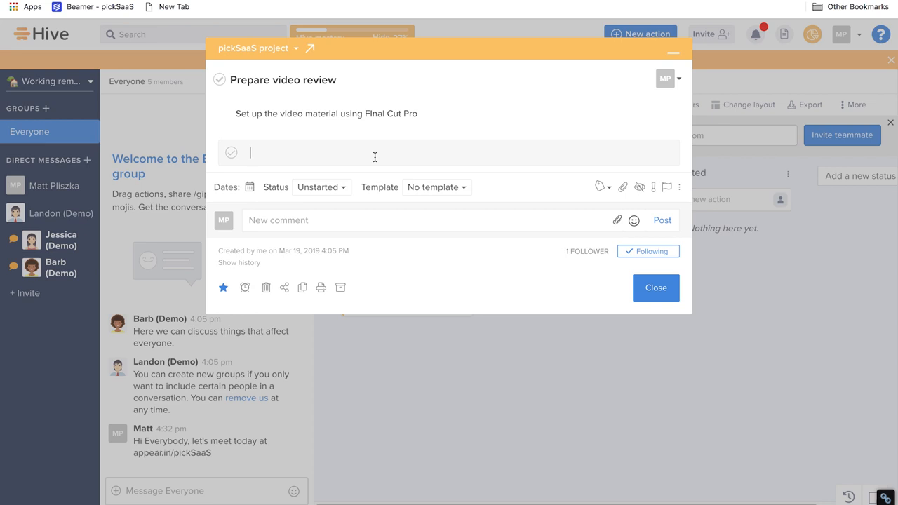
Step: Add record audio and record video subactions, describing record video as using QuickTime Screen recording
type("record v")
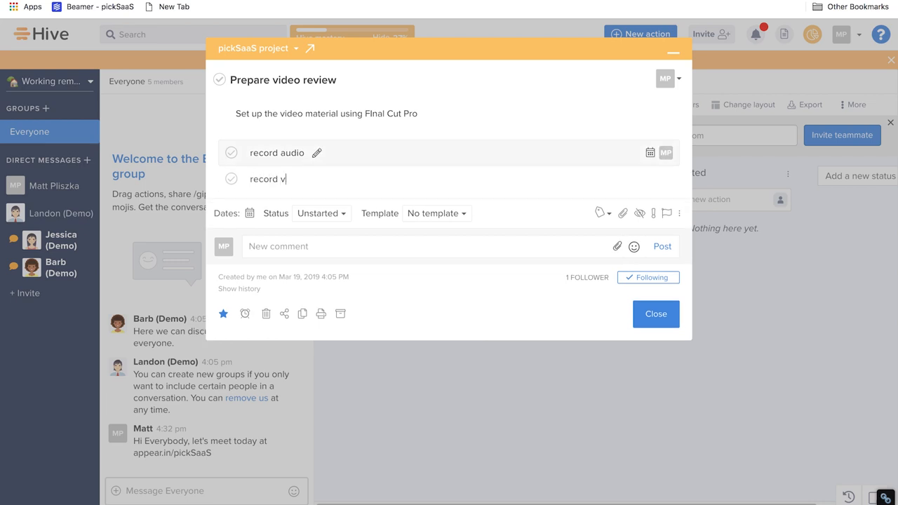
left_click(267, 180)
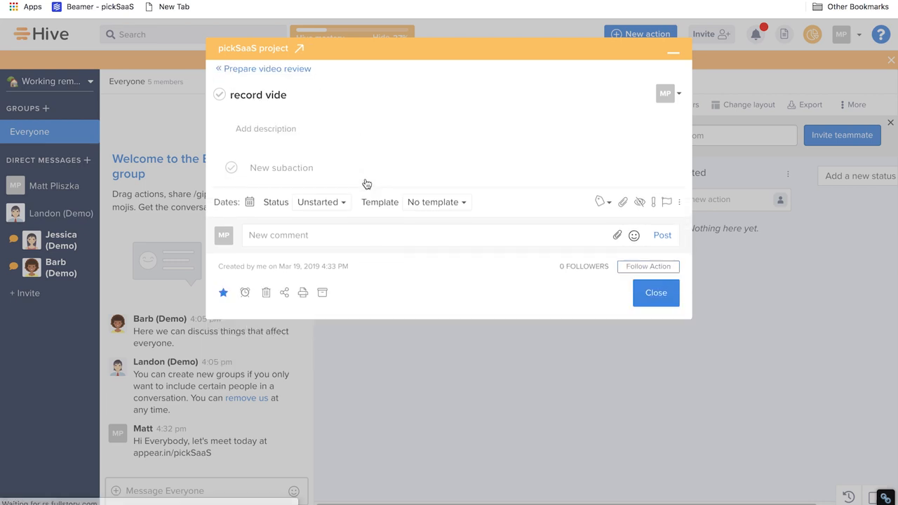
left_click(281, 129)
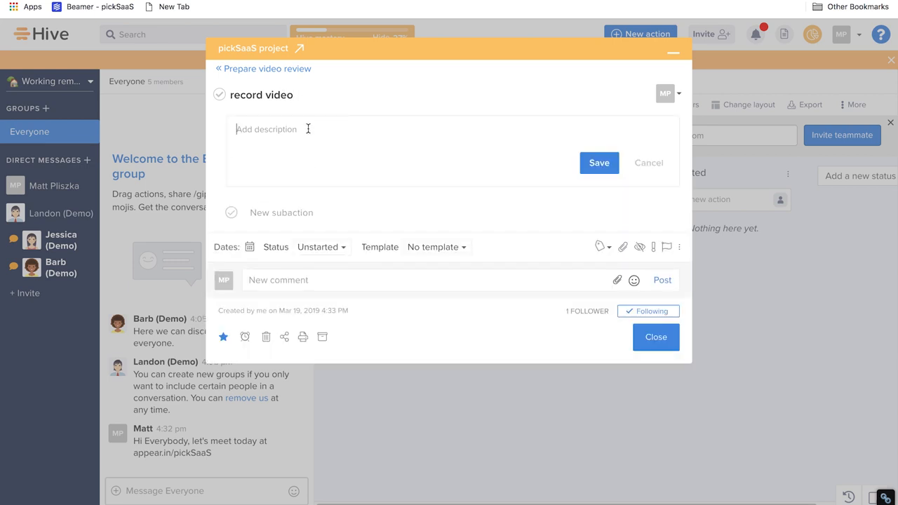
type("Use QuickTime Screen recording")
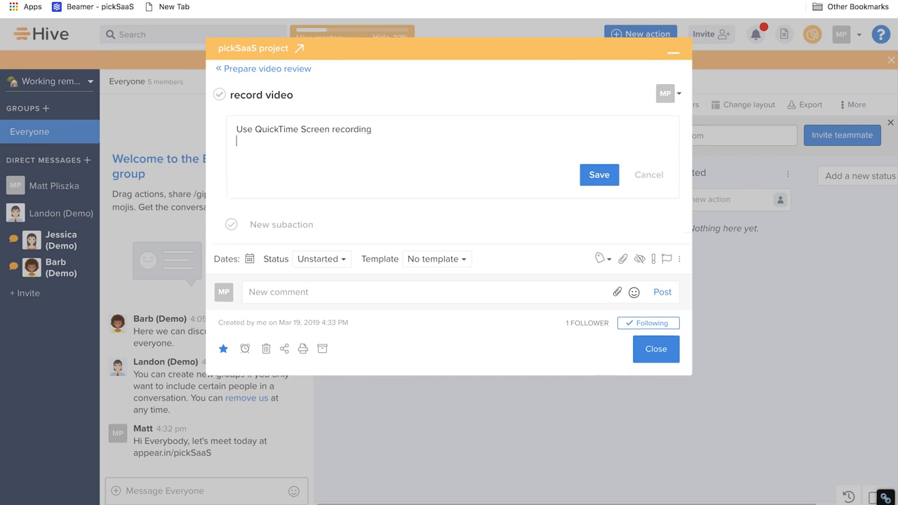
left_click(598, 174)
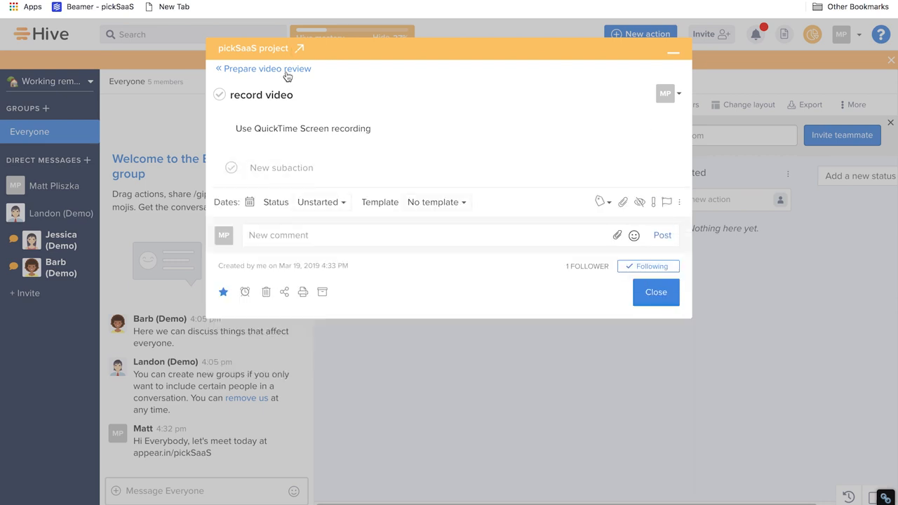
Step: Back on Prepare video review, check off the record audio subaction and close the action details
left_click(263, 67)
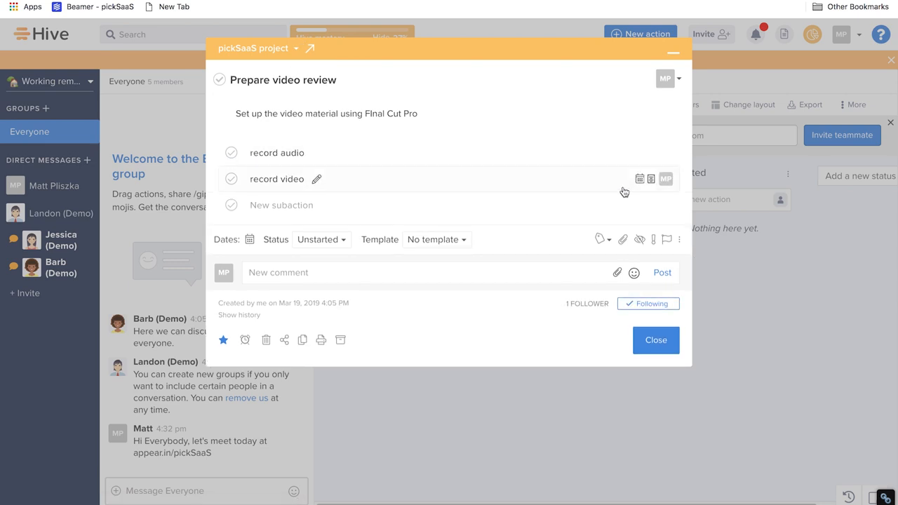
left_click(231, 151)
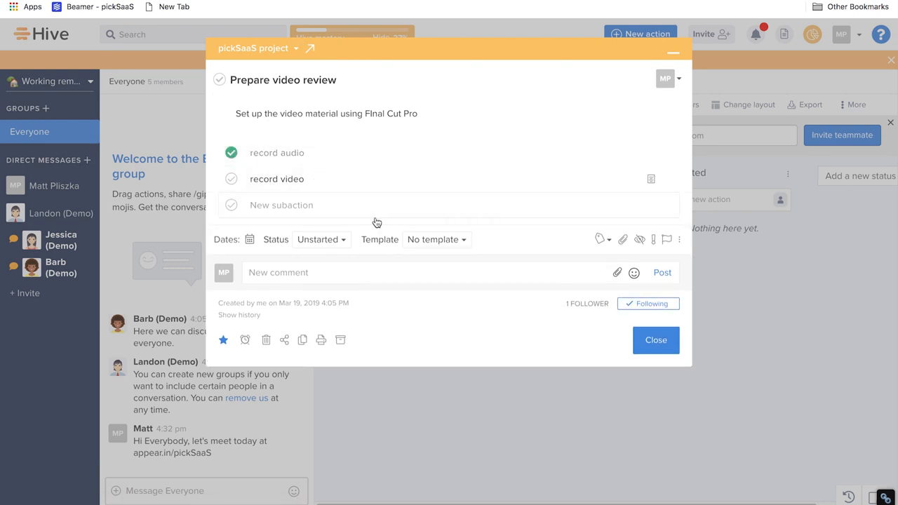
left_click(320, 239)
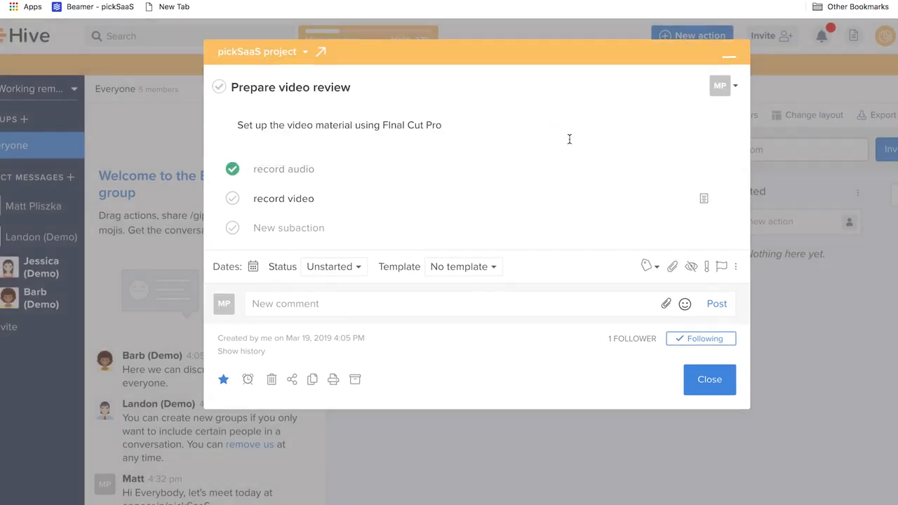
left_click(710, 379)
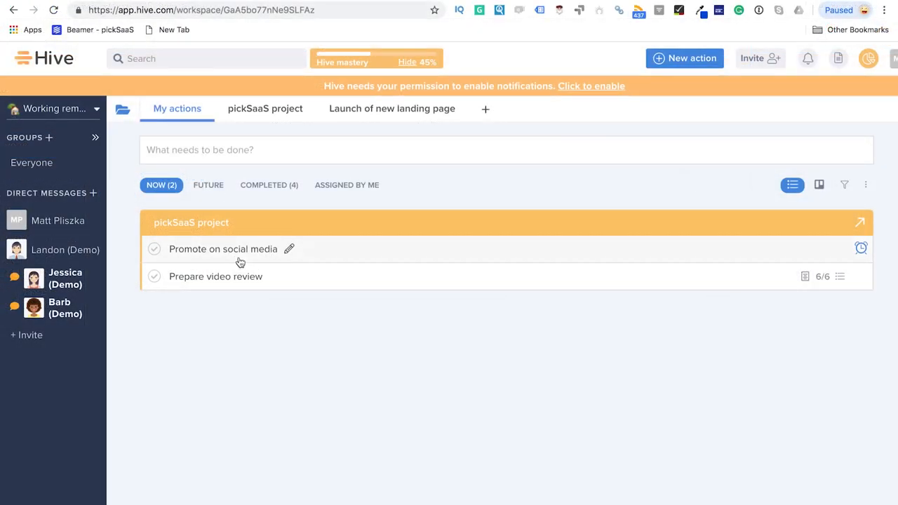
Step: Complete Promote on social media and Prepare video review, review them under Completed, then reopen Prepare video review's details
left_click(154, 250)
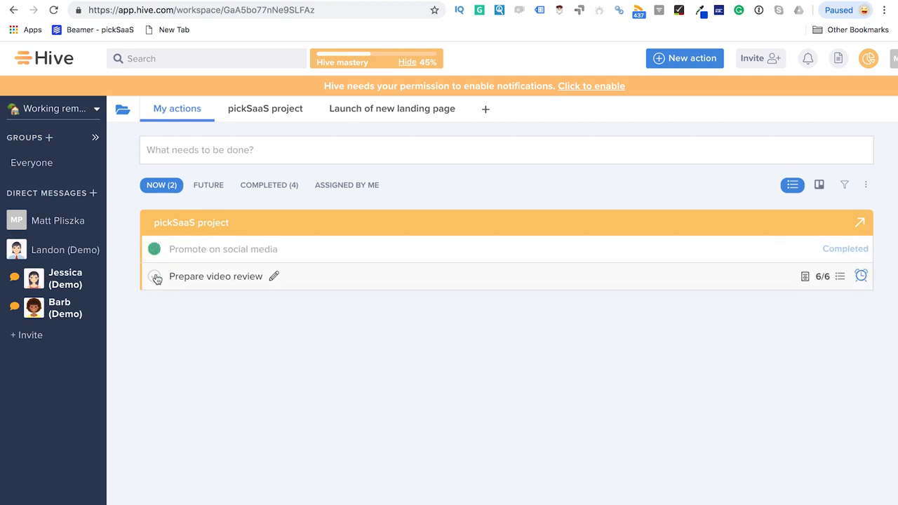
left_click(155, 275)
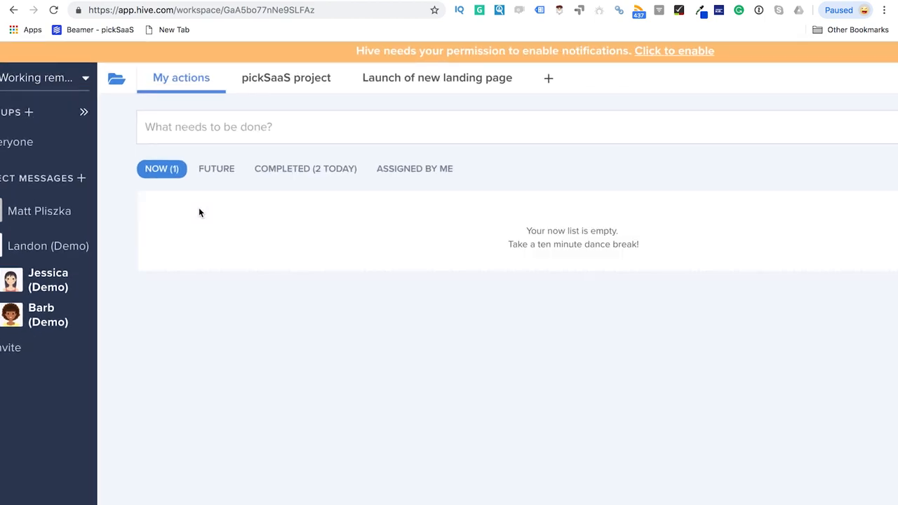
left_click(306, 169)
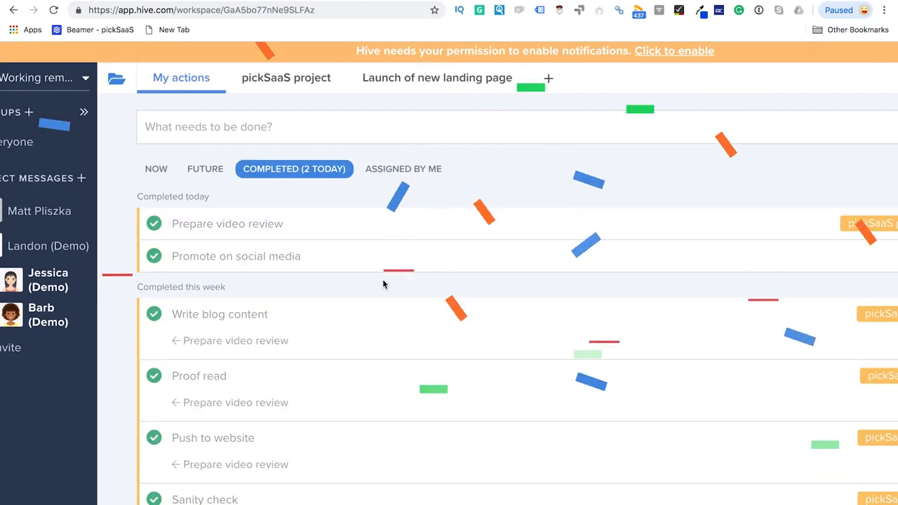
left_click(227, 224)
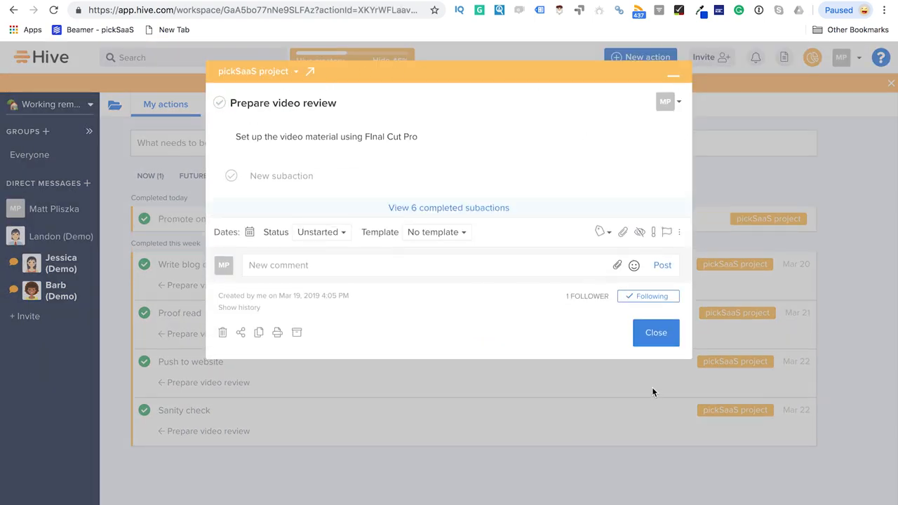
left_click(656, 333)
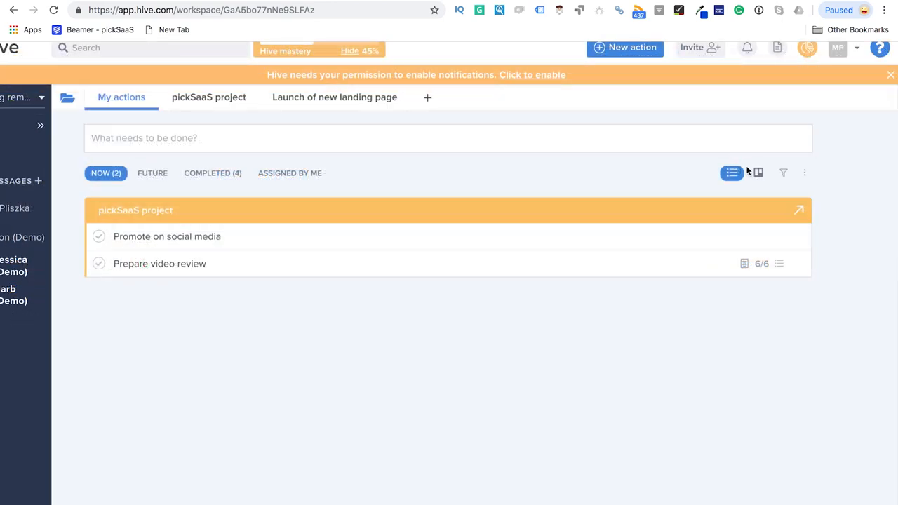
mouse_move(768, 179)
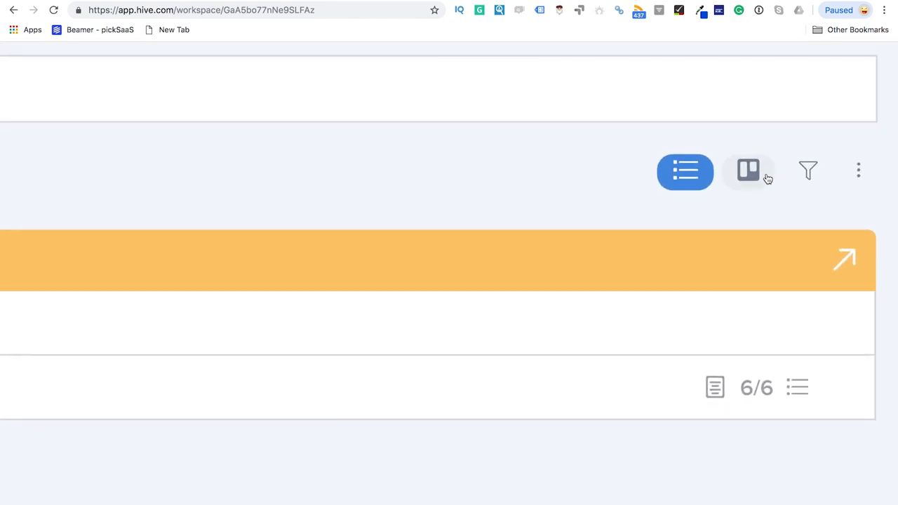
mouse_move(750, 171)
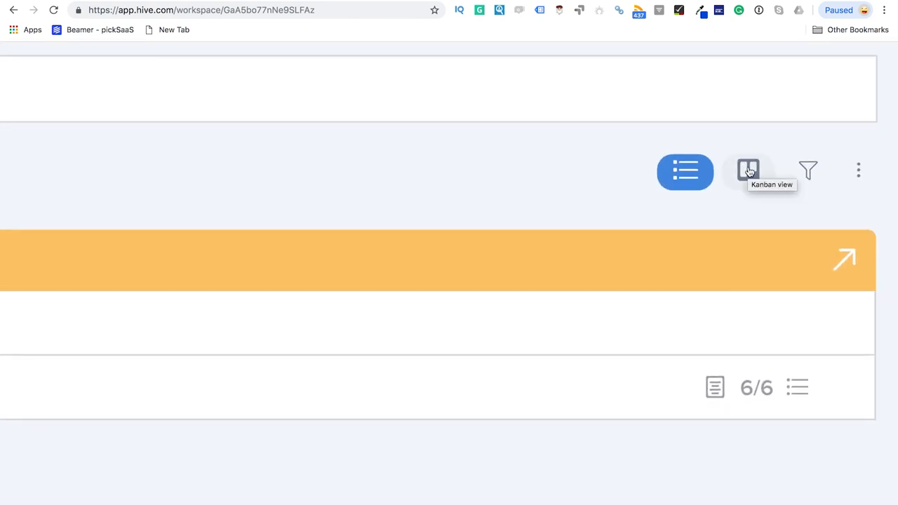
Step: View My actions as a Kanban board, drag Promote on social media into In Progress and open the filter options
left_click(750, 171)
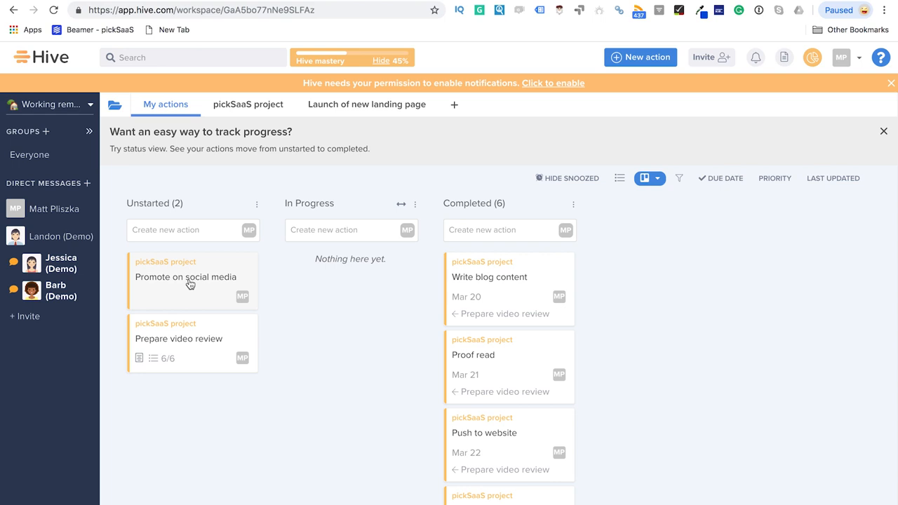
left_click_drag(185, 276, 344, 277)
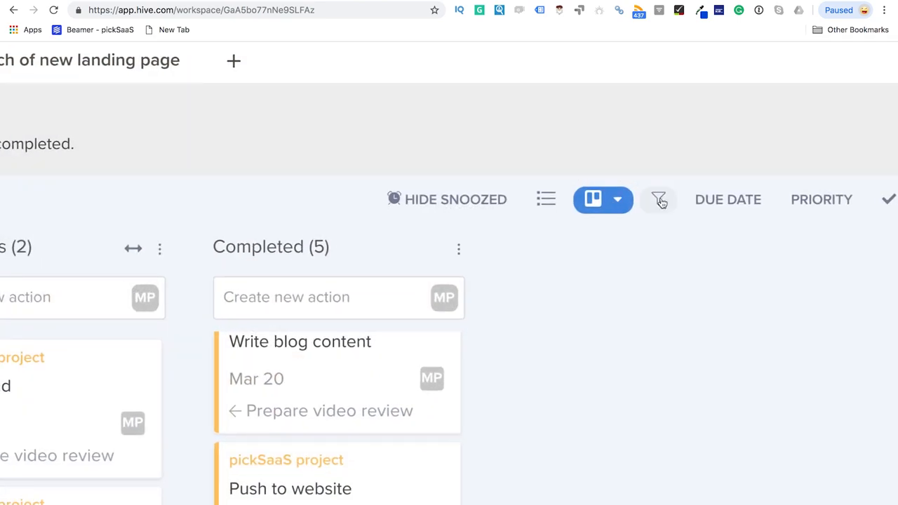
left_click(658, 199)
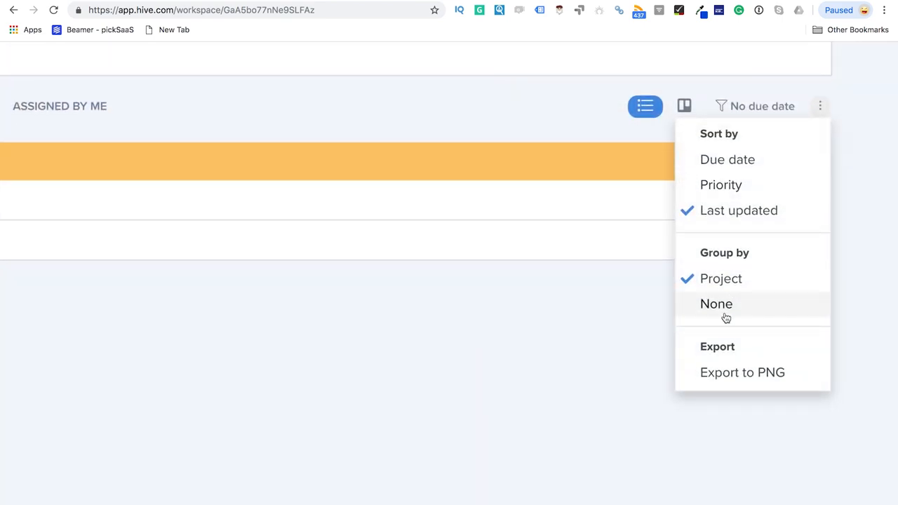
Step: Set Group by to None, review the board's status columns and snoozed toggle, then return to list view
left_click(716, 303)
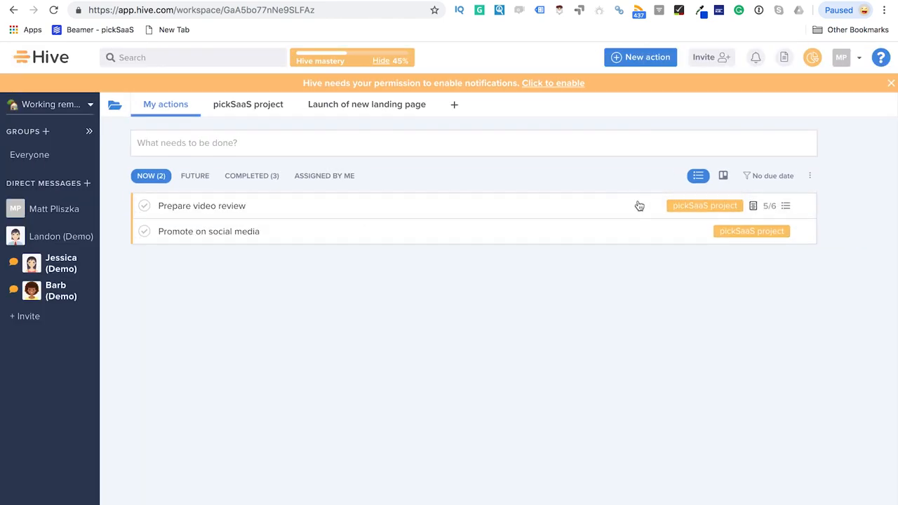
left_click(722, 176)
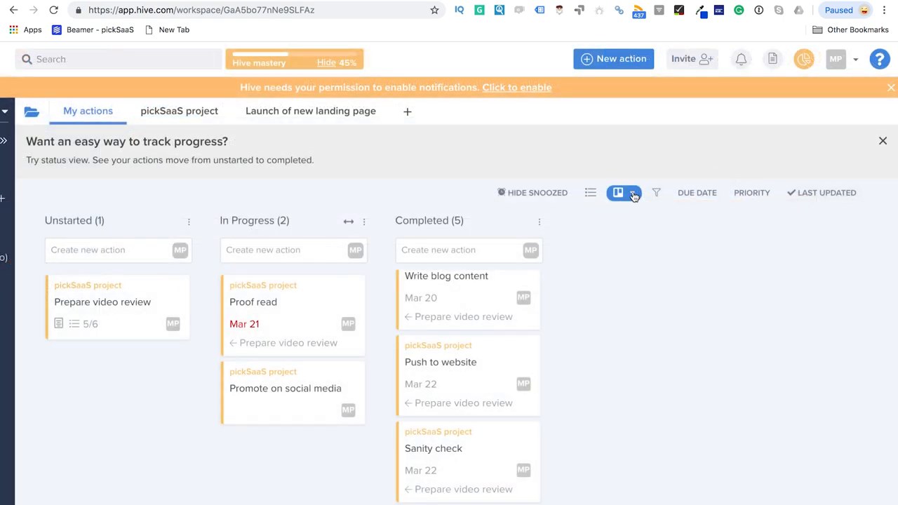
left_click(632, 193)
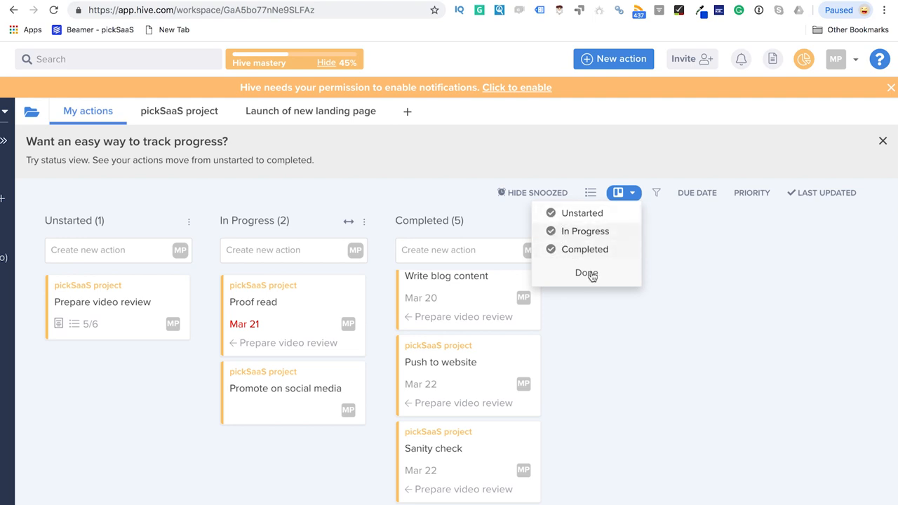
left_click(587, 273)
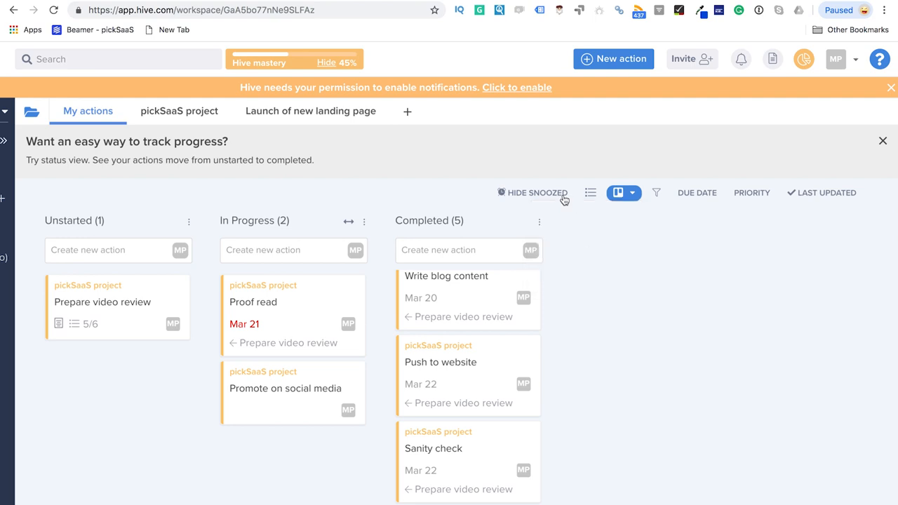
left_click(534, 193)
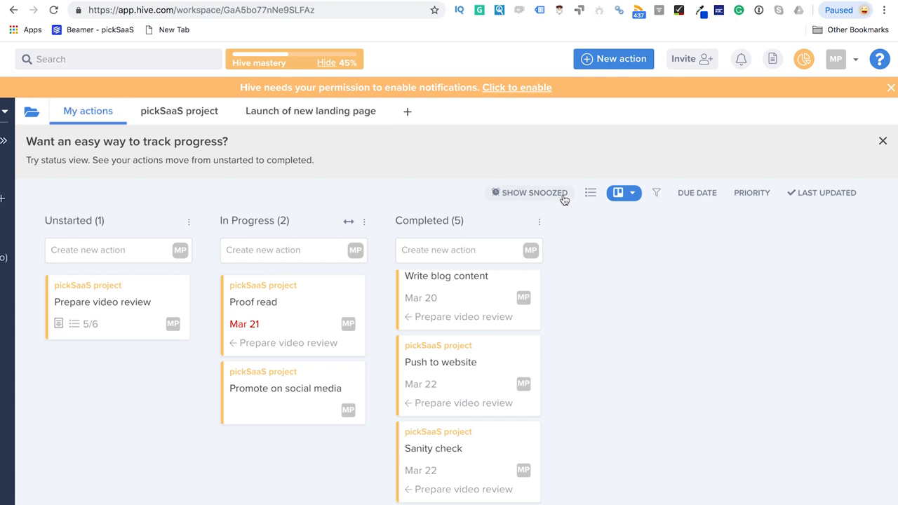
left_click(531, 193)
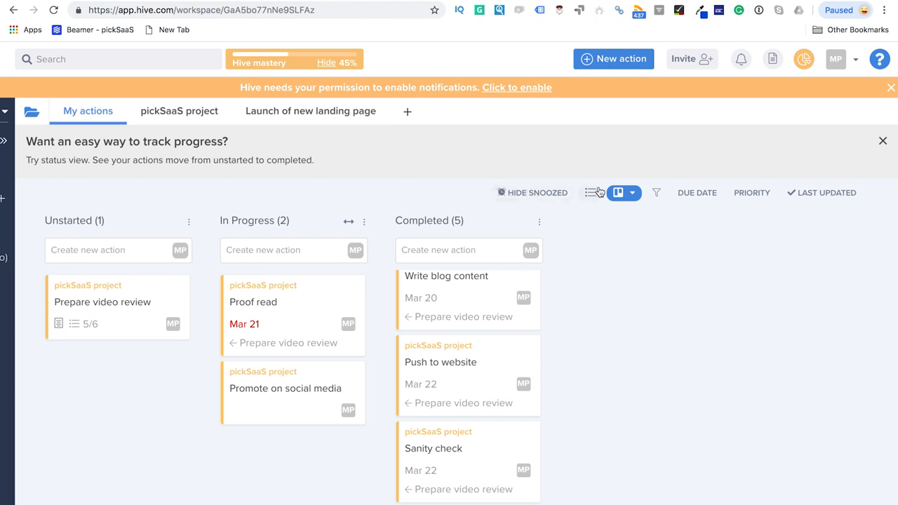
left_click(725, 191)
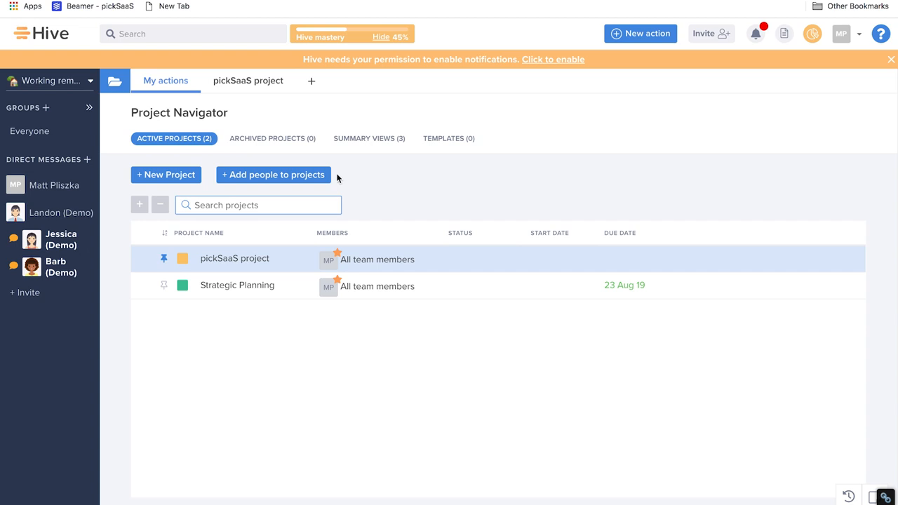
mouse_move(321, 178)
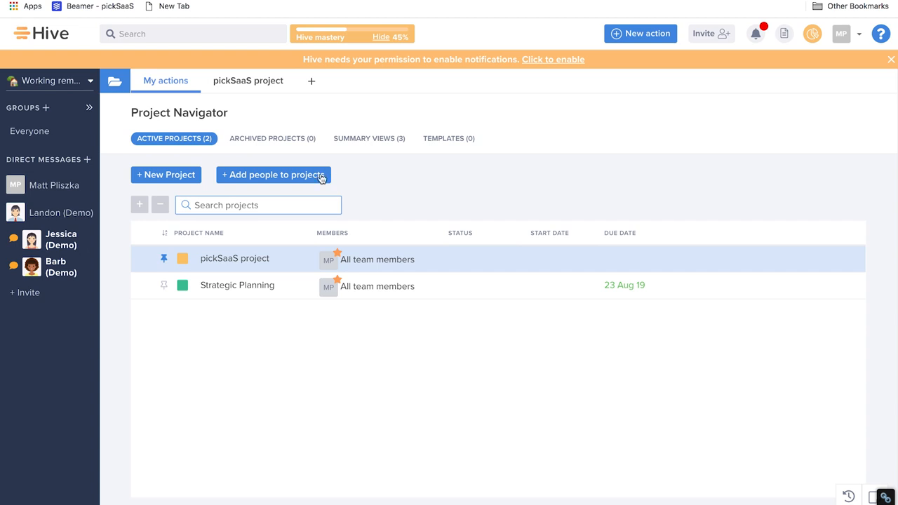
mouse_move(302, 175)
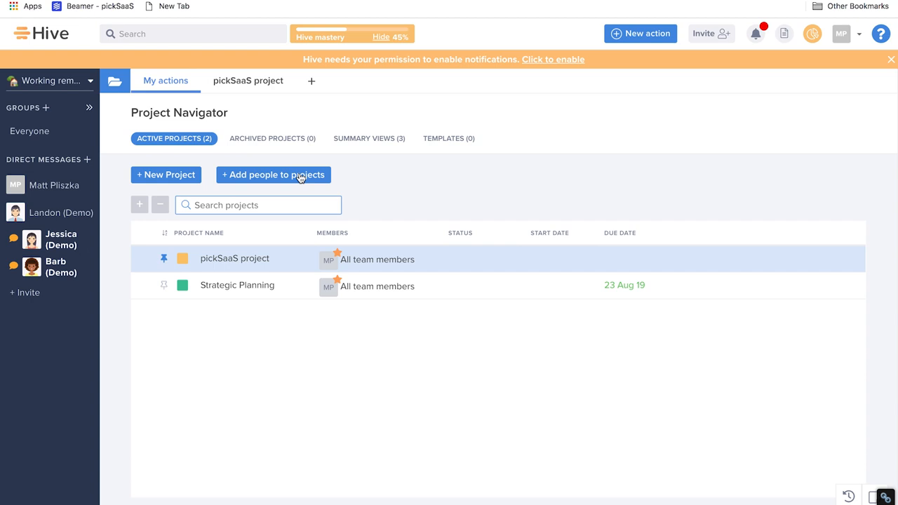
mouse_move(267, 175)
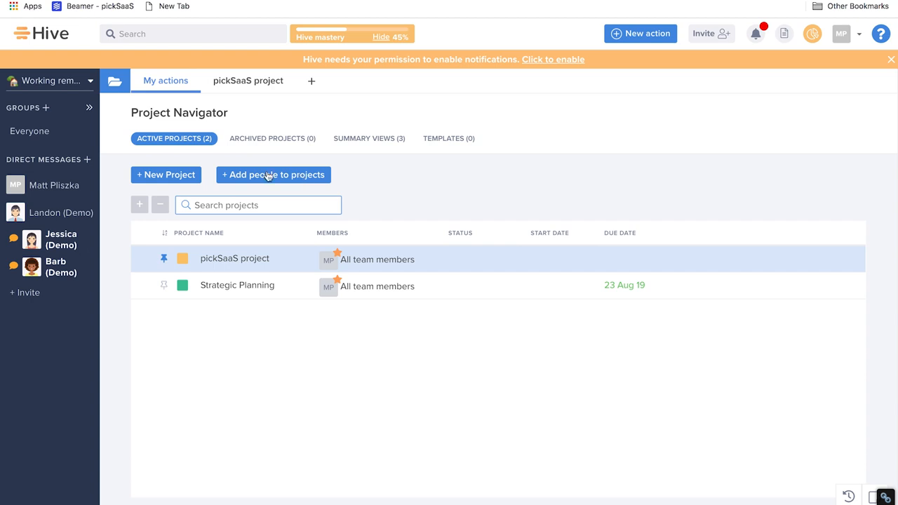
mouse_move(250, 174)
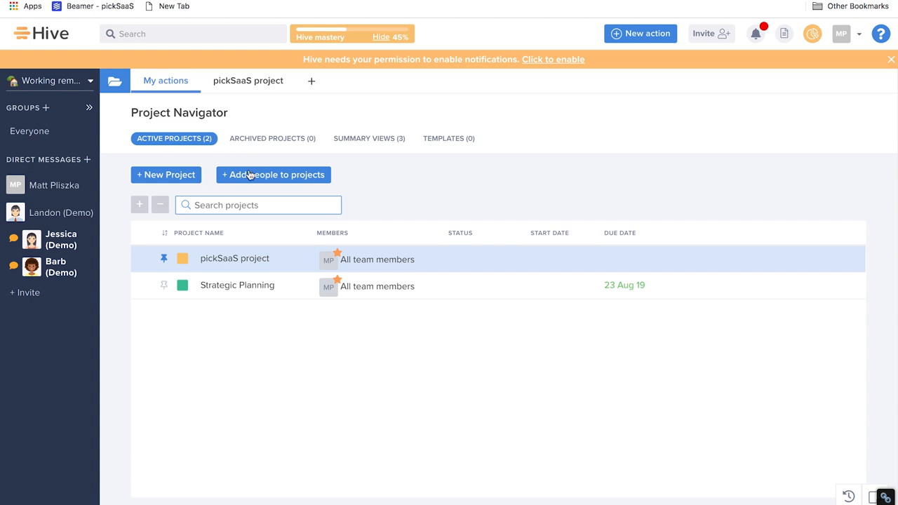
mouse_move(224, 174)
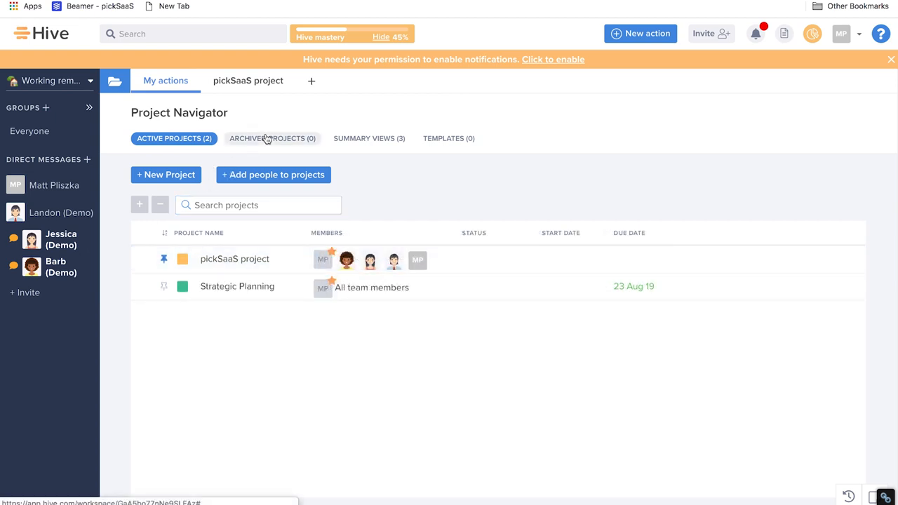
Step: Browse the Project Navigator's Archived, Summary views and Templates tabs, then return to active projects
left_click(273, 139)
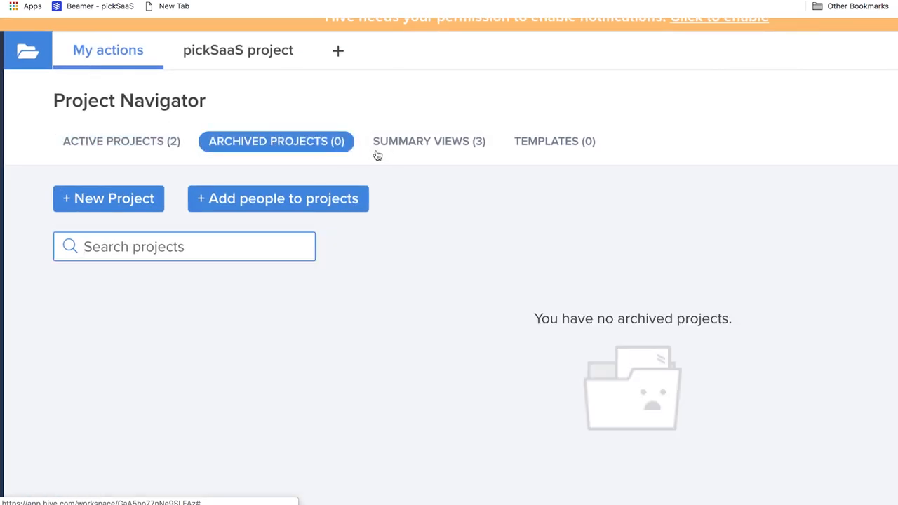
left_click(429, 140)
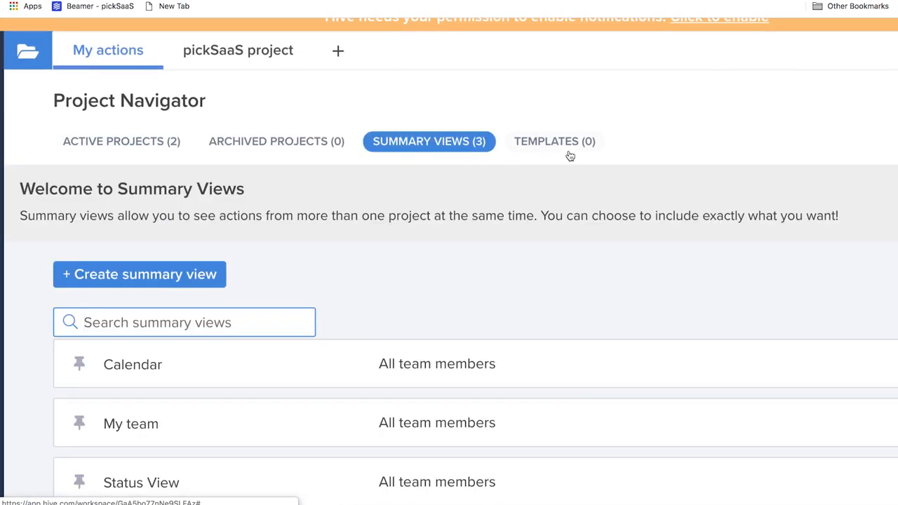
left_click(555, 140)
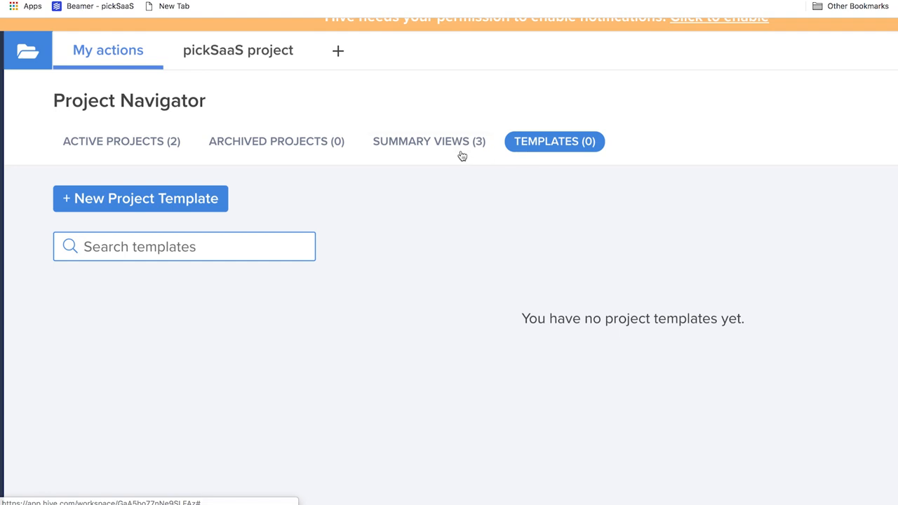
left_click(275, 140)
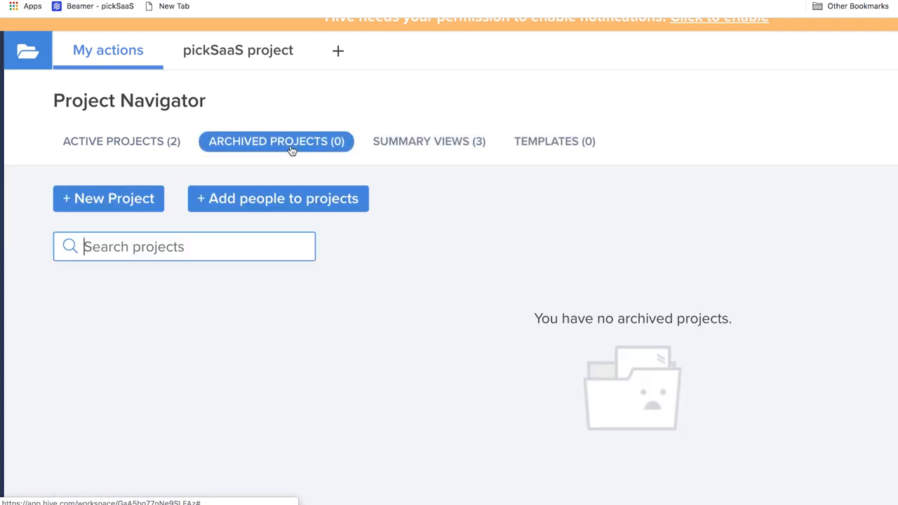
left_click(121, 140)
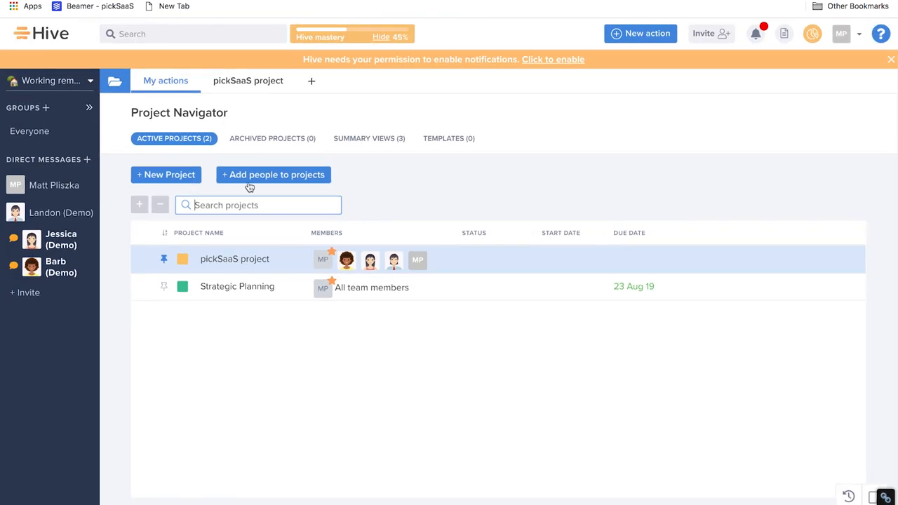
Step: Glance at the invite-teammates dialog, dismiss it and start a New project
left_click(272, 174)
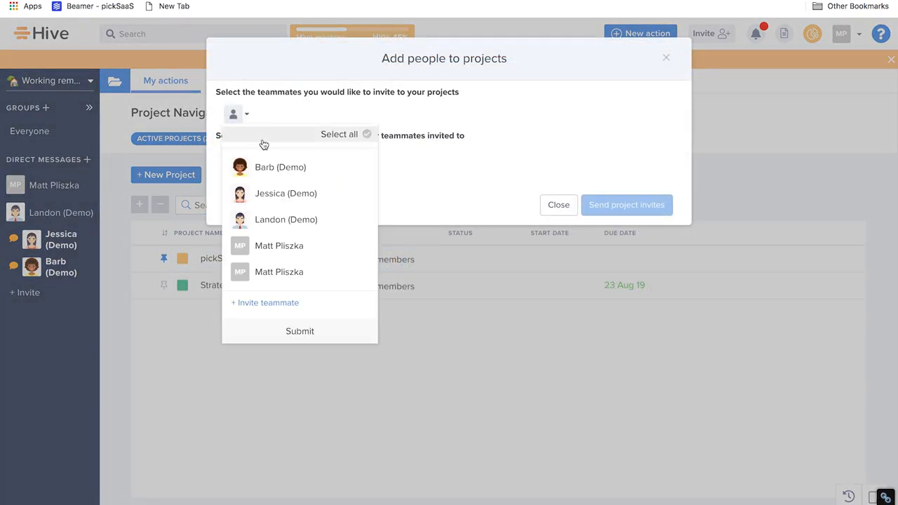
left_click(559, 205)
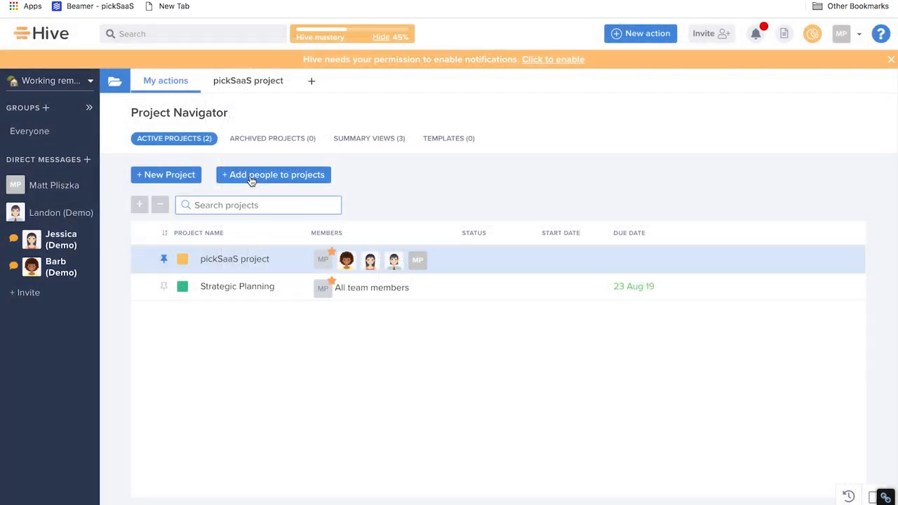
left_click(165, 174)
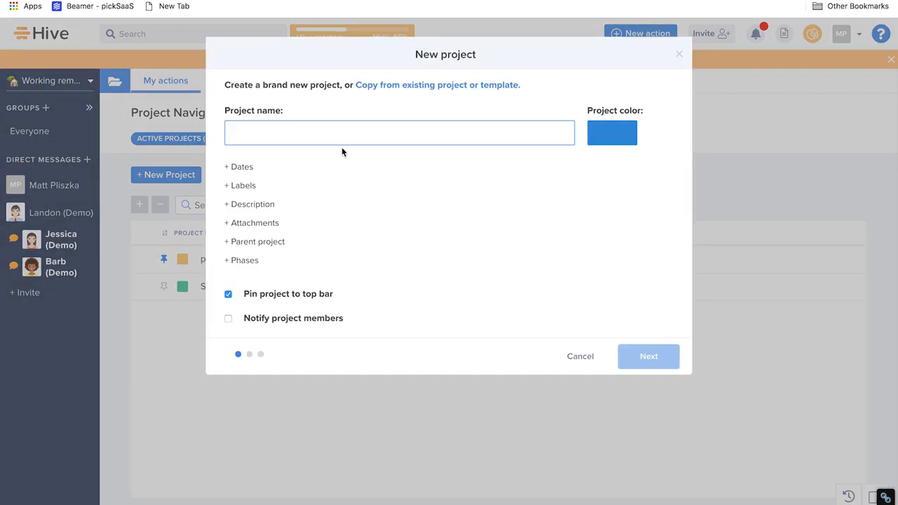
Step: Name the project Launch of new landing page, share it with Everyone, choose Calendar layout and create it
left_click(238, 186)
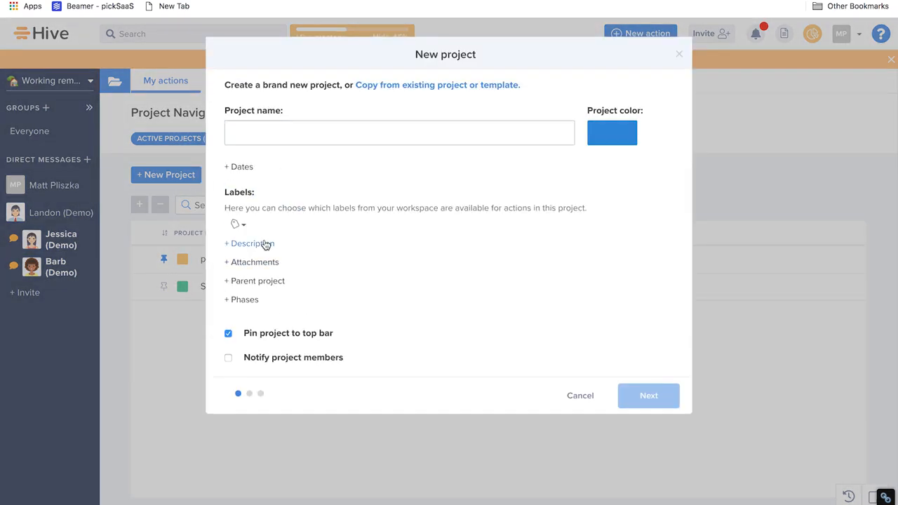
type("Launch of")
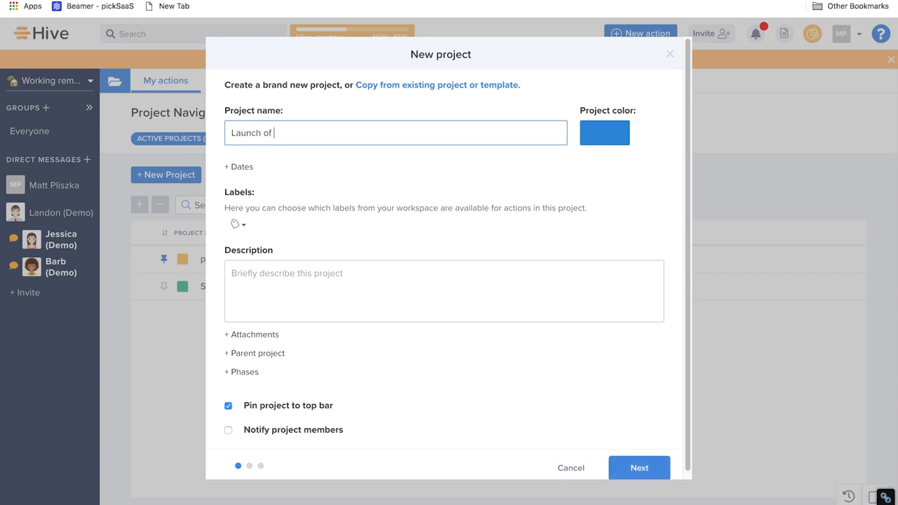
type("new landing")
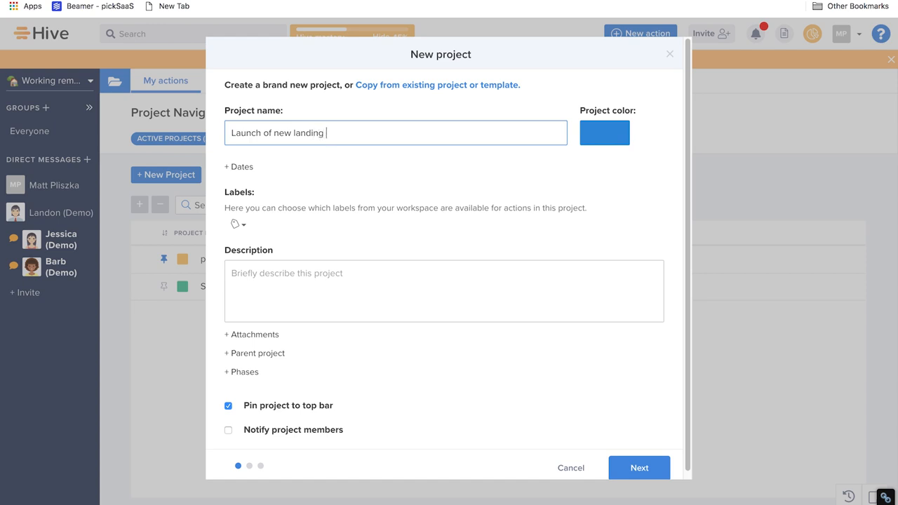
type("page")
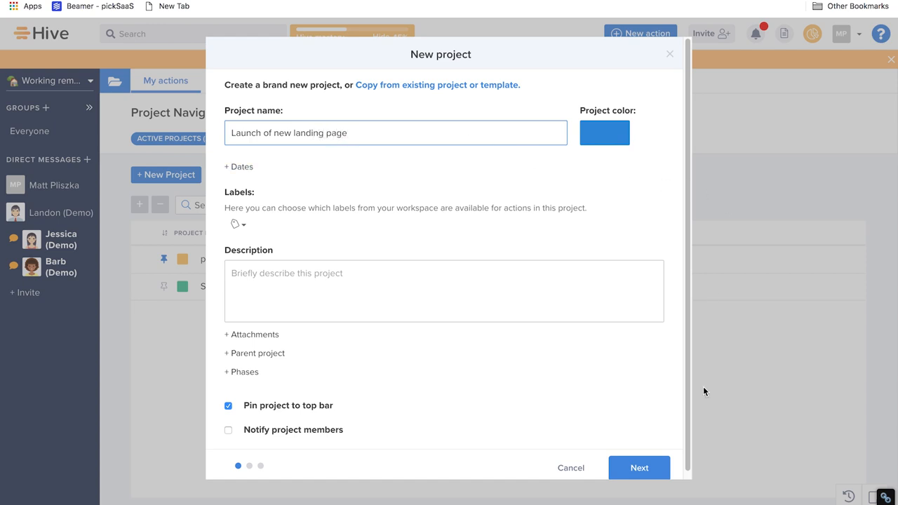
left_click(638, 468)
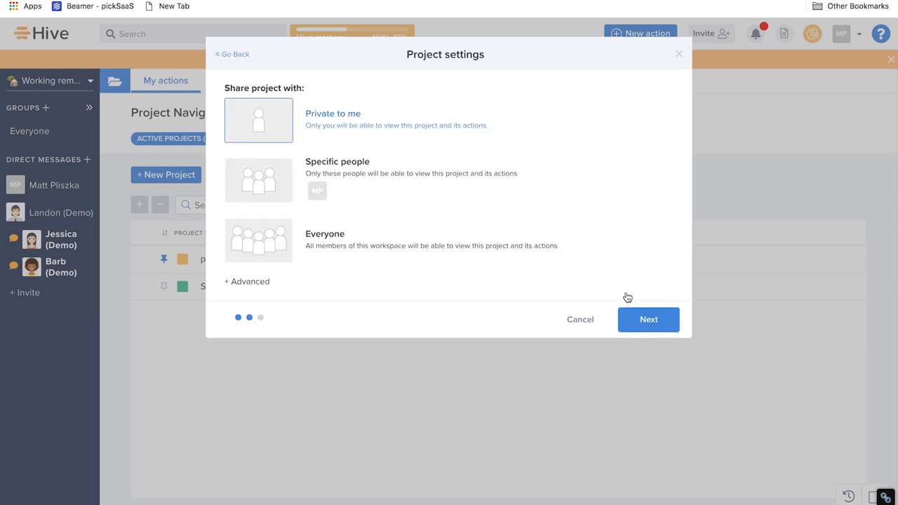
mouse_move(413, 177)
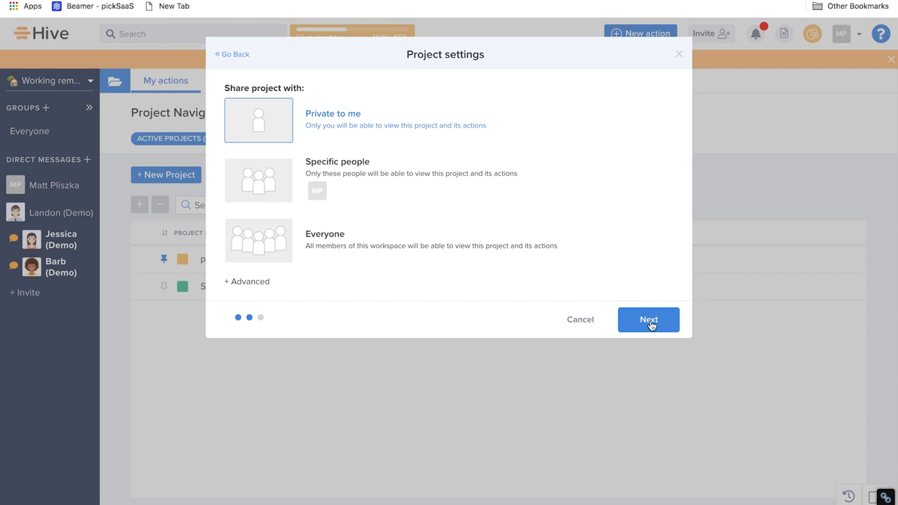
left_click(258, 242)
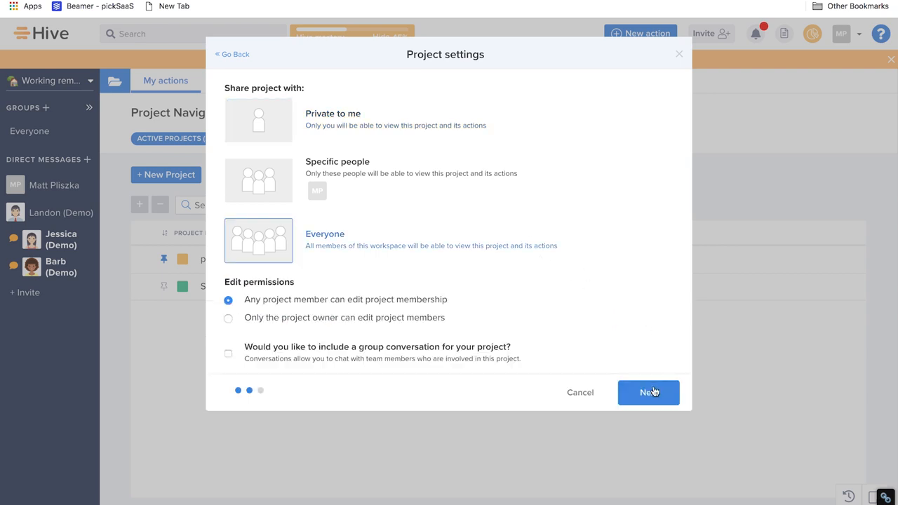
left_click(648, 393)
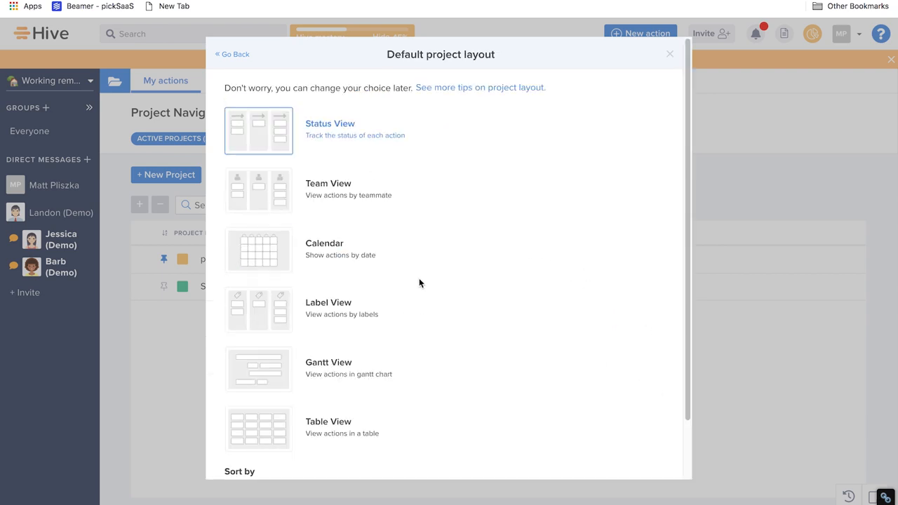
scroll("down", 3)
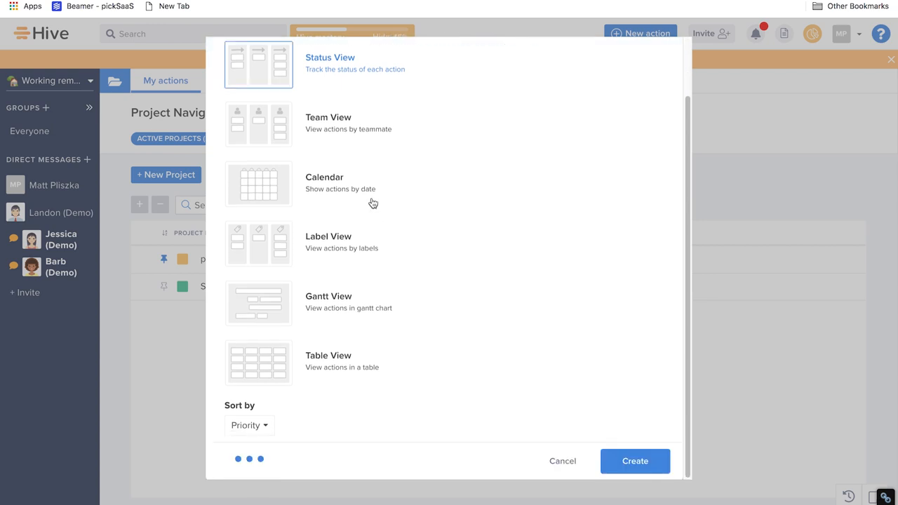
left_click(258, 185)
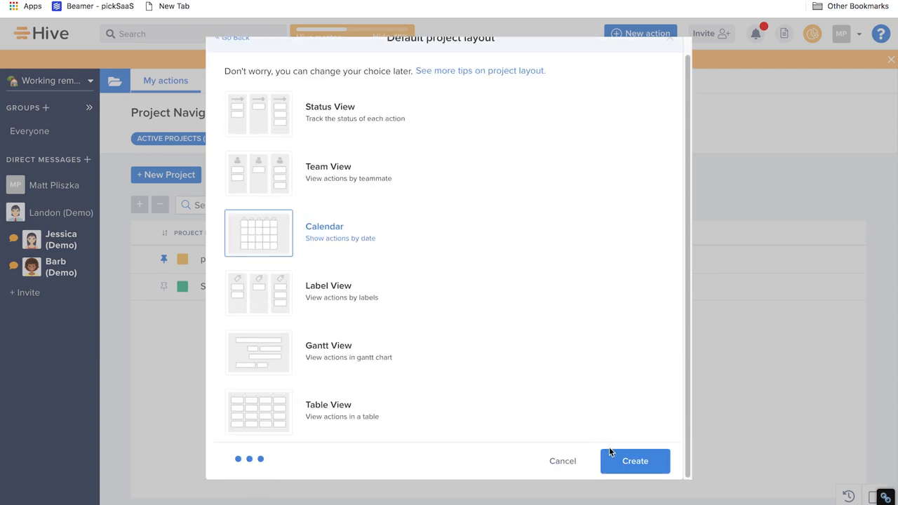
left_click(634, 460)
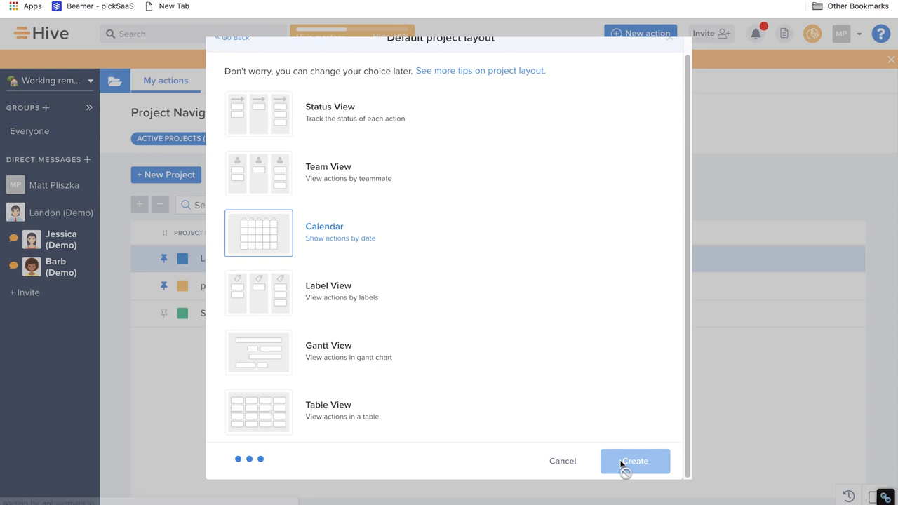
left_click(635, 460)
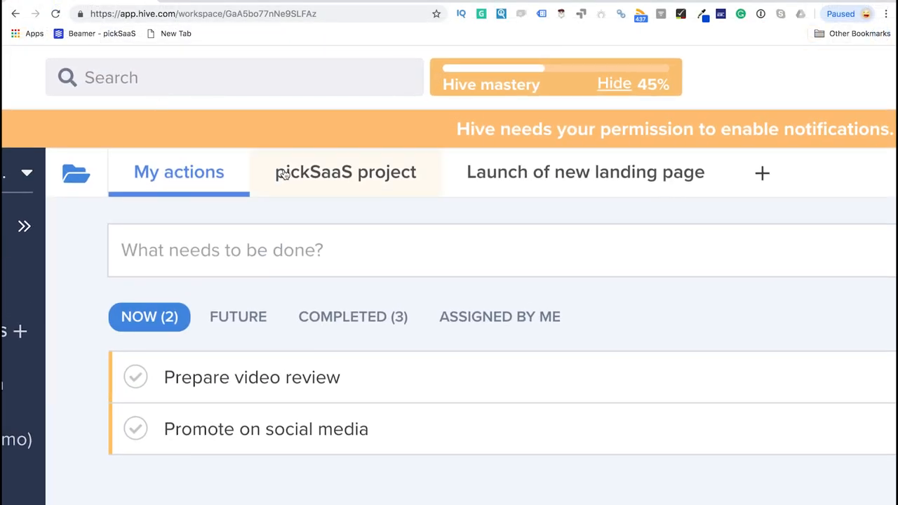
Step: Check the pickSaaS project's due date and More menu, then unpin it from the Project Navigator
left_click(346, 171)
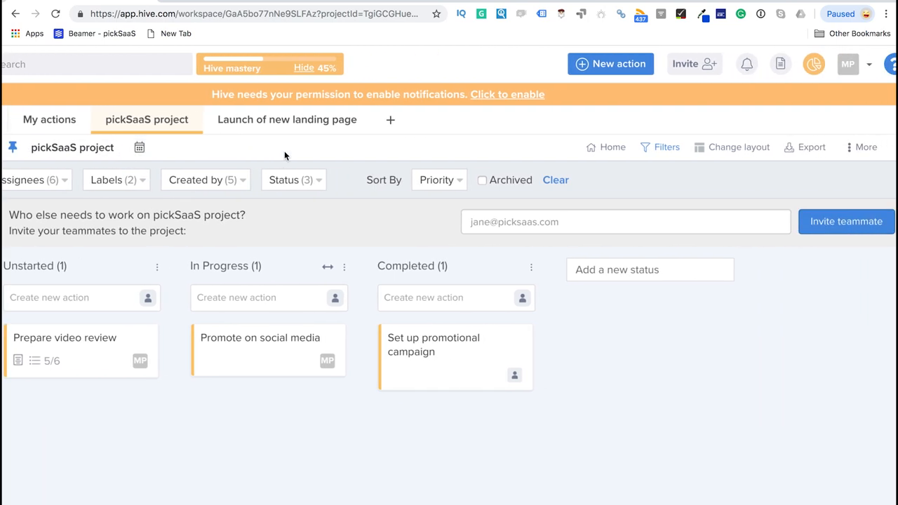
left_click(139, 148)
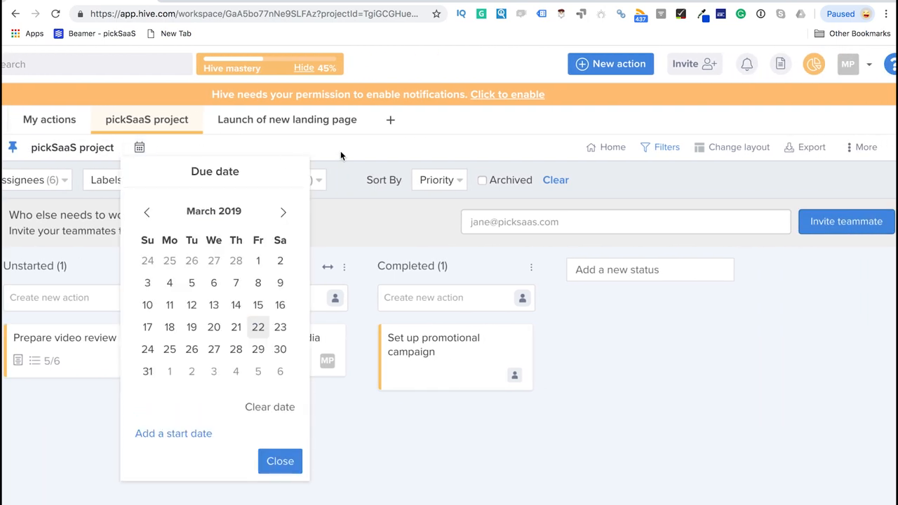
left_click(865, 147)
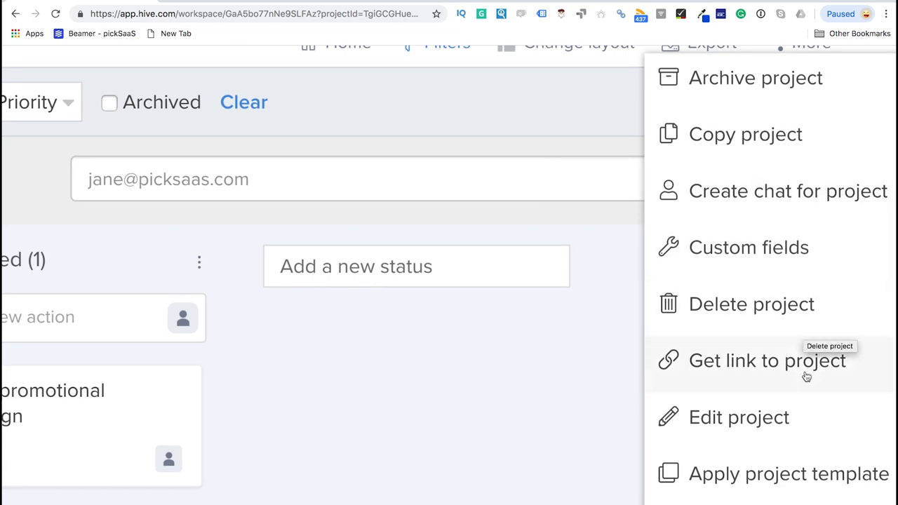
mouse_move(791, 247)
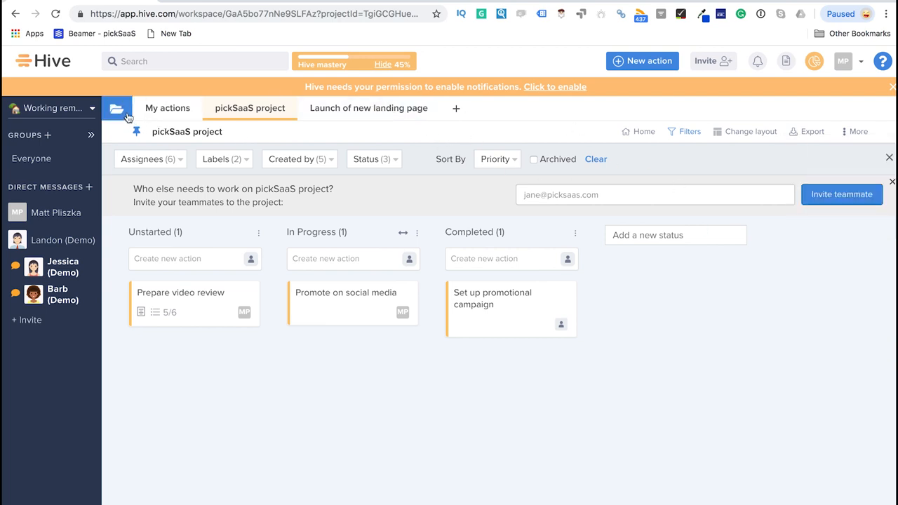
left_click(118, 108)
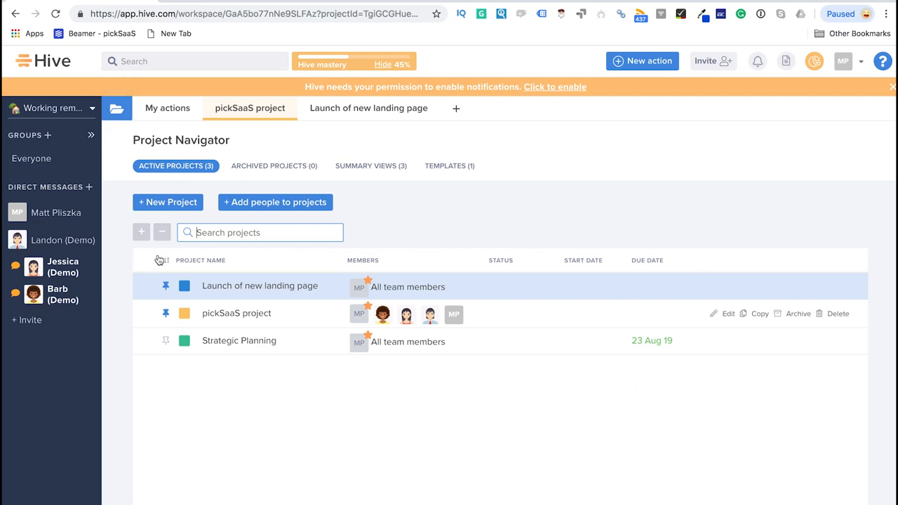
left_click(236, 313)
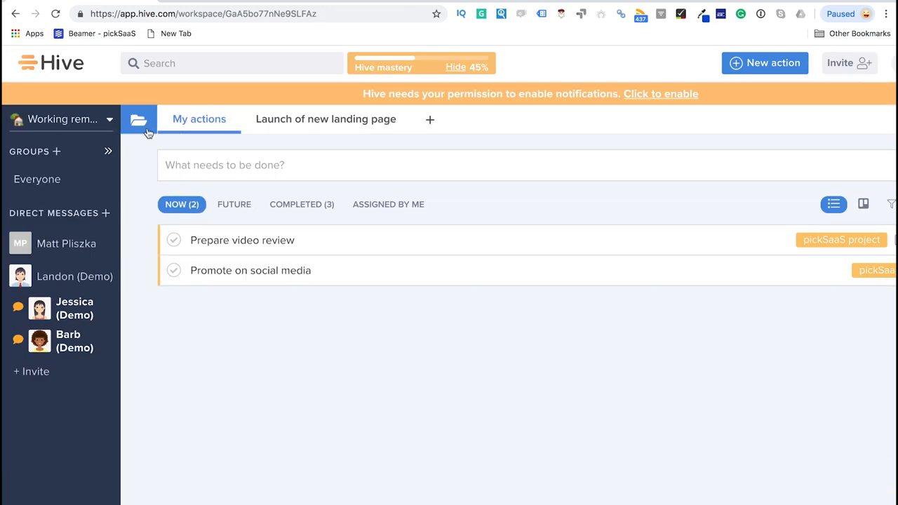
left_click(139, 117)
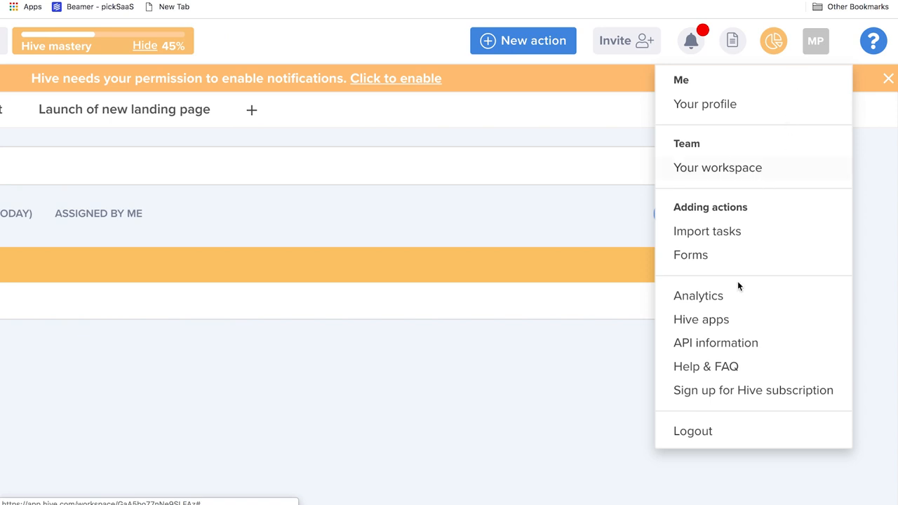
mouse_move(828, 97)
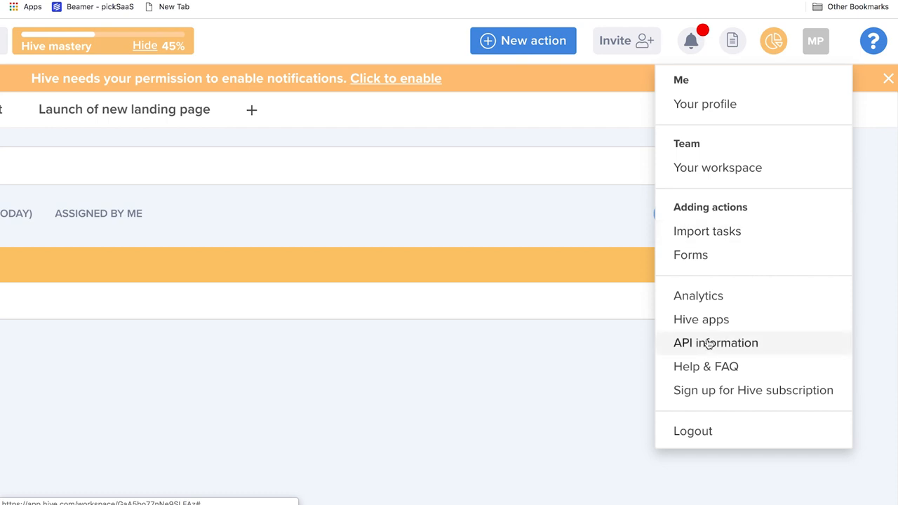
mouse_move(706, 366)
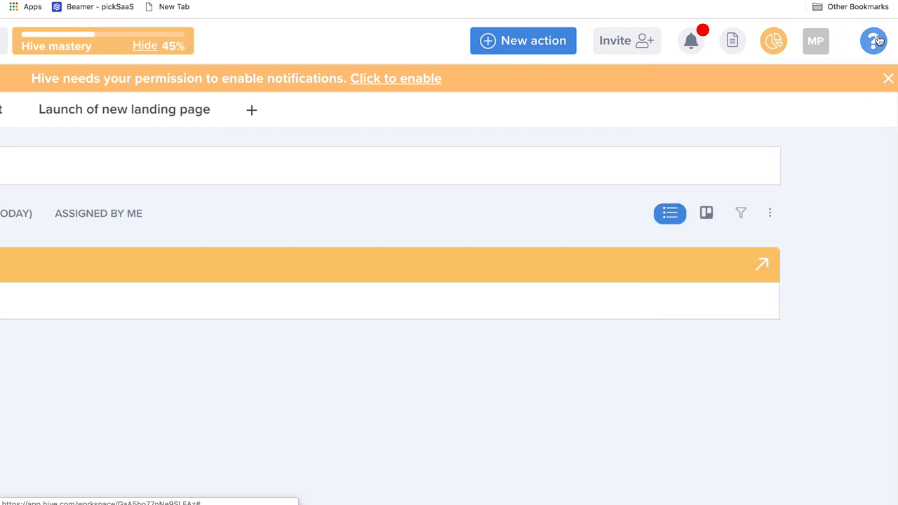
left_click(873, 40)
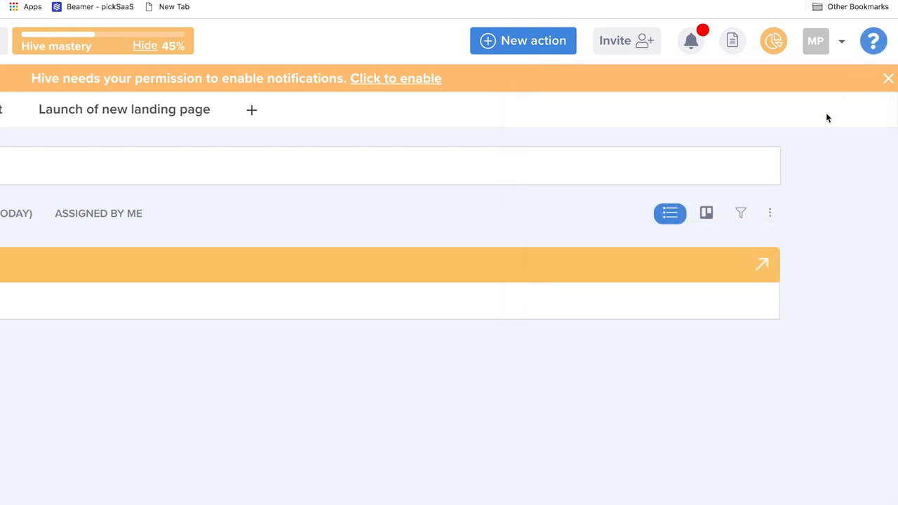
Step: Create a new action assigned to Me and close its details card
left_click(522, 39)
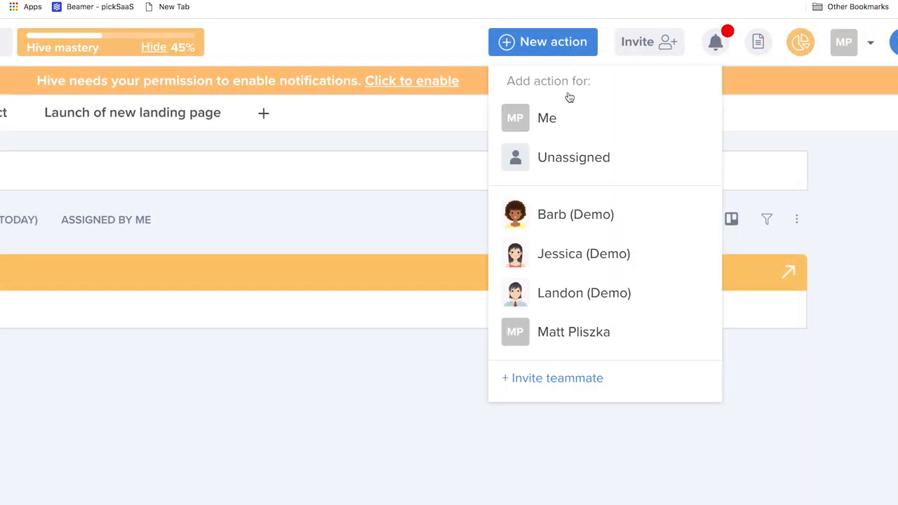
mouse_move(547, 118)
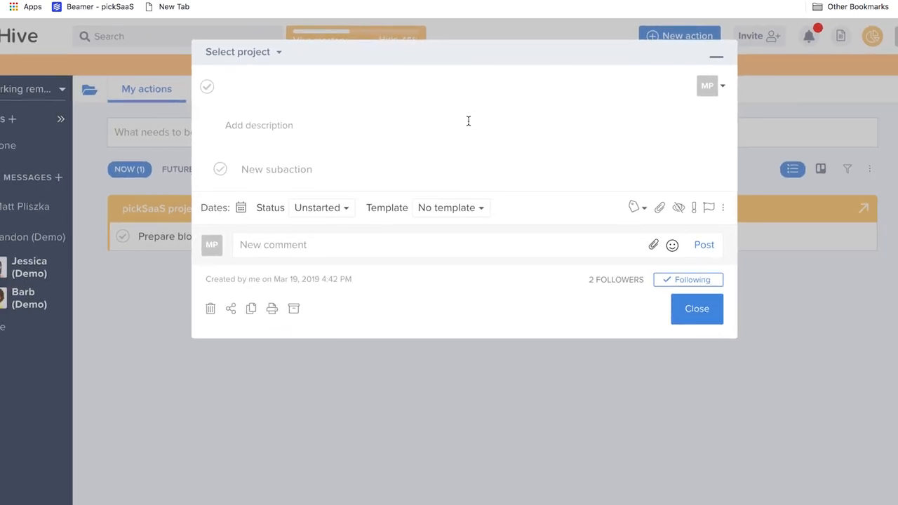
left_click(696, 309)
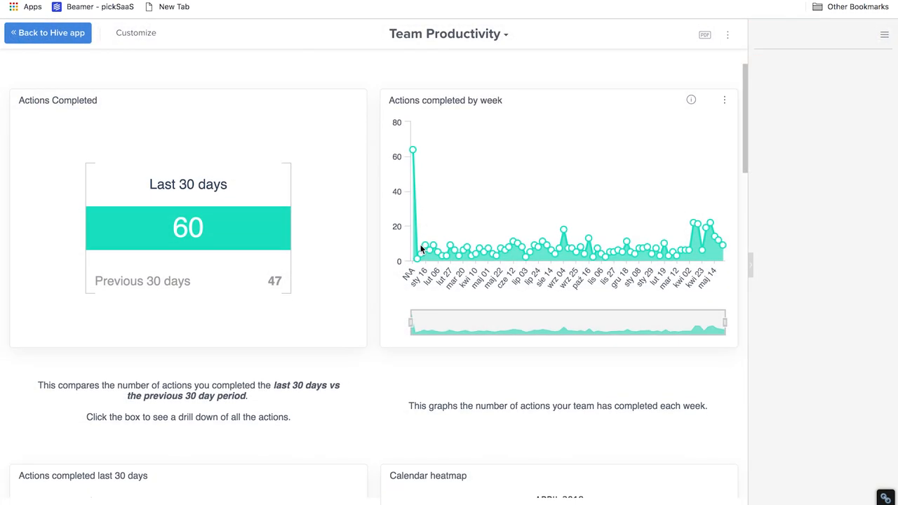
scroll("down", 3)
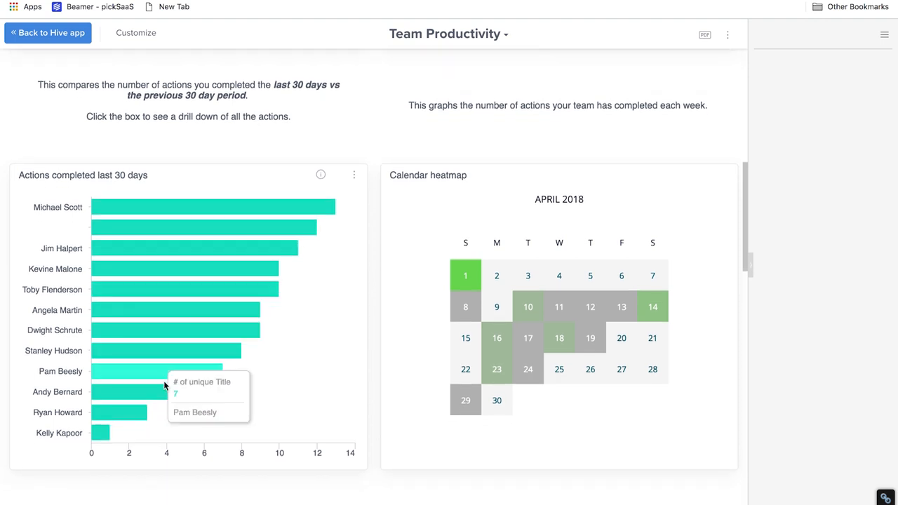
scroll("down", 3)
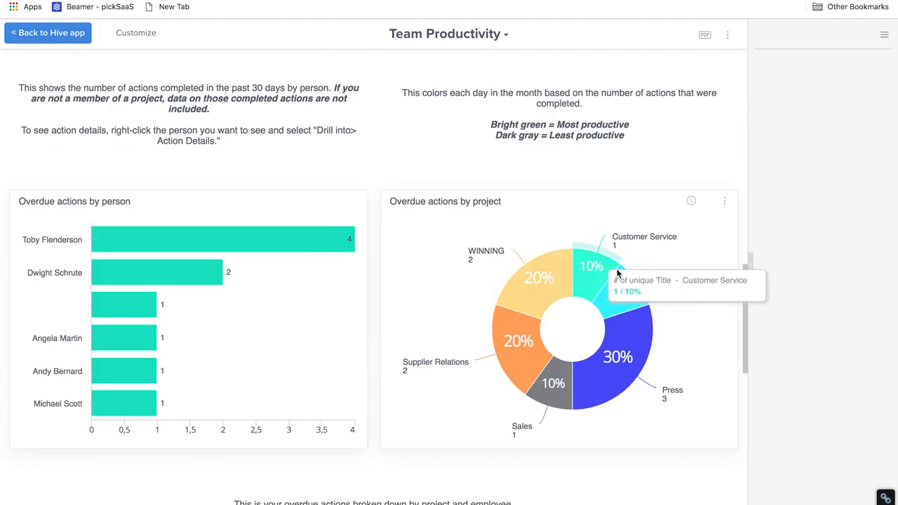
scroll("down", 3)
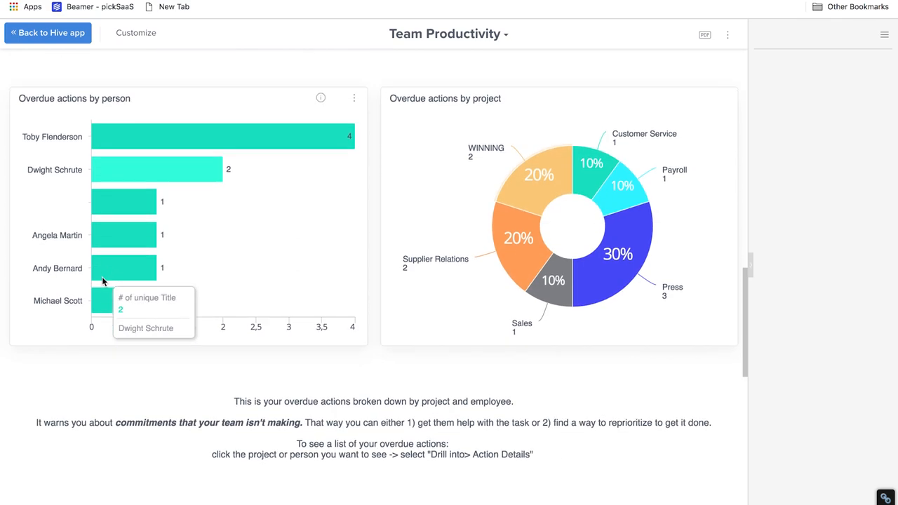
scroll("down", 3)
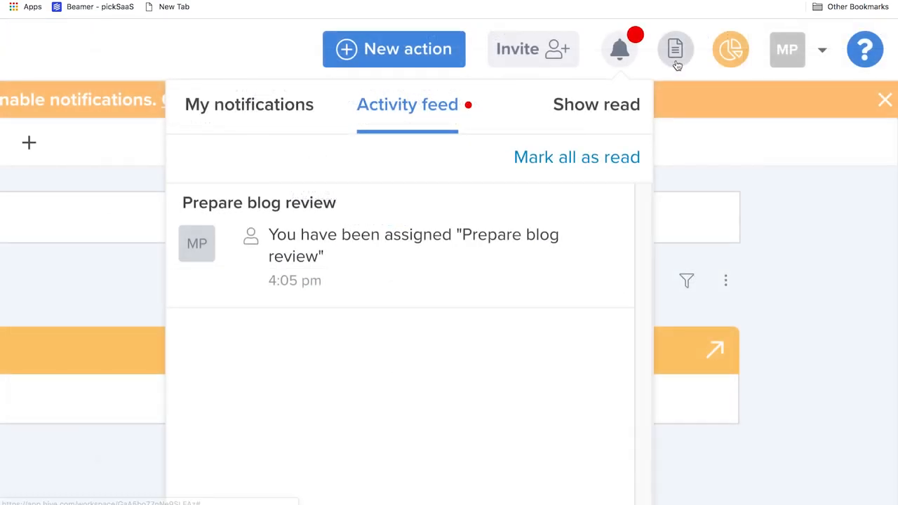
Step: Bring up the Connect your file store panel with Google Drive, Box, Dropbox and OneDrive options
left_click(675, 49)
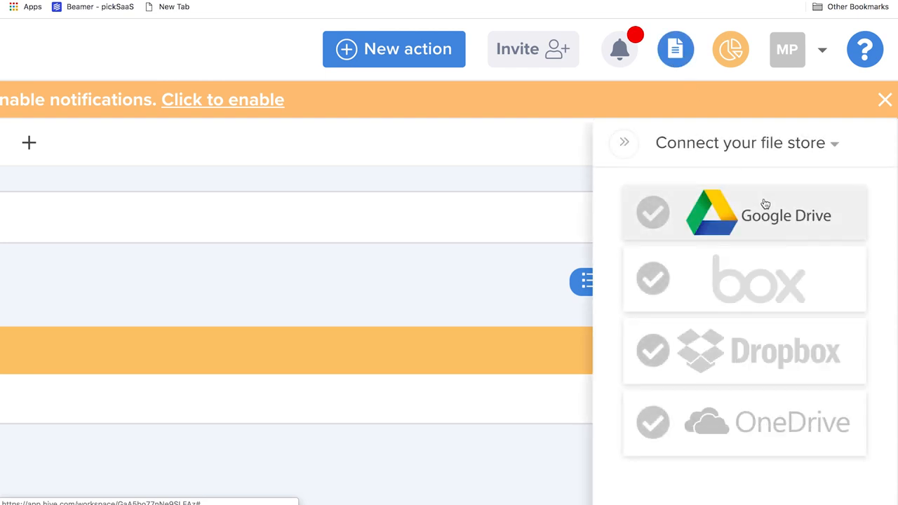
scroll("down", 3)
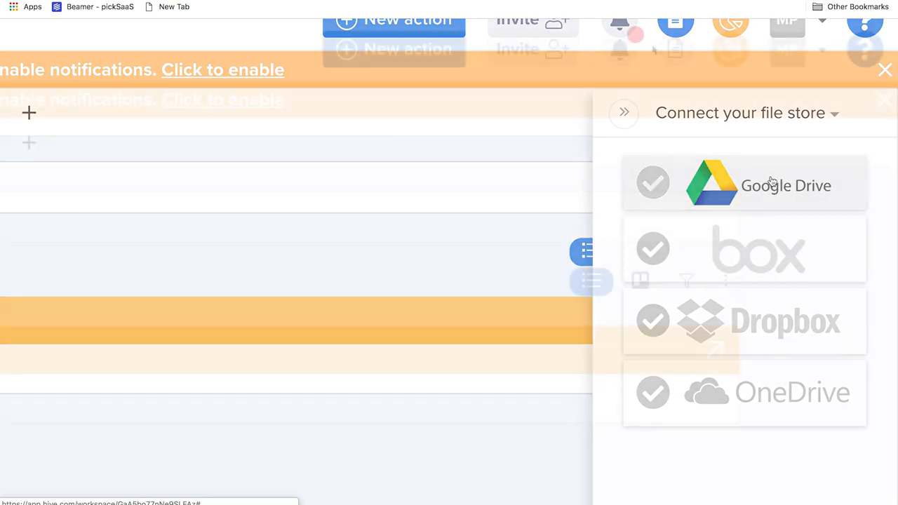
Step: Review unread notifications from the bell, then switch to the Activity feed
left_click(619, 49)
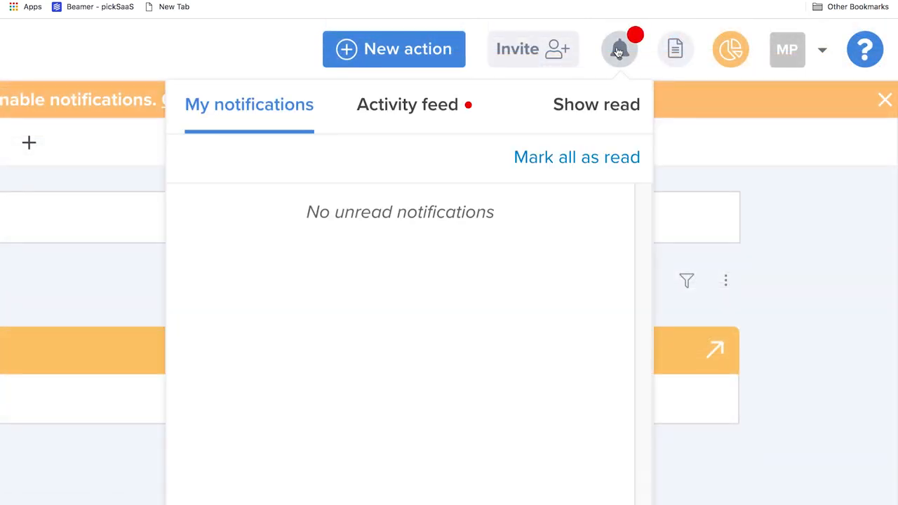
scroll("down", 3)
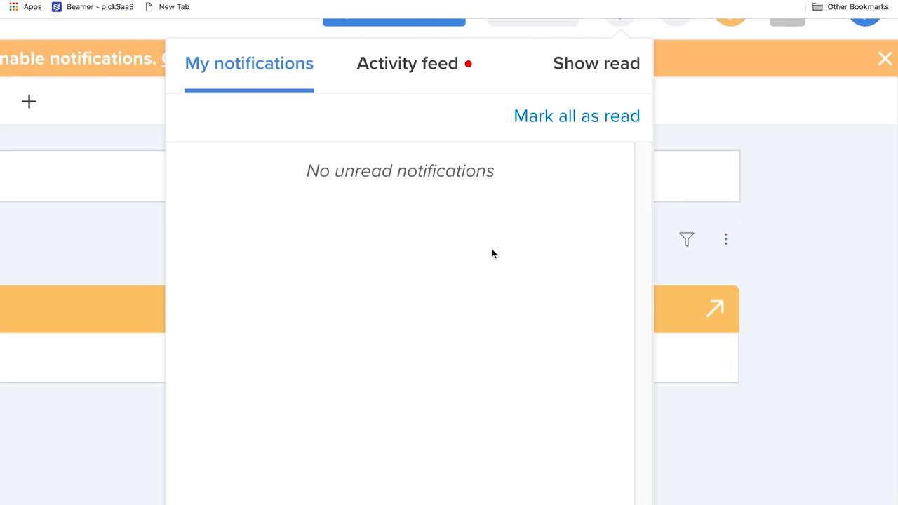
left_click(407, 63)
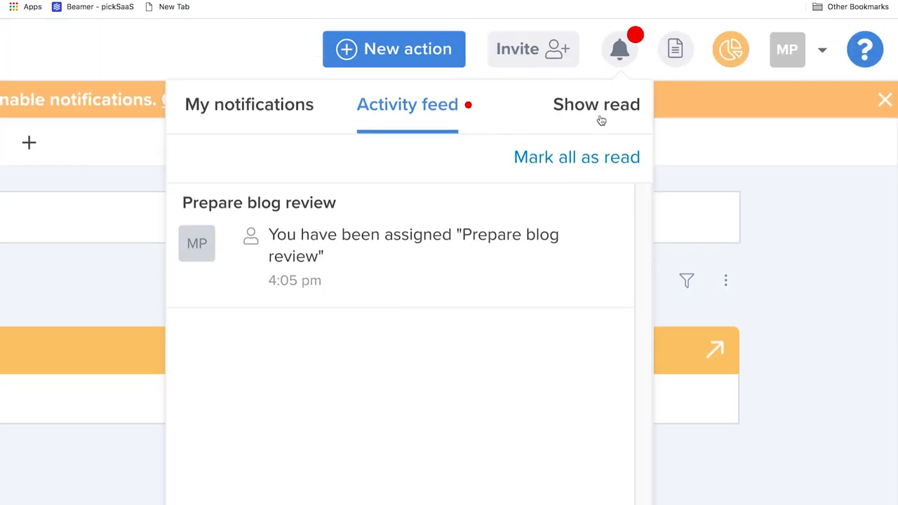
Step: Show already-read notifications, then land on the Hive website's Welcome to Hive homepage
left_click(596, 104)
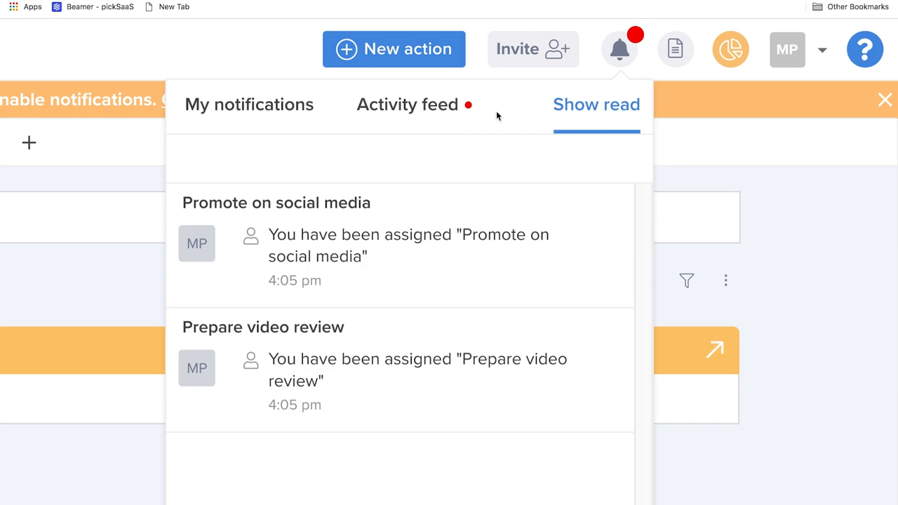
left_click(407, 104)
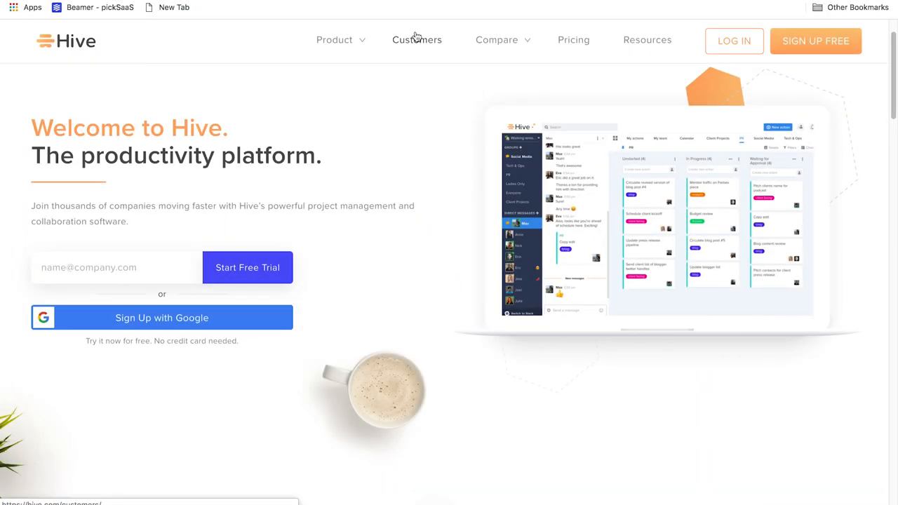
Step: Go to the Customers stories page and read through the Starbucks case study
left_click(416, 39)
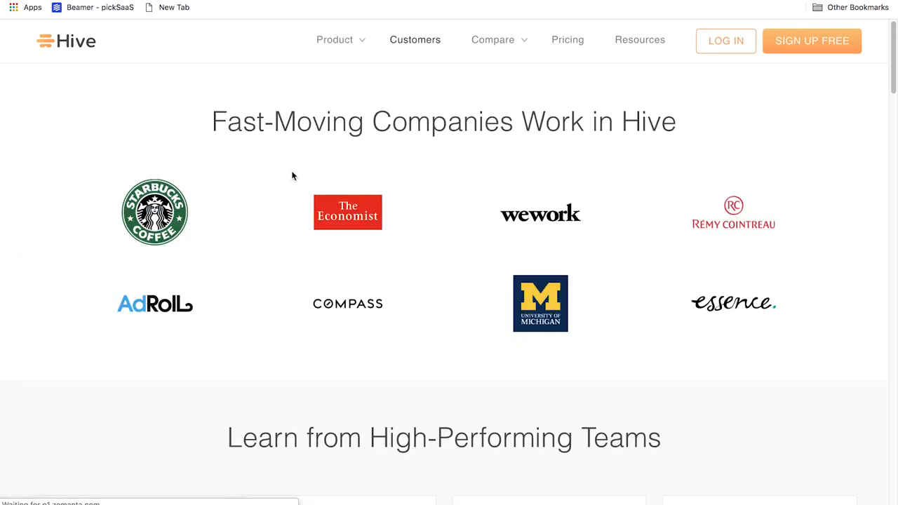
scroll("down", 3)
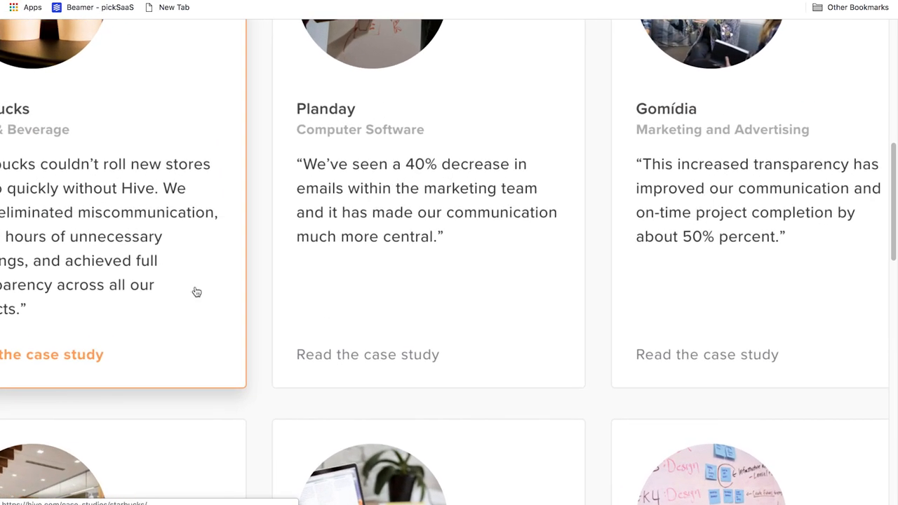
left_click(51, 353)
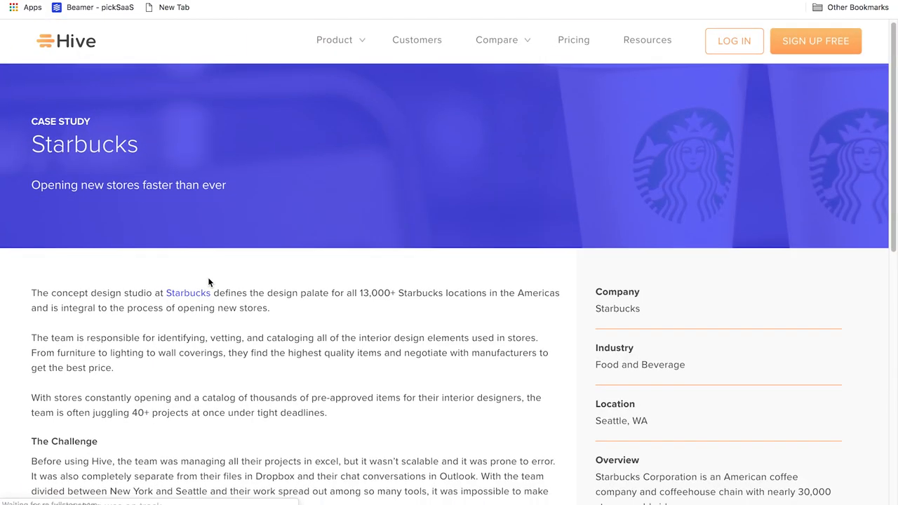
scroll("down", 3)
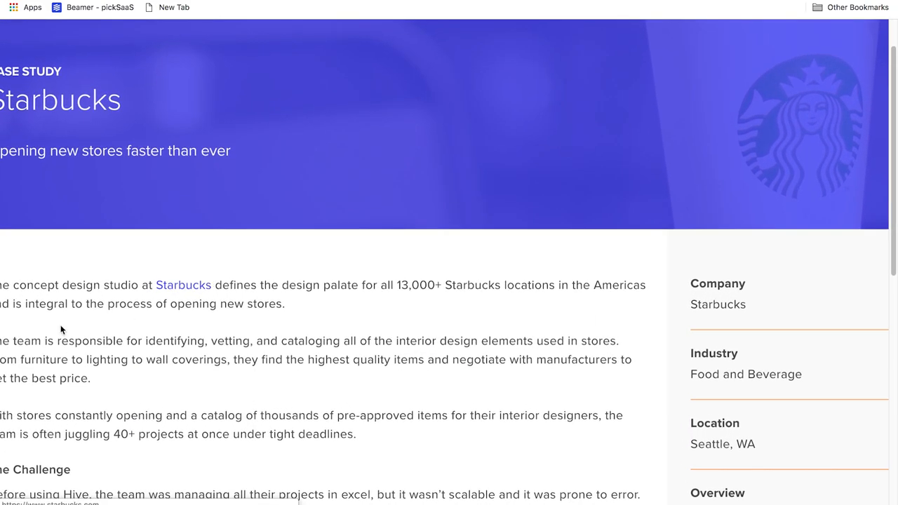
scroll("down", 3)
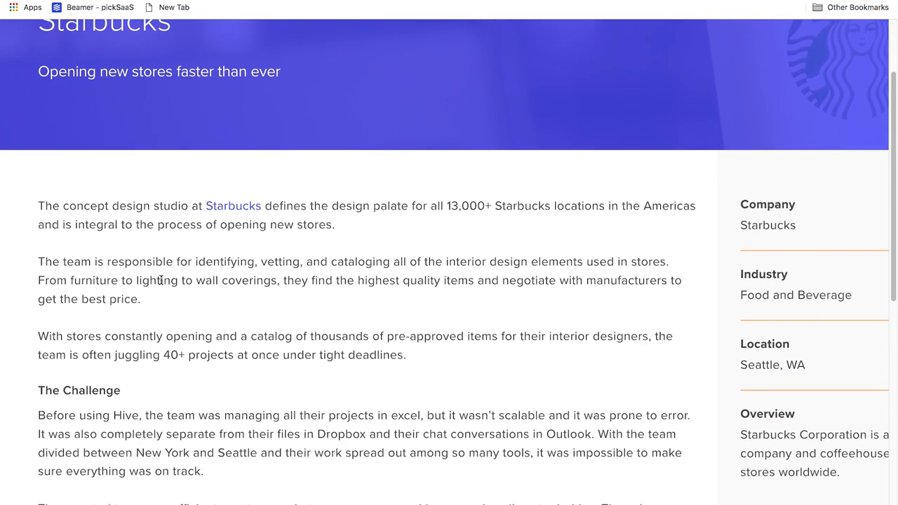
scroll("down", 3)
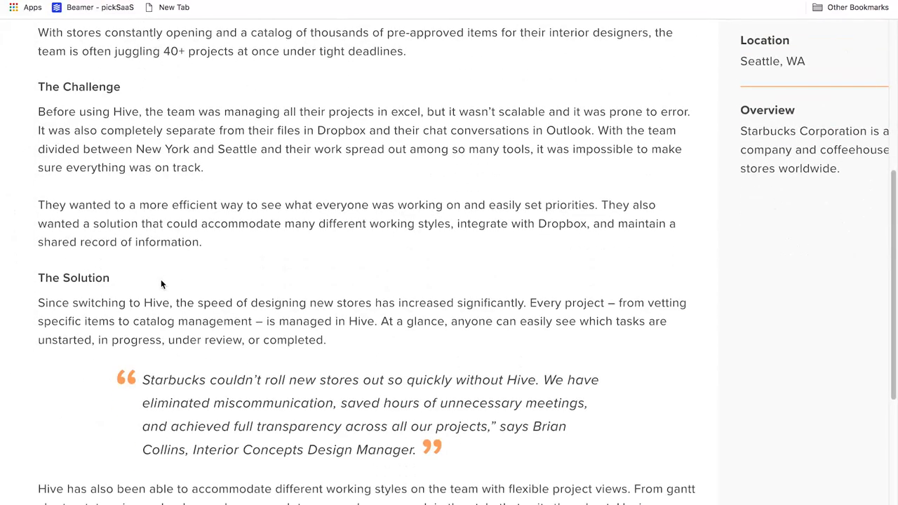
scroll("down", 3)
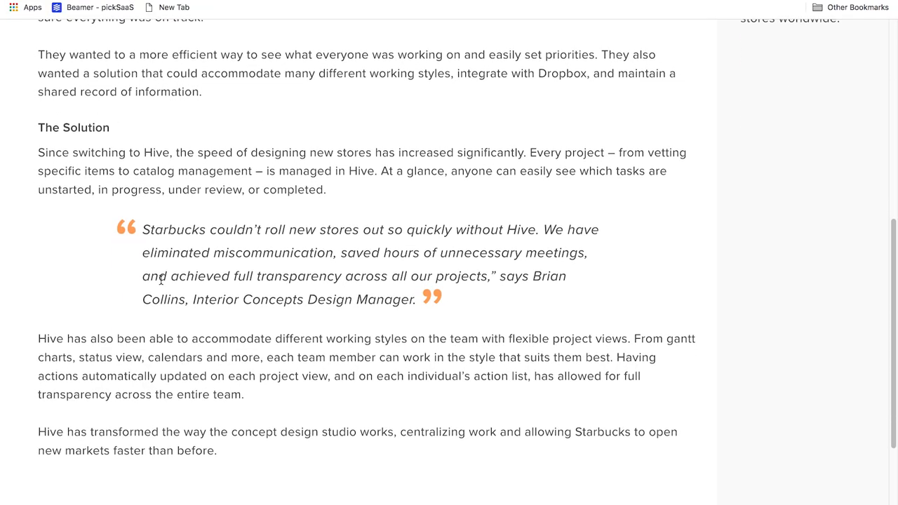
scroll("down", 3)
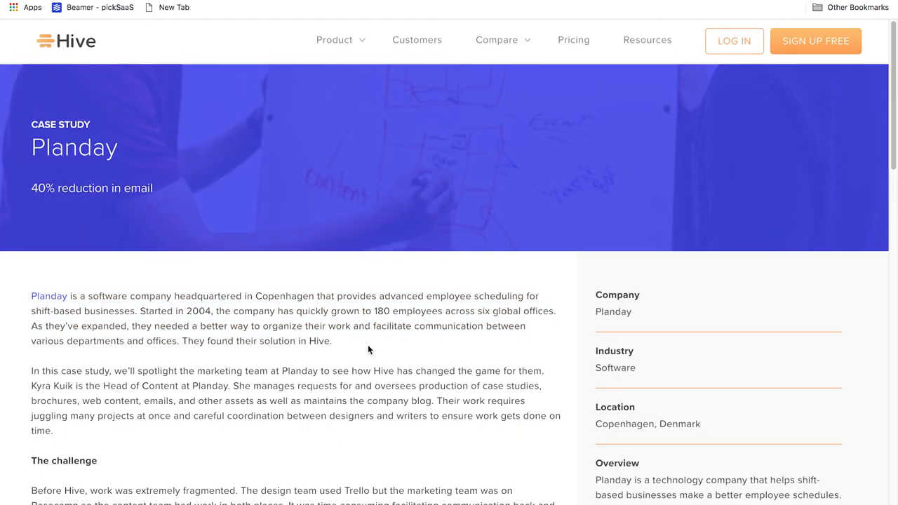
Step: Read through the Planday and Forcade Associates case studies, ending on the customer stories list
scroll("down", 3)
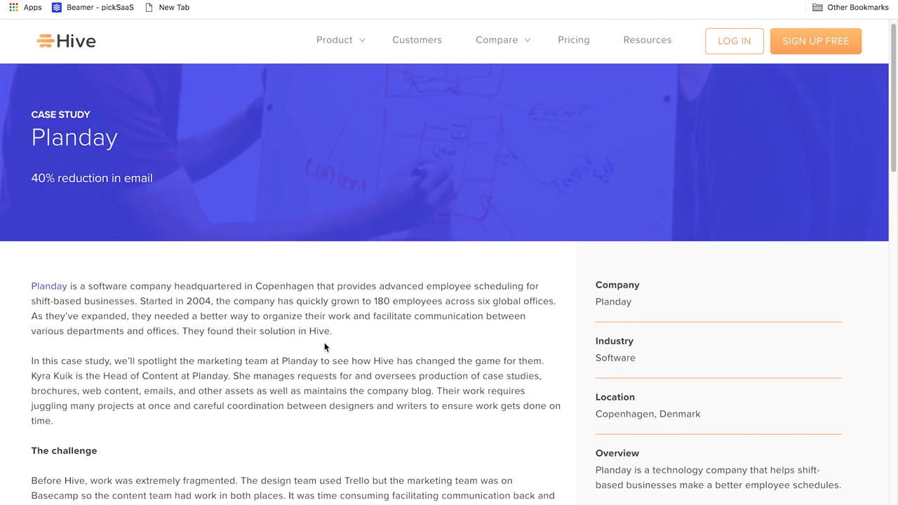
scroll("down", 3)
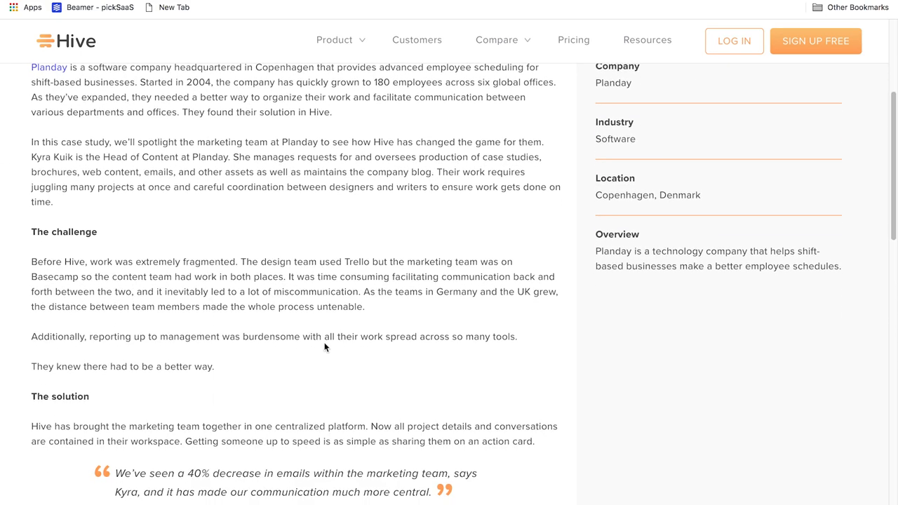
scroll("down", 3)
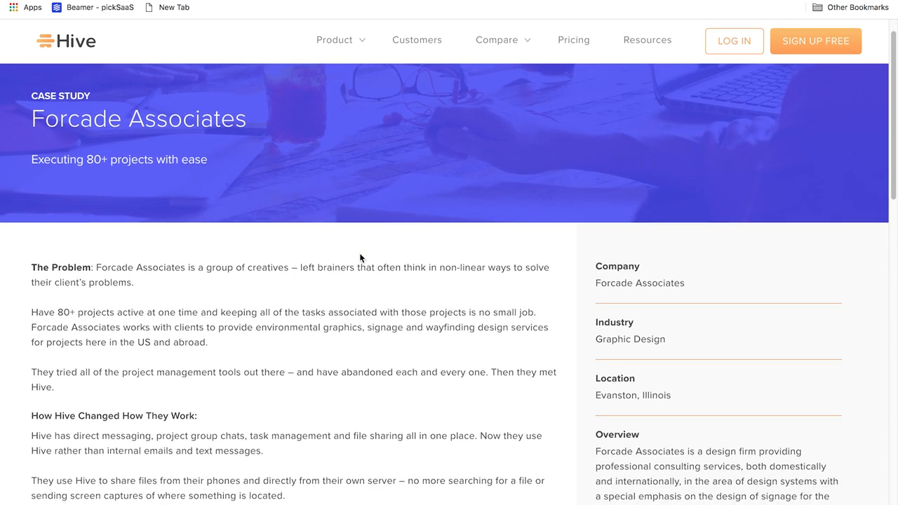
scroll("down", 3)
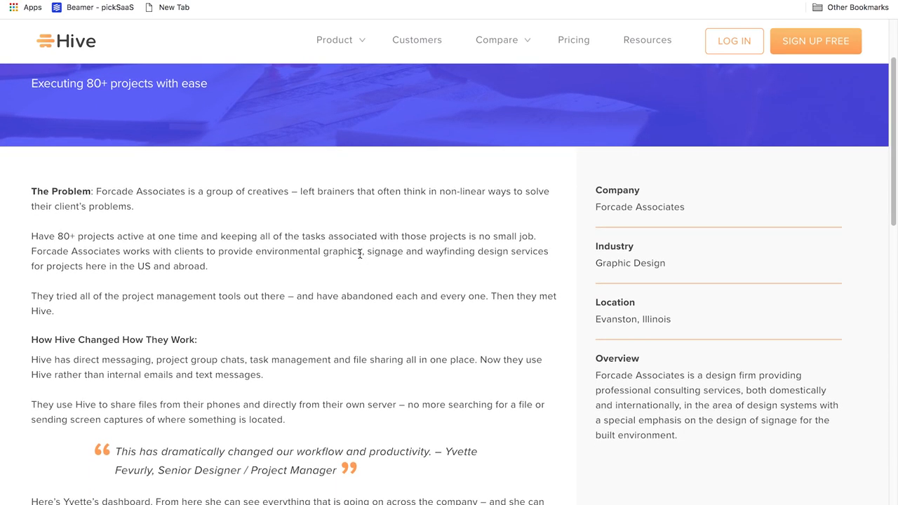
scroll("down", 3)
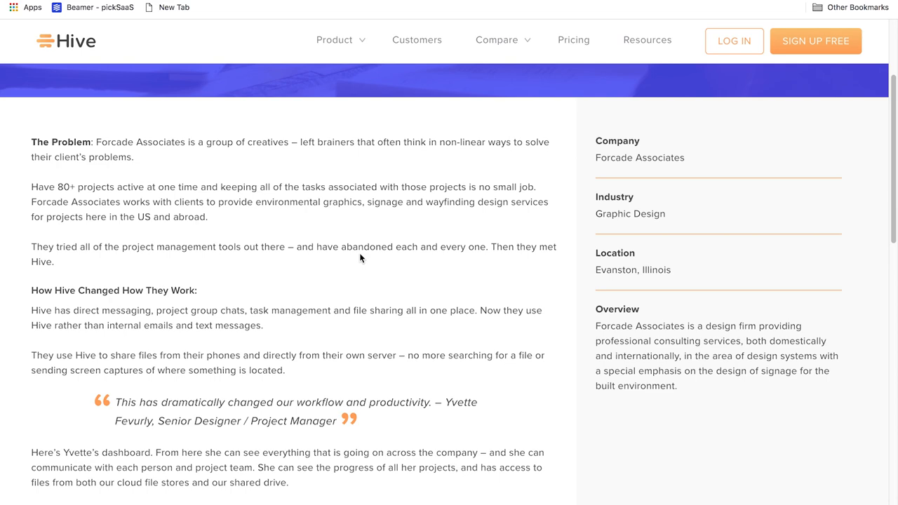
scroll("down", 3)
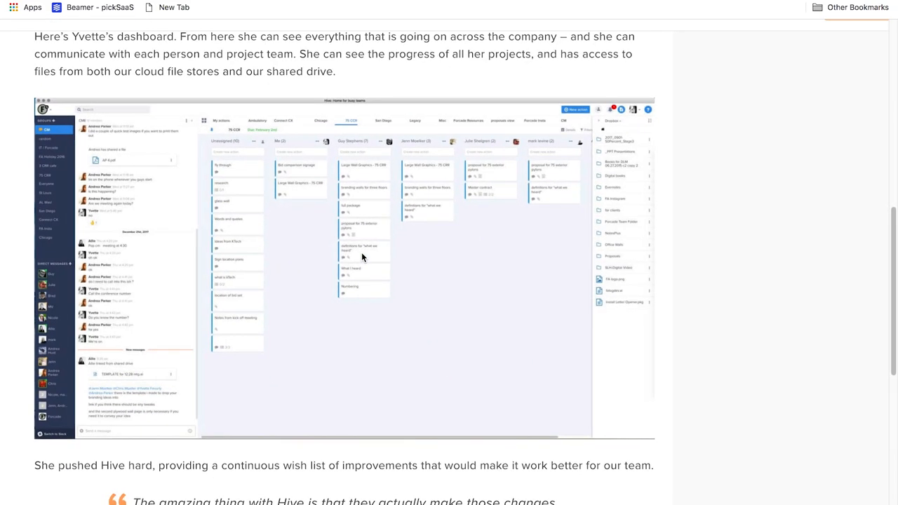
scroll("down", 3)
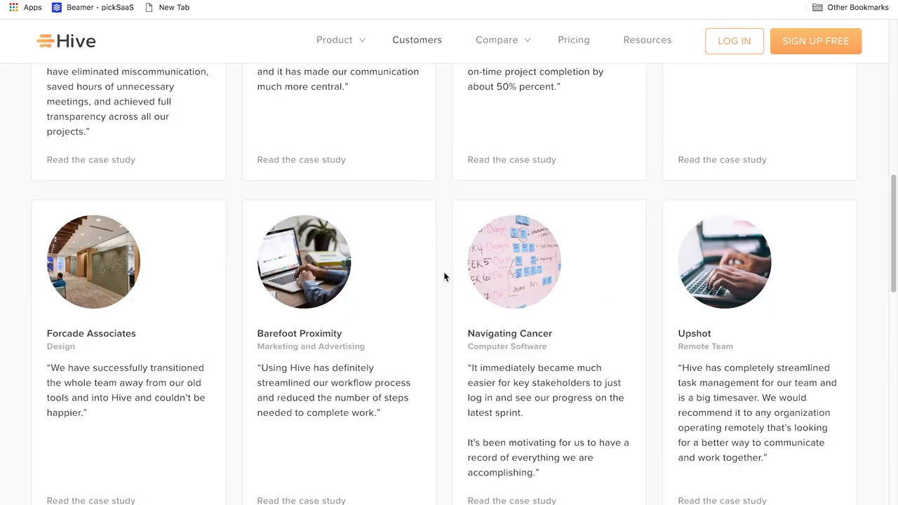
Step: Scroll to the end of the Customers page and return to the Welcome to Hive homepage
scroll("down", 3)
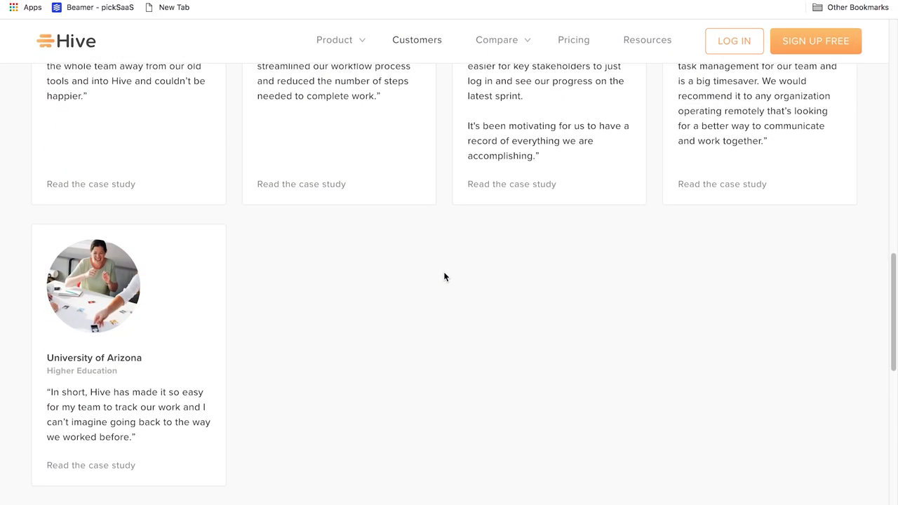
scroll("up", 3)
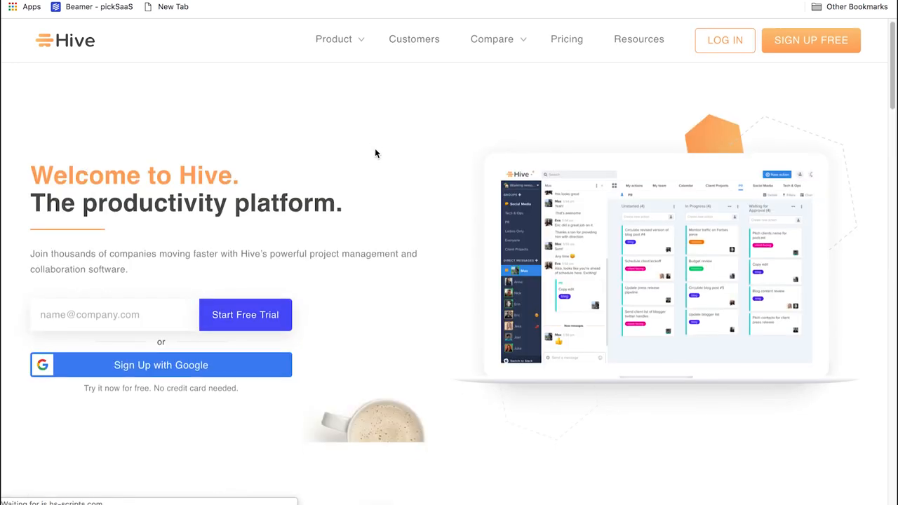
Step: Scroll past the Work Your Way views and open the Streamline Your Work integrations page
scroll("down", 3)
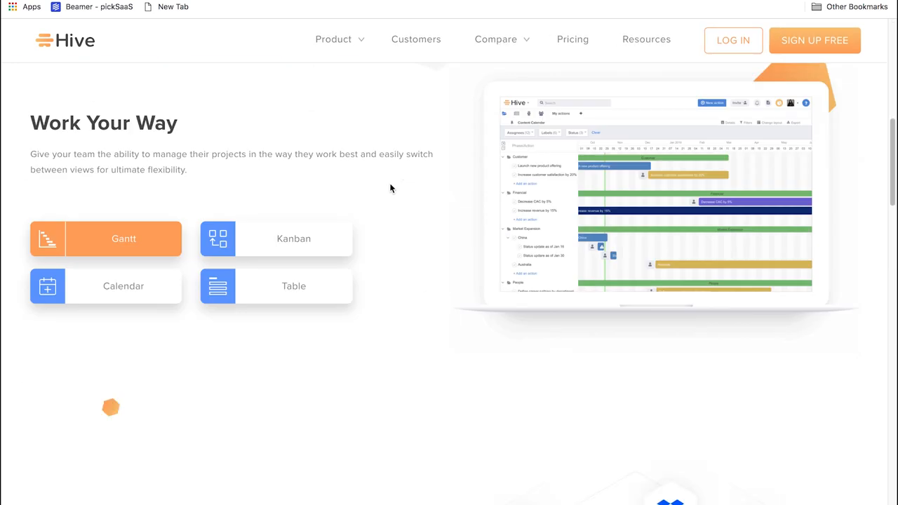
left_click(293, 286)
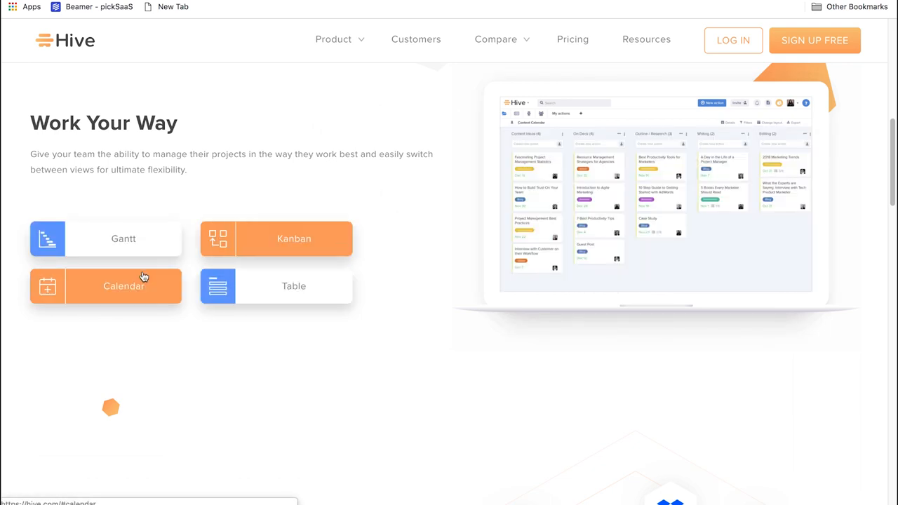
scroll("down", 3)
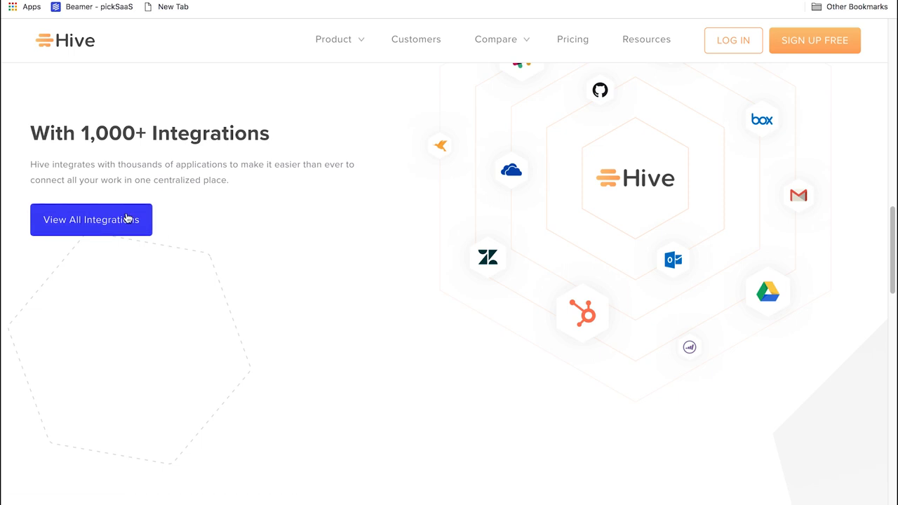
left_click(90, 218)
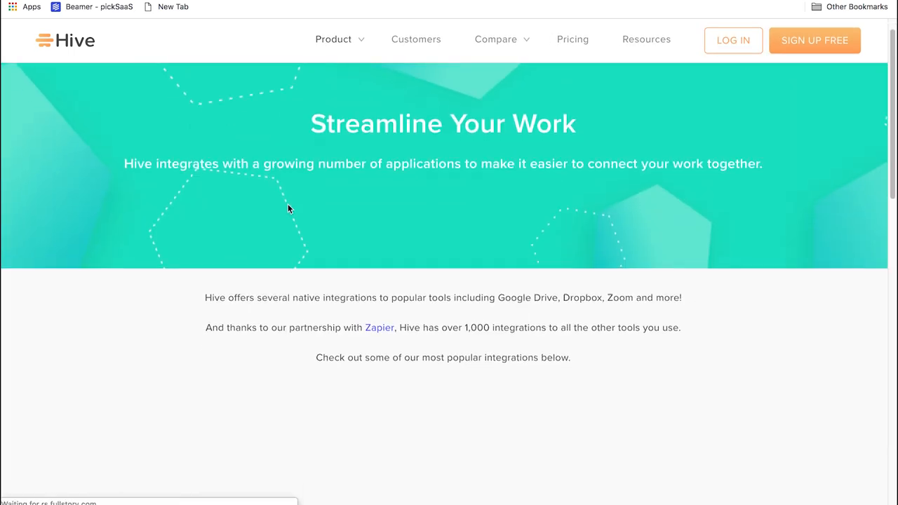
Step: Look over the integration logo grid, then bring up the Compare menu listing Asana, Trello and Wrike
scroll("down", 3)
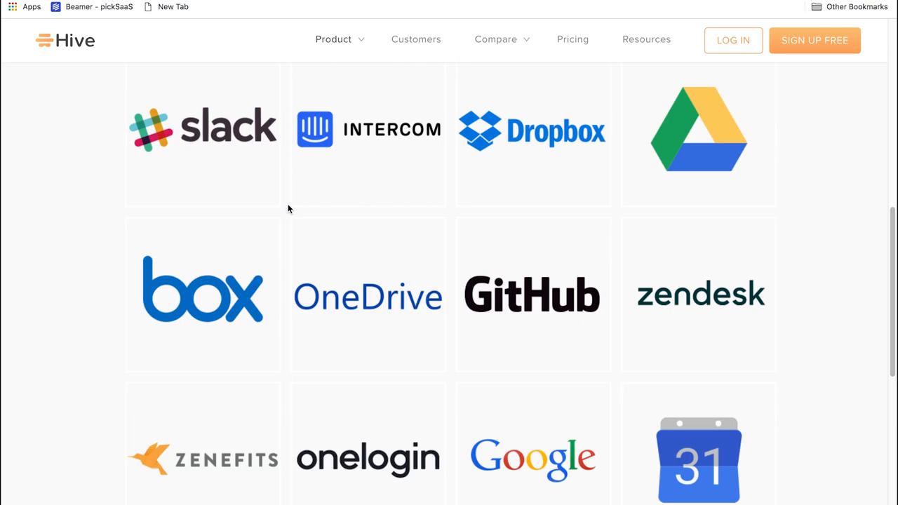
scroll("down", 3)
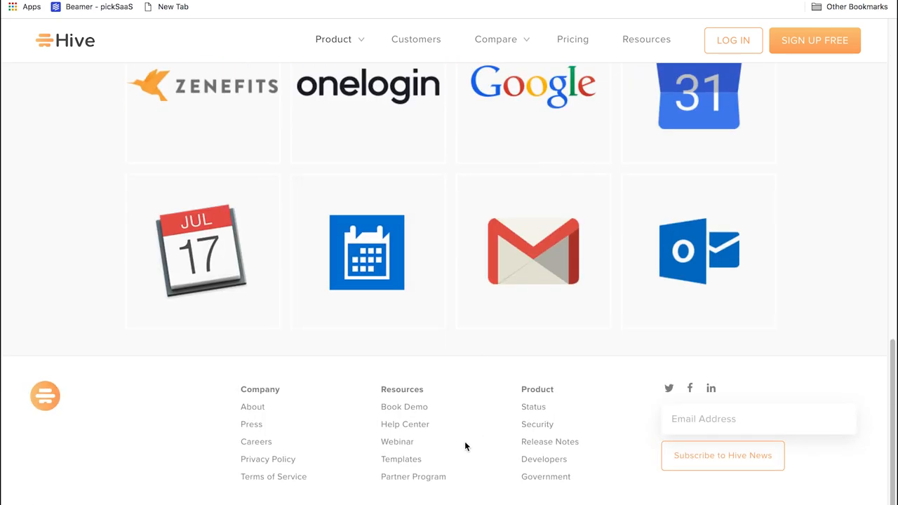
scroll("up", 3)
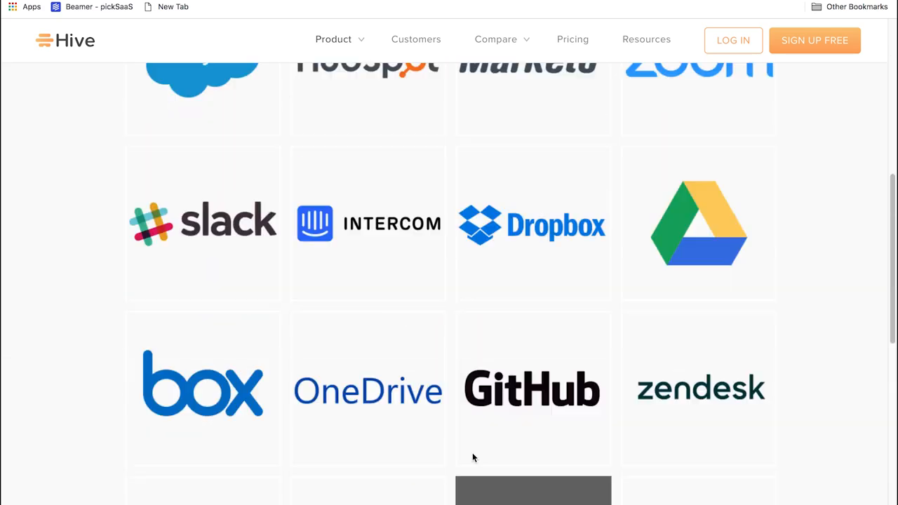
left_click(496, 40)
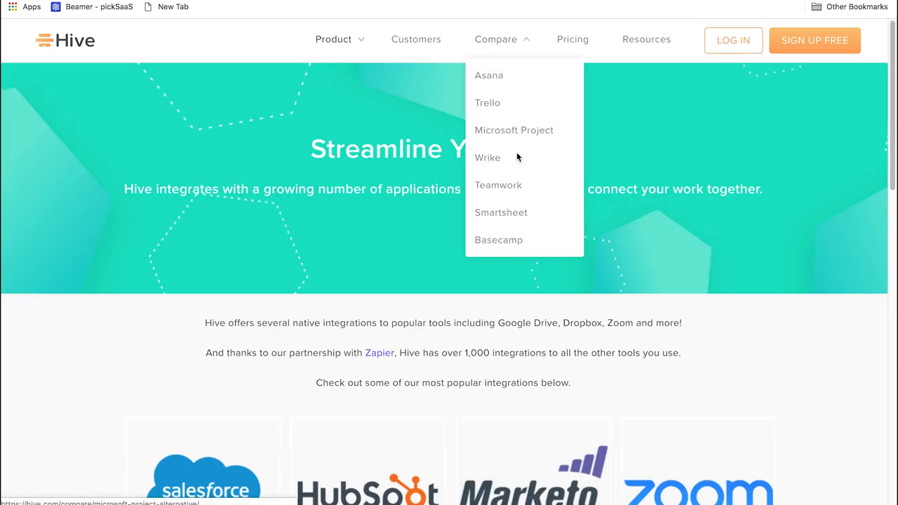
Step: View the Hive vs Teamwork comparison, then the Smartsheet comparison down to the See how Hive compares list
left_click(499, 186)
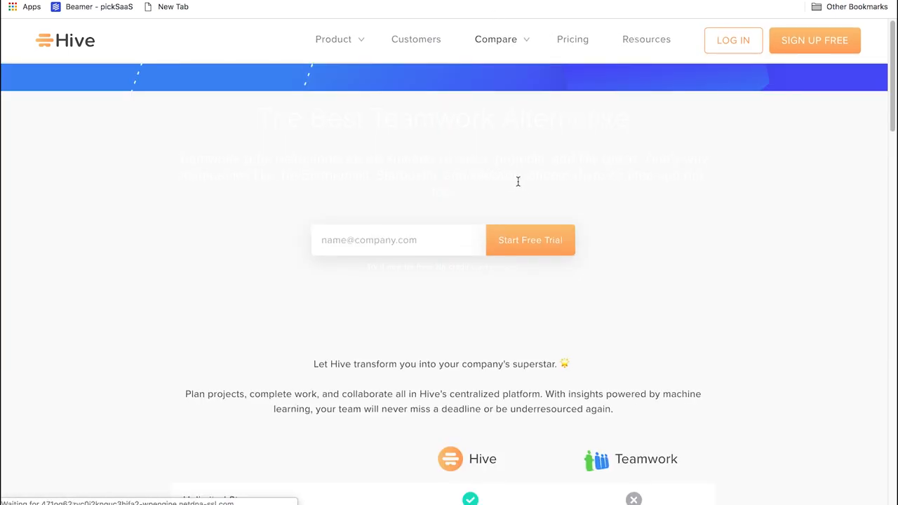
scroll("down", 3)
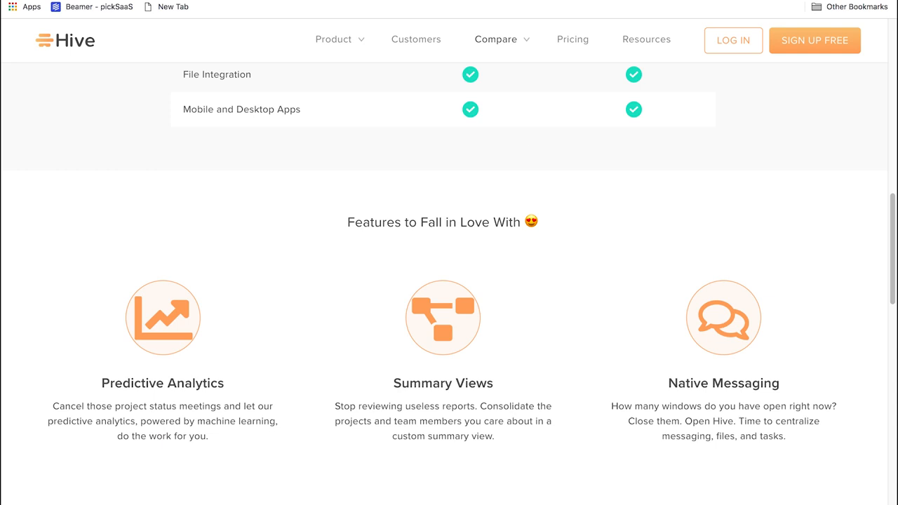
left_click(495, 39)
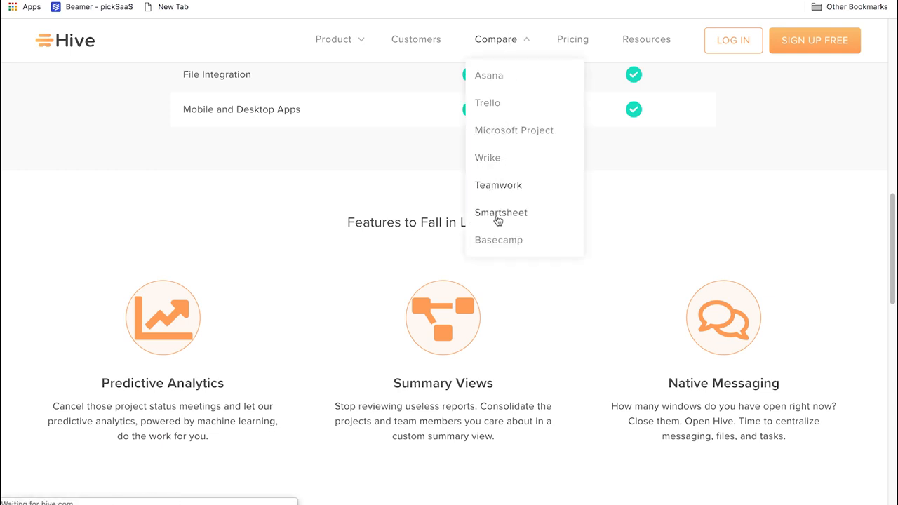
scroll("down", 3)
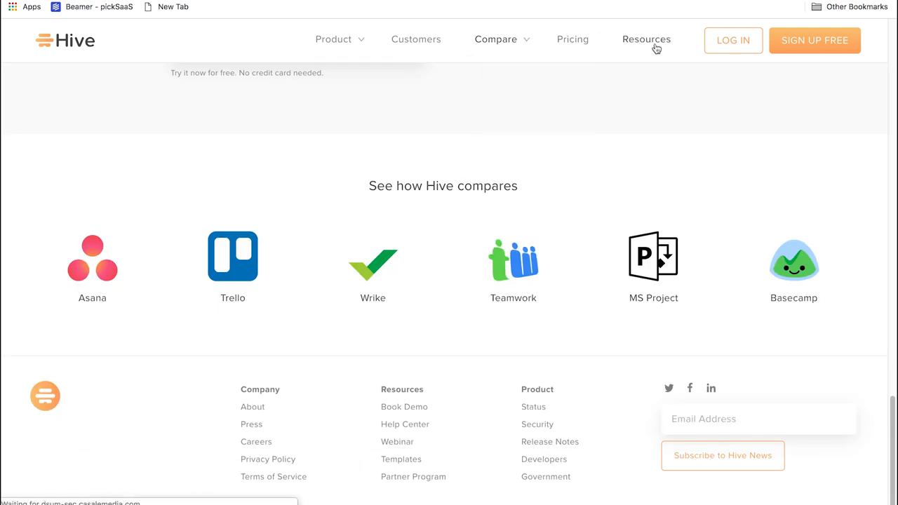
Step: On the Resources page, filter articles by Blog, then Template, then back to All
left_click(646, 40)
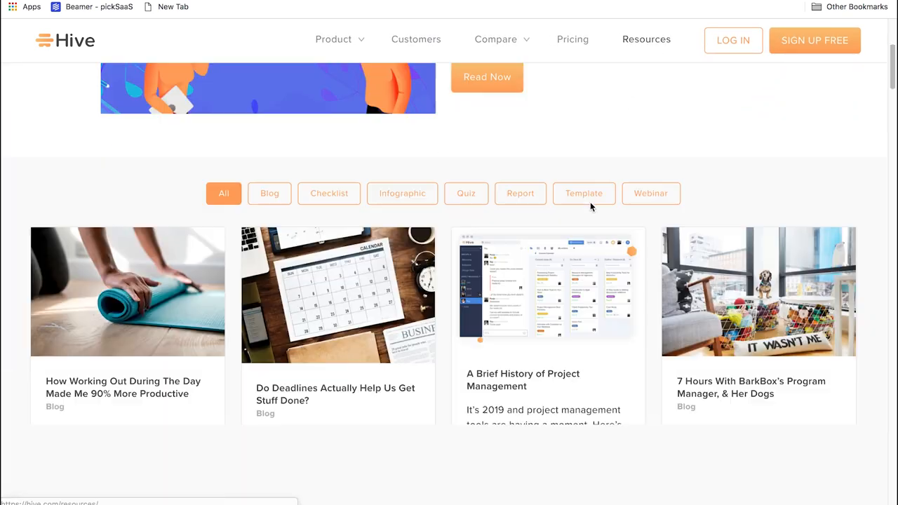
left_click(270, 194)
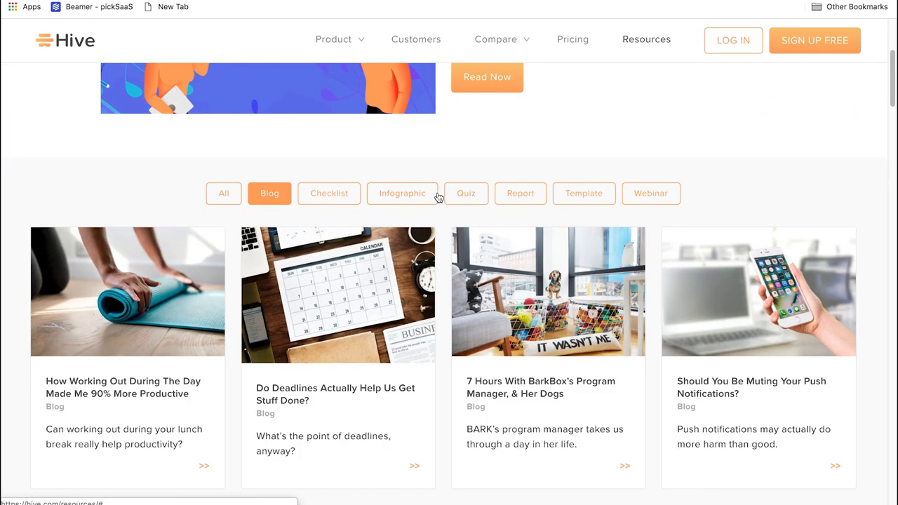
left_click(584, 194)
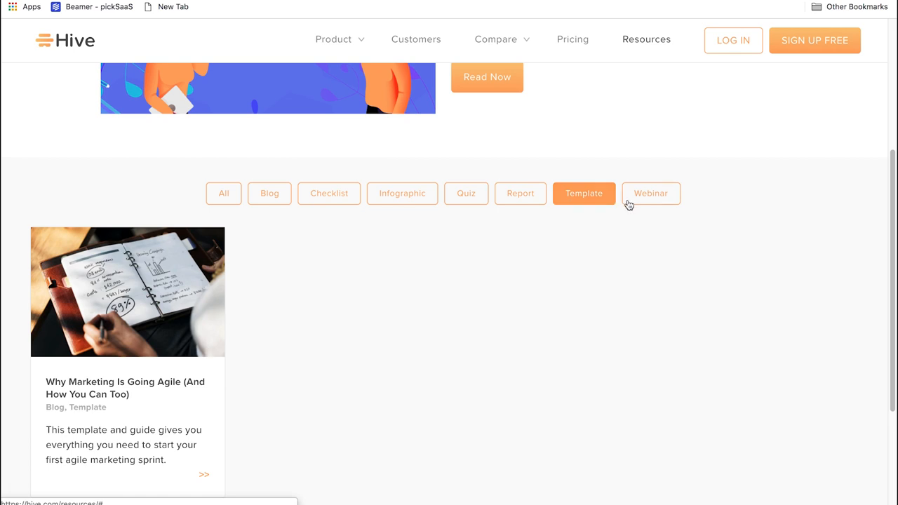
left_click(223, 194)
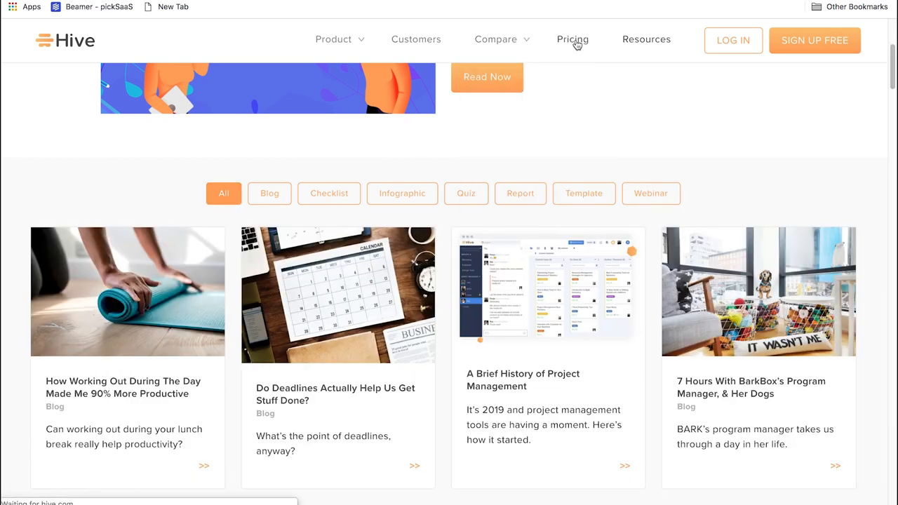
Step: Review the Pricing page's FAQ and Professional and Enterprise plans, then expand the Product menu
left_click(573, 39)
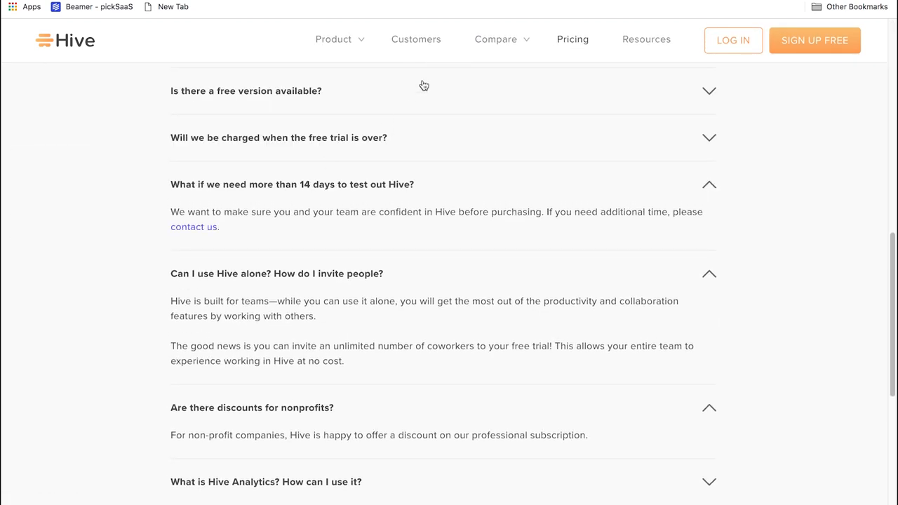
scroll("down", 3)
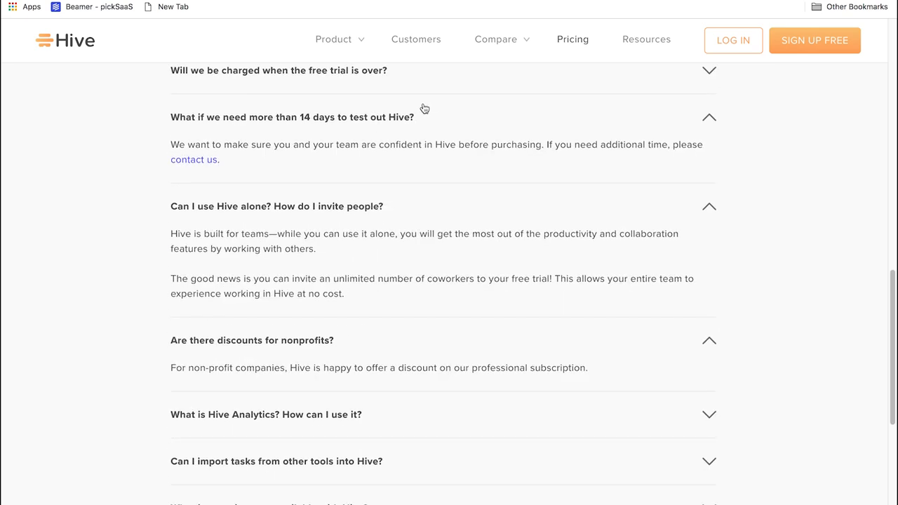
scroll("down", 3)
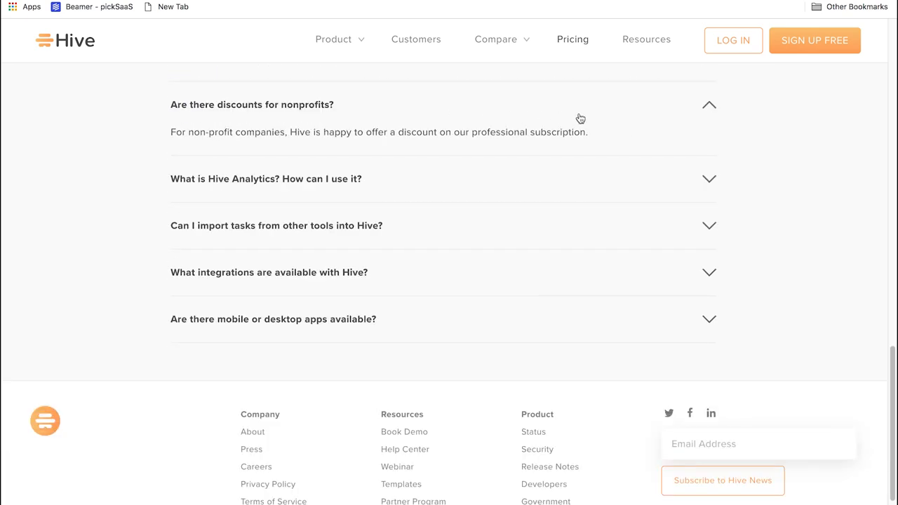
scroll("up", 3)
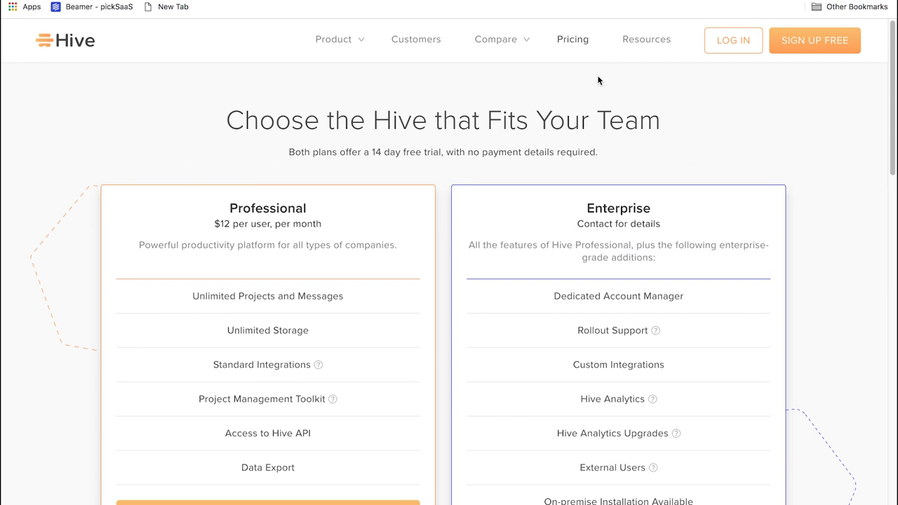
left_click(495, 40)
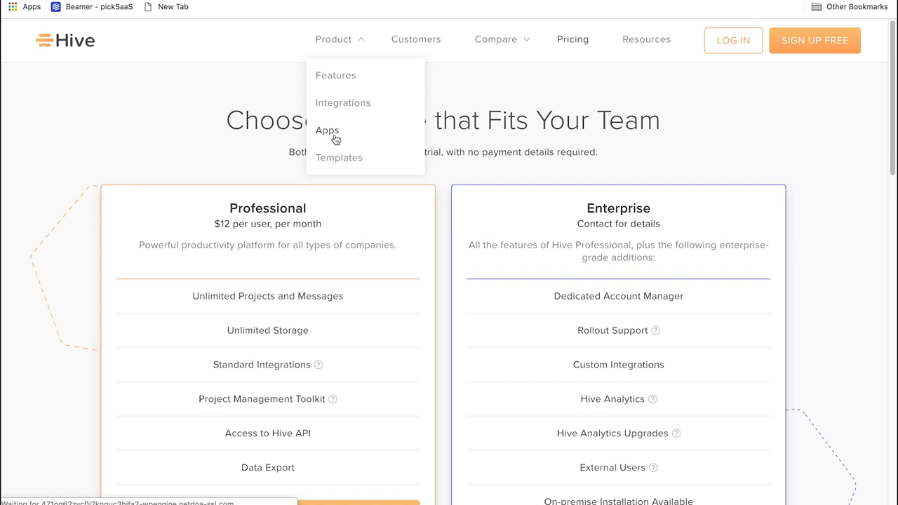
left_click(327, 131)
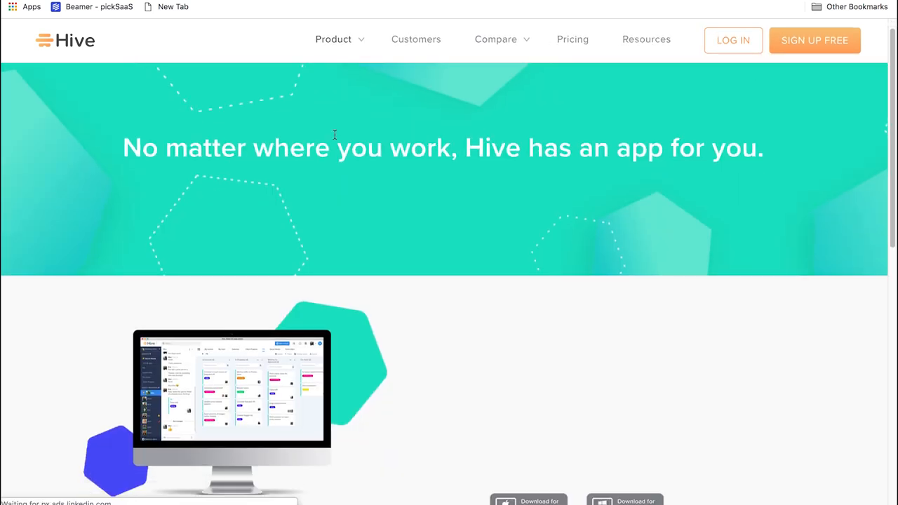
scroll("down", 3)
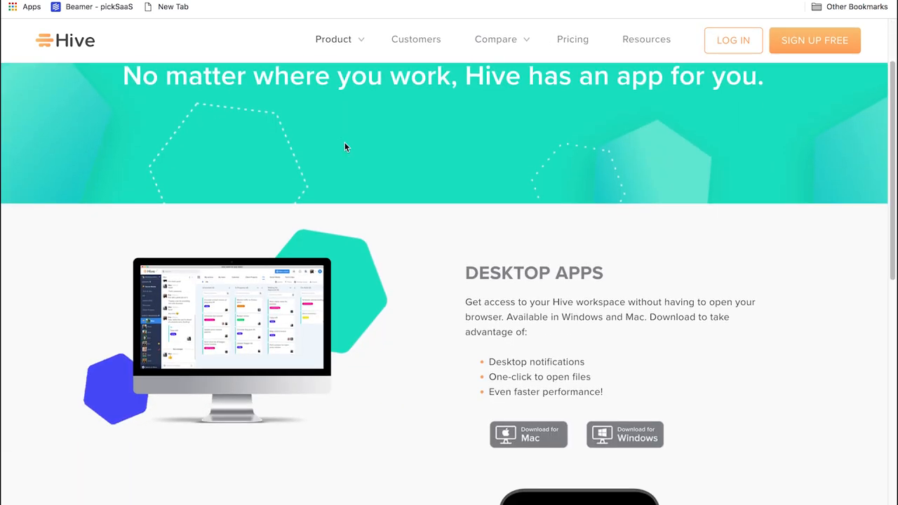
scroll("down", 3)
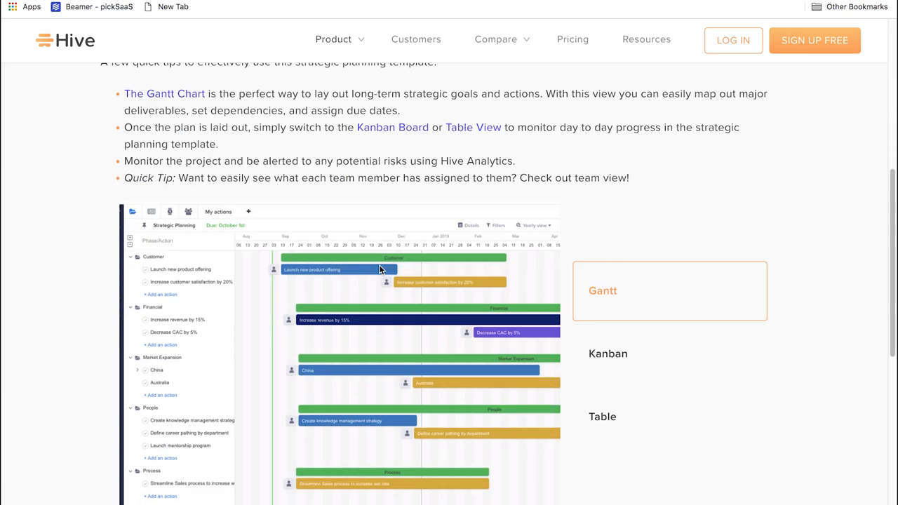
scroll("down", 3)
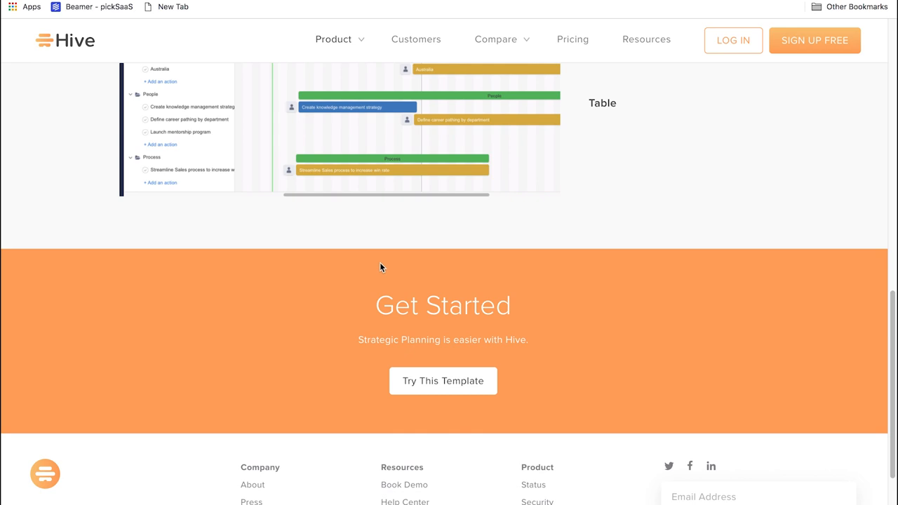
scroll("down", 3)
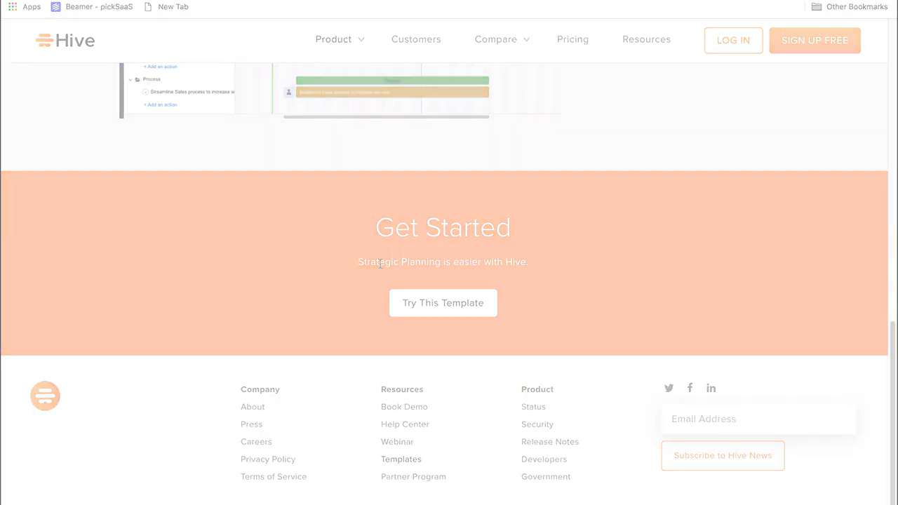